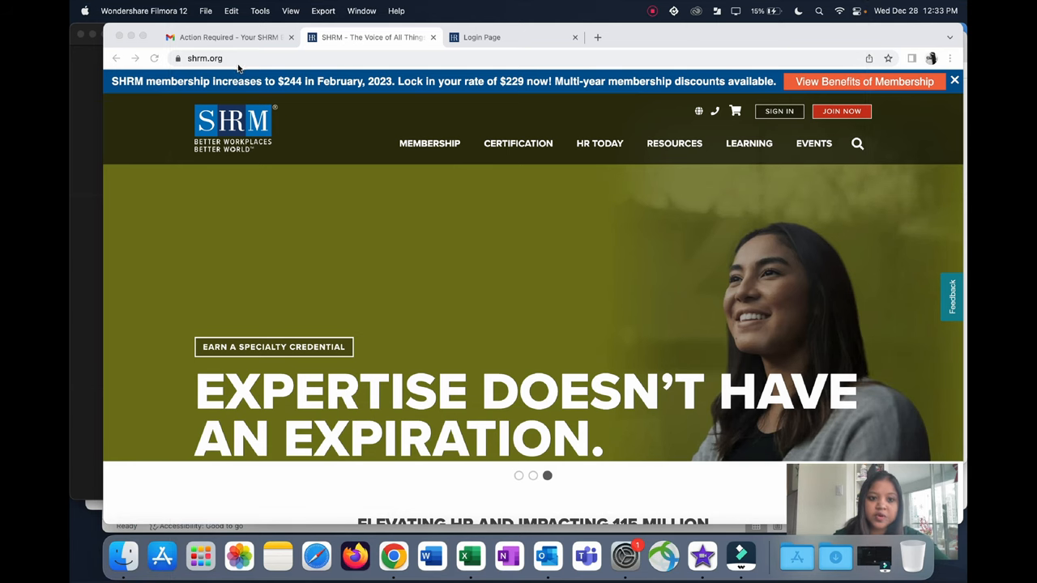
mouse_move(517, 287)
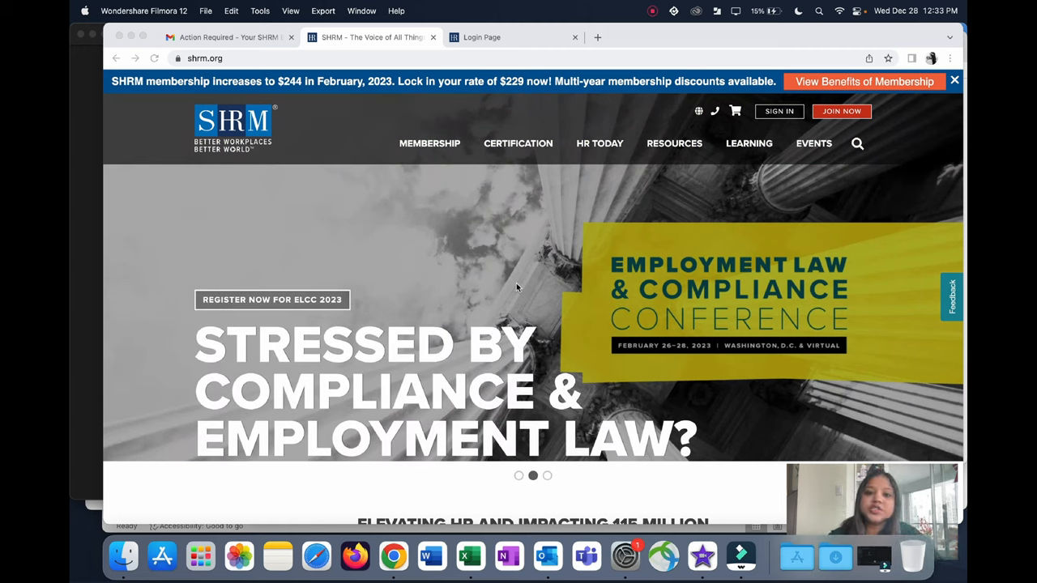
mouse_move(554, 235)
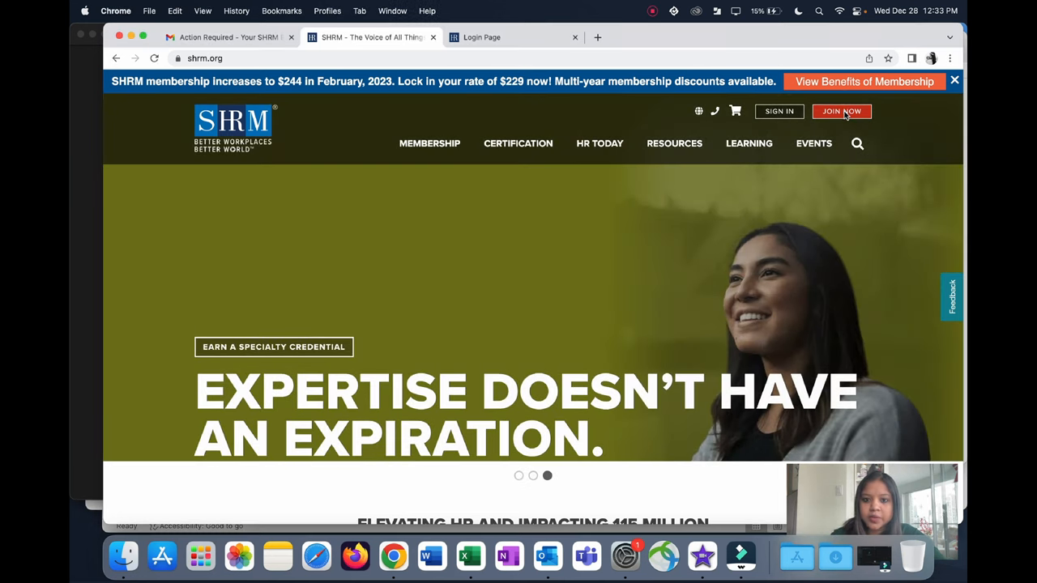
left_click(841, 111)
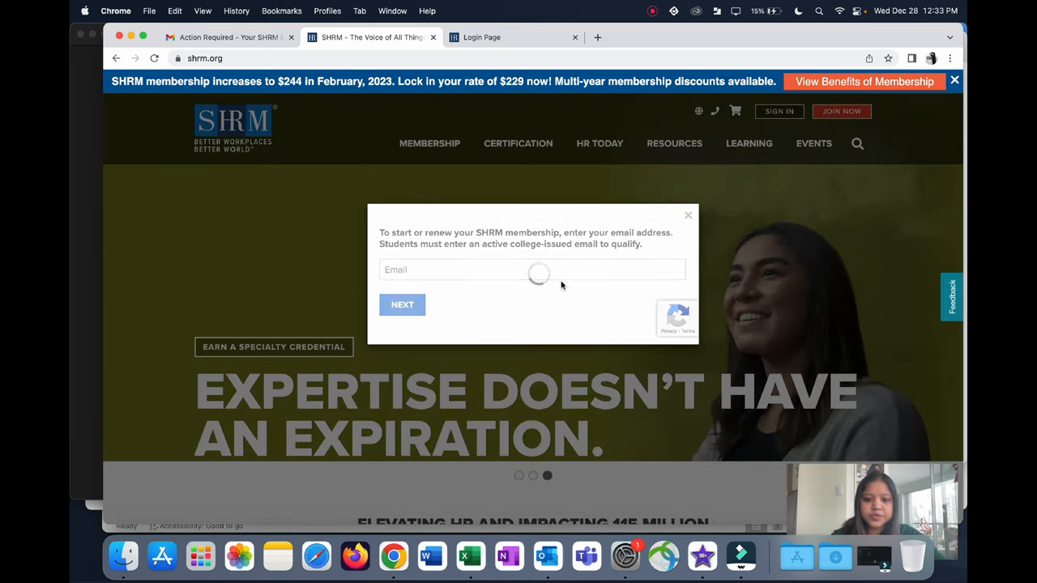
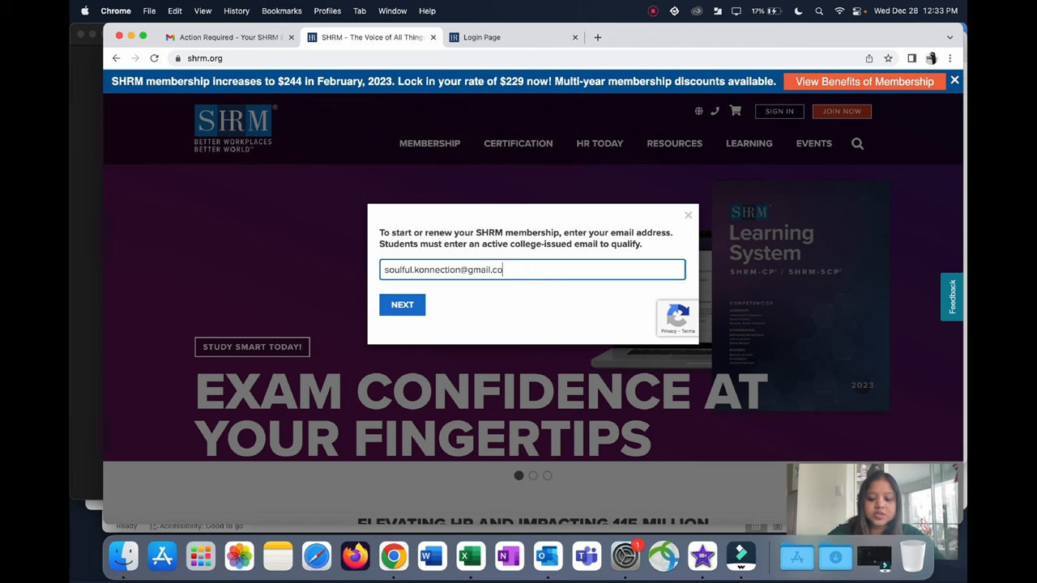
left_click(402, 305)
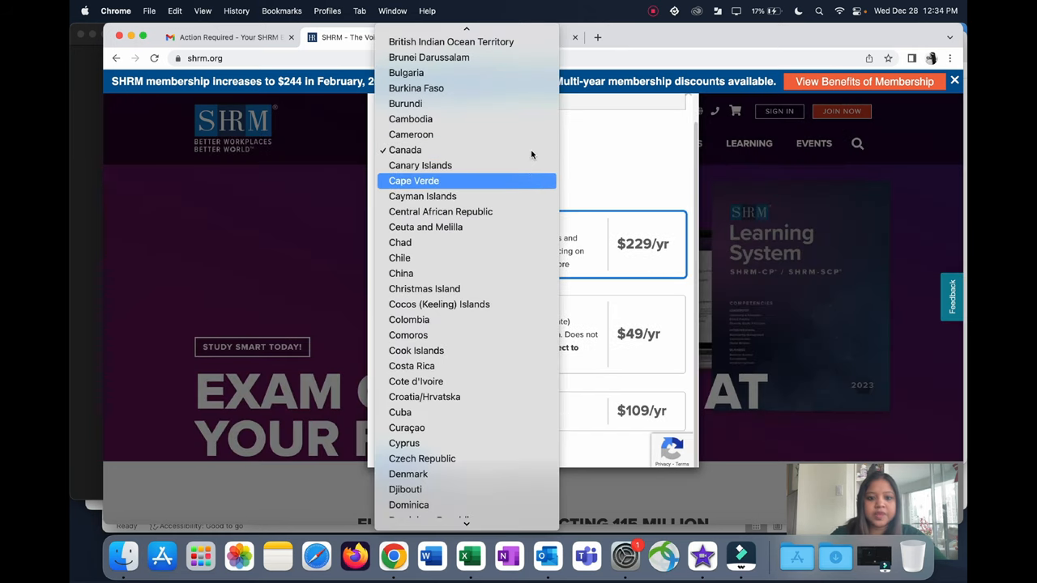
mouse_move(431, 150)
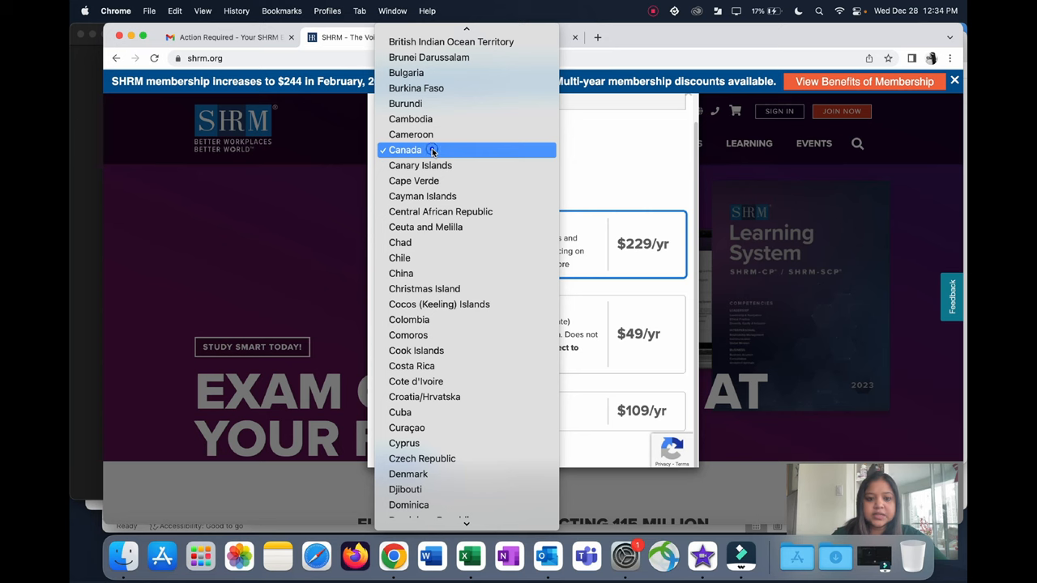
Choose Canada as residence and the $109/yr Global Online membership.
left_click(404, 149)
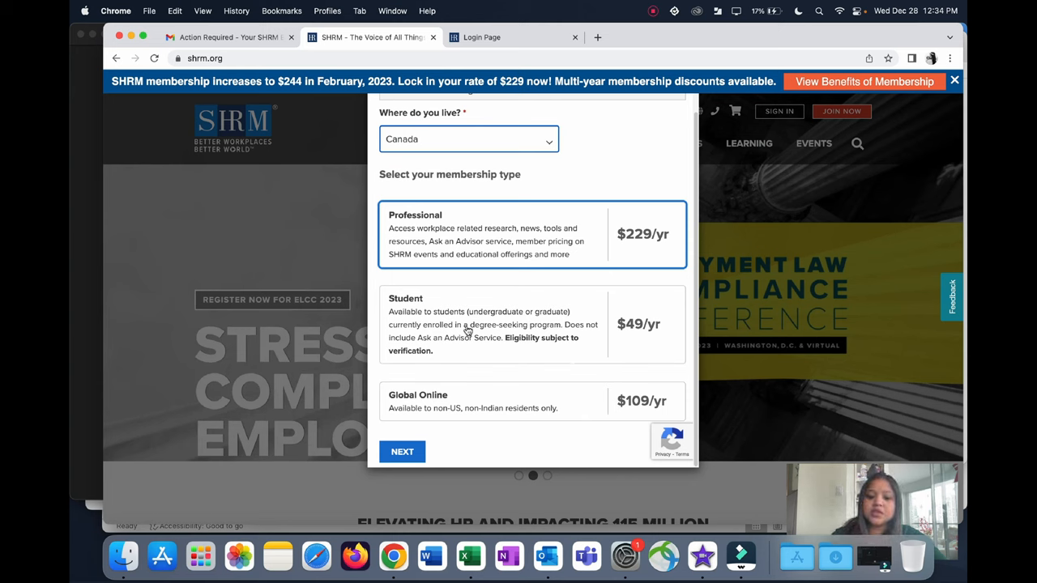
mouse_move(533, 360)
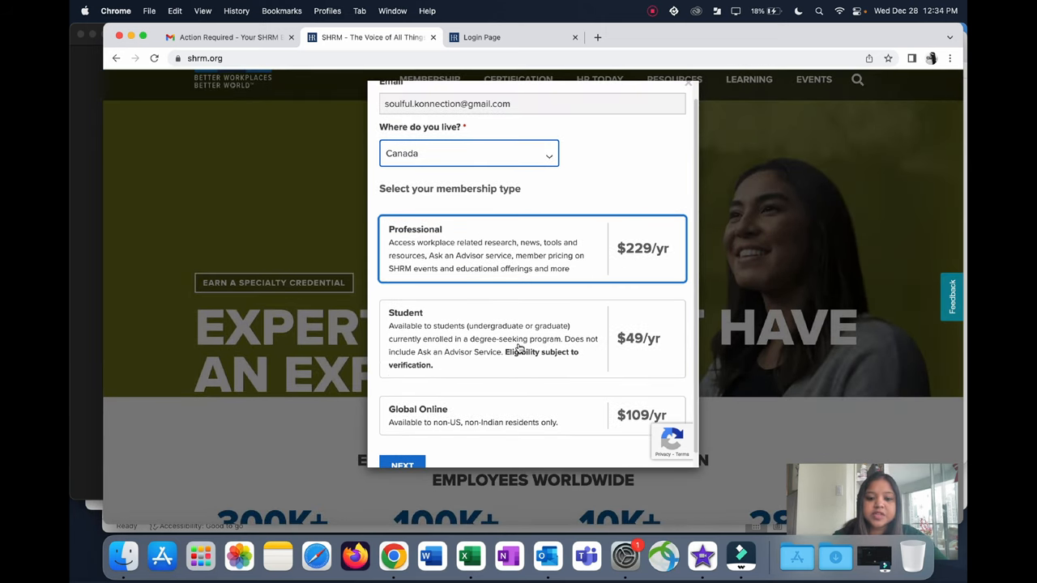
scroll("down", 3)
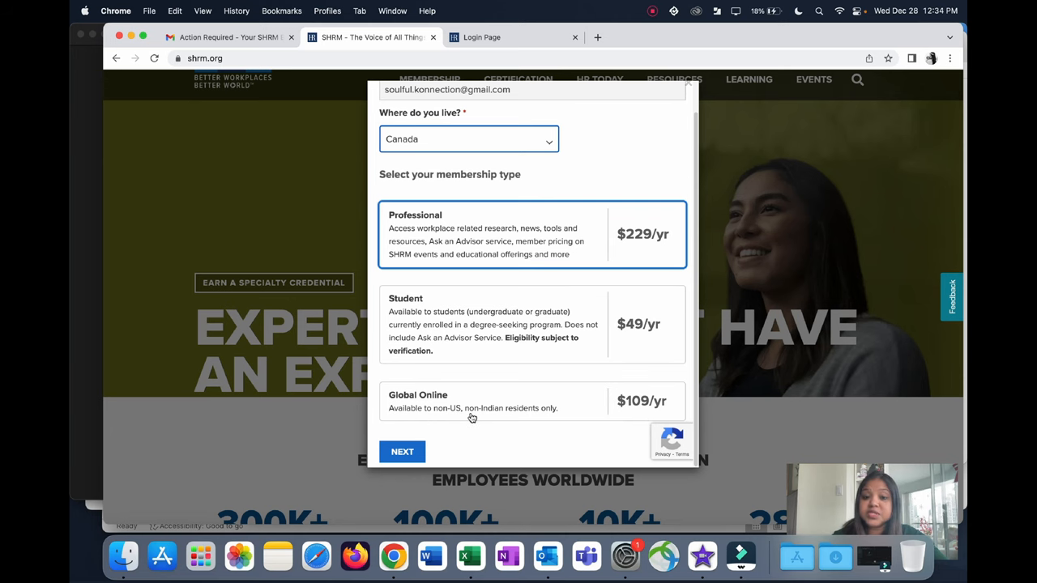
mouse_move(553, 392)
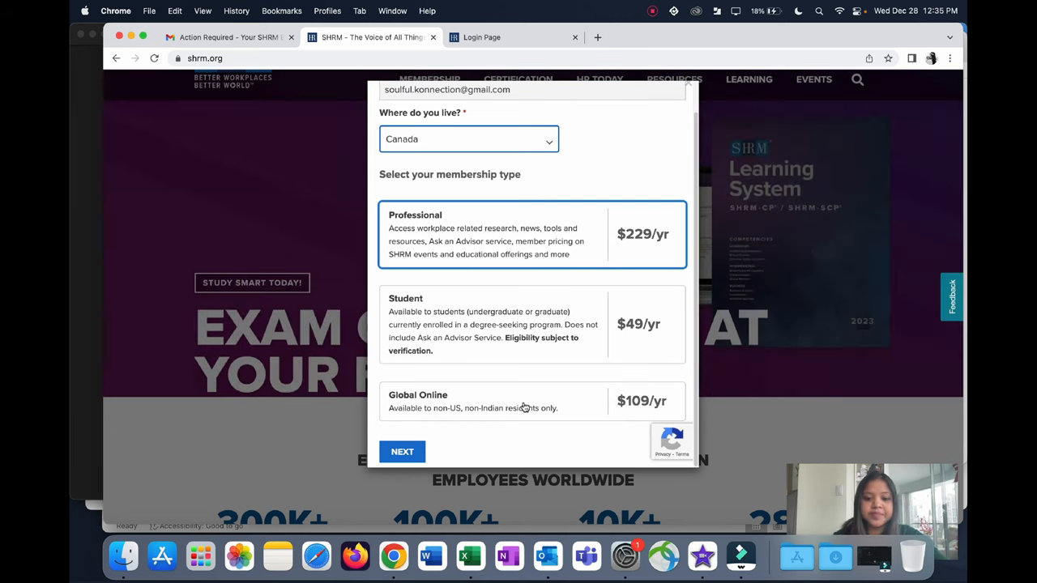
left_click(532, 401)
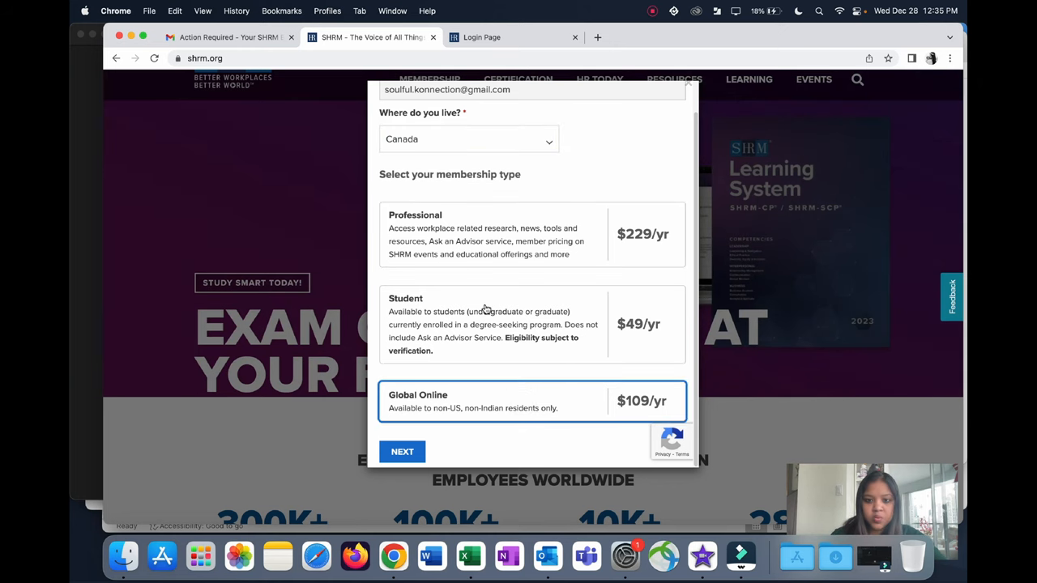
left_click(402, 452)
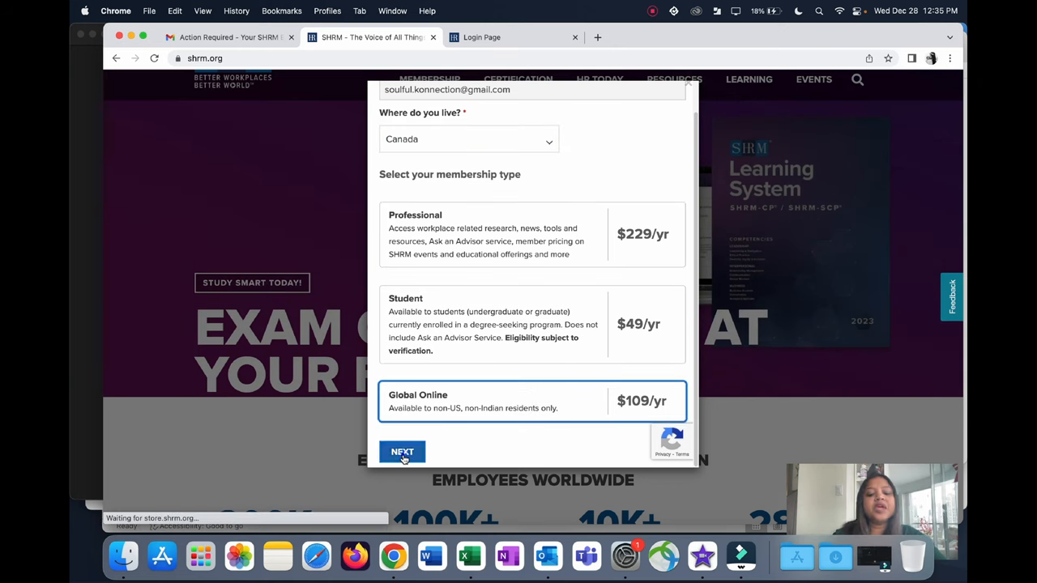
Load the Global Online details form, set Specialty to Other and view Position Level options.
left_click(402, 452)
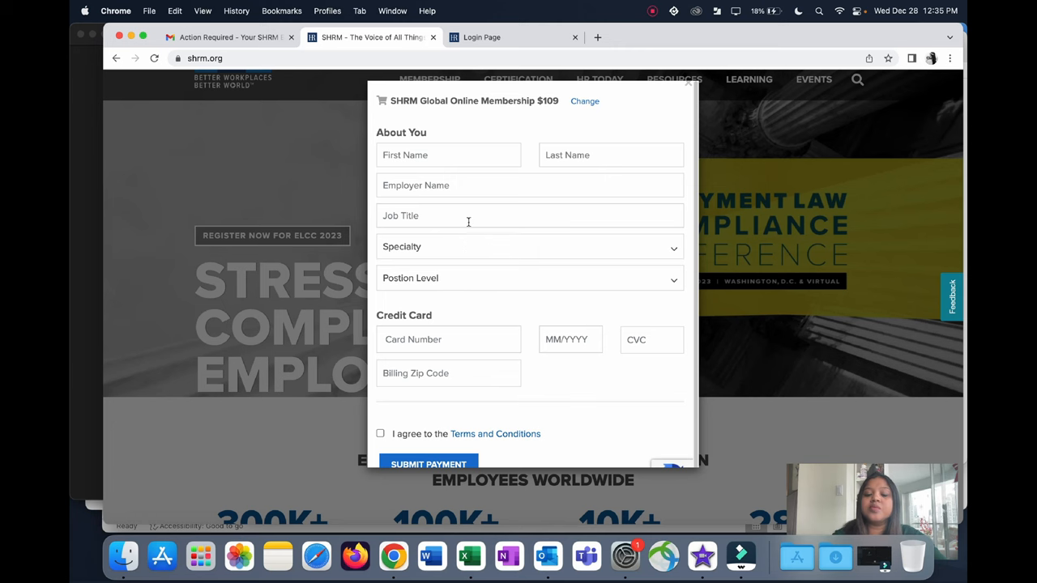
left_click(530, 246)
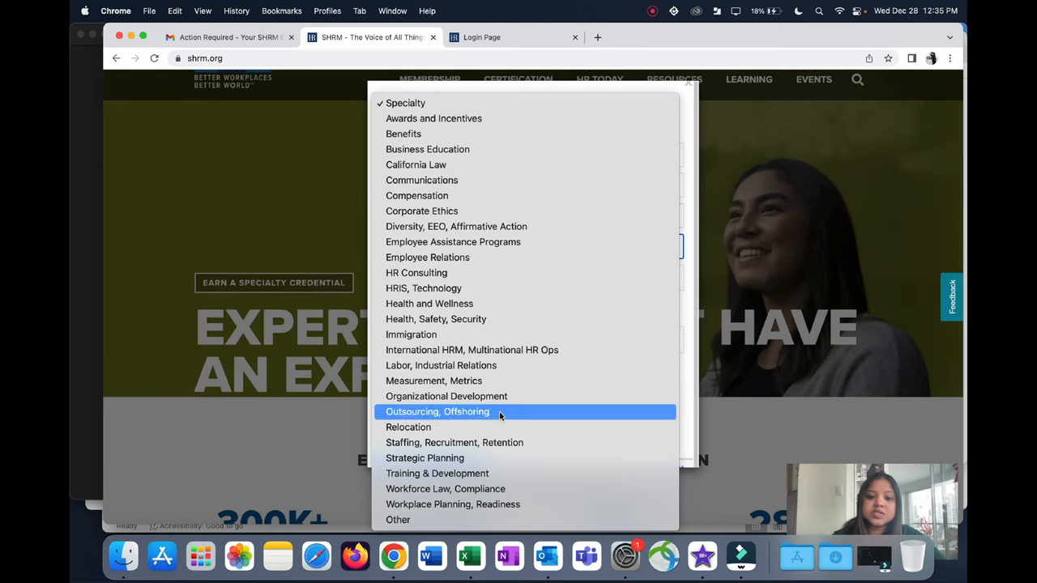
mouse_move(448, 458)
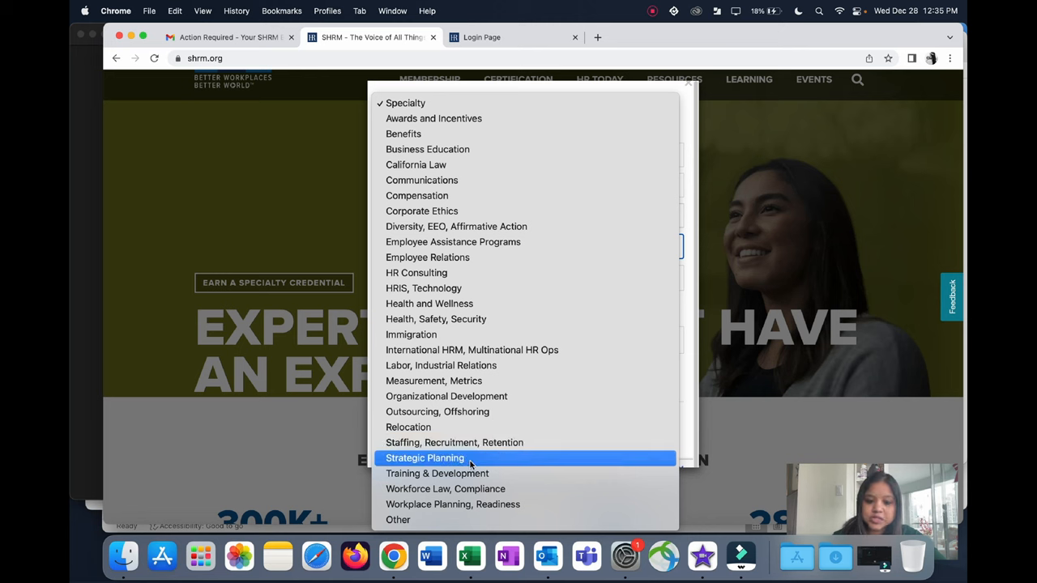
left_click(398, 519)
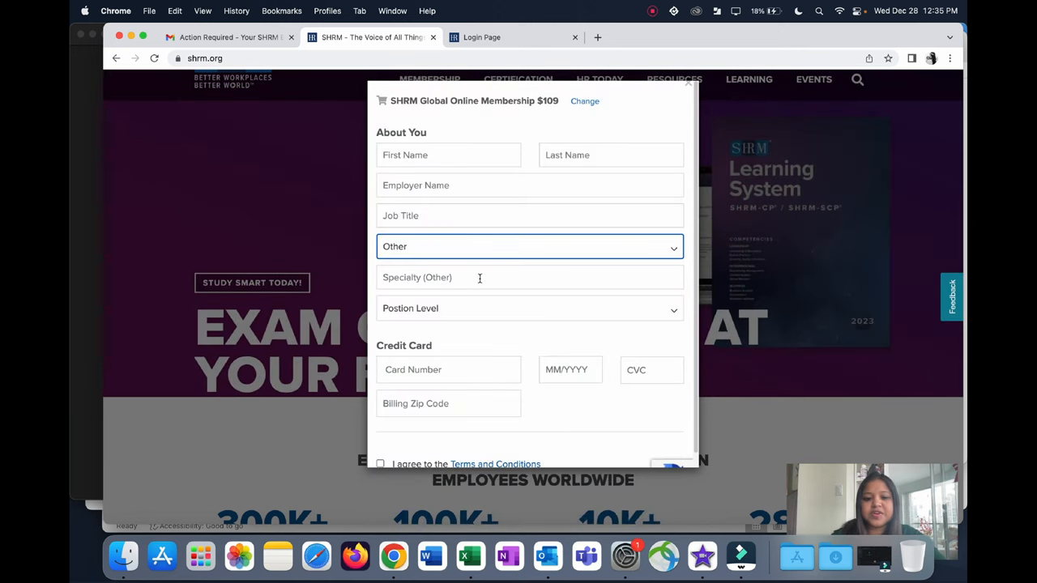
left_click(529, 307)
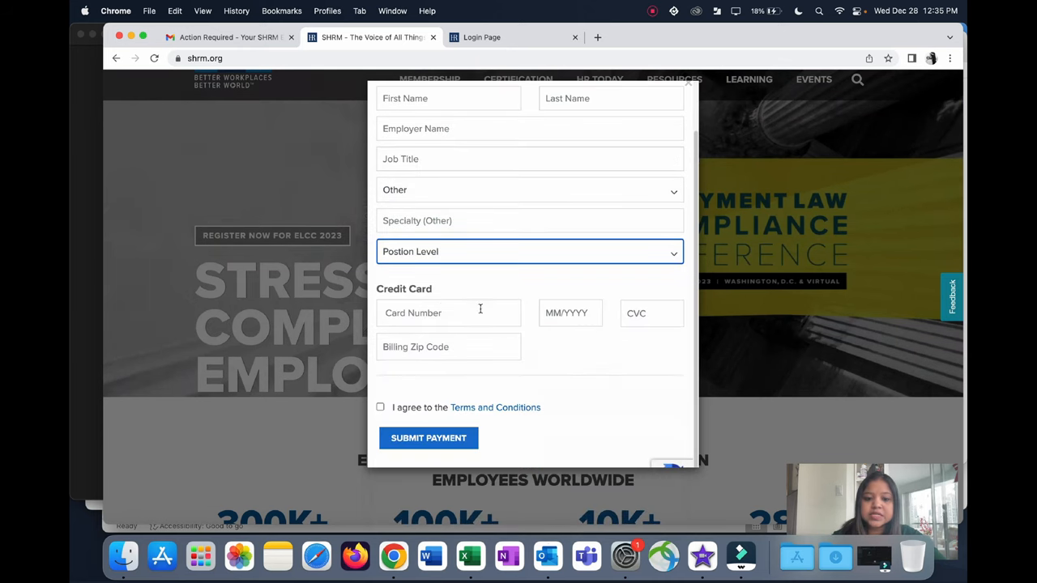
mouse_move(428, 438)
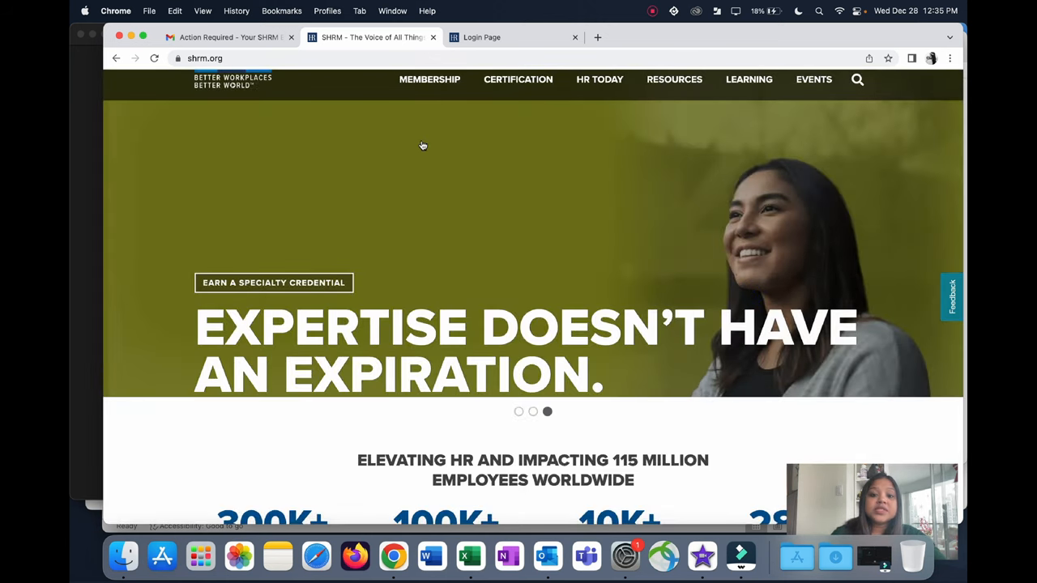
left_click(482, 37)
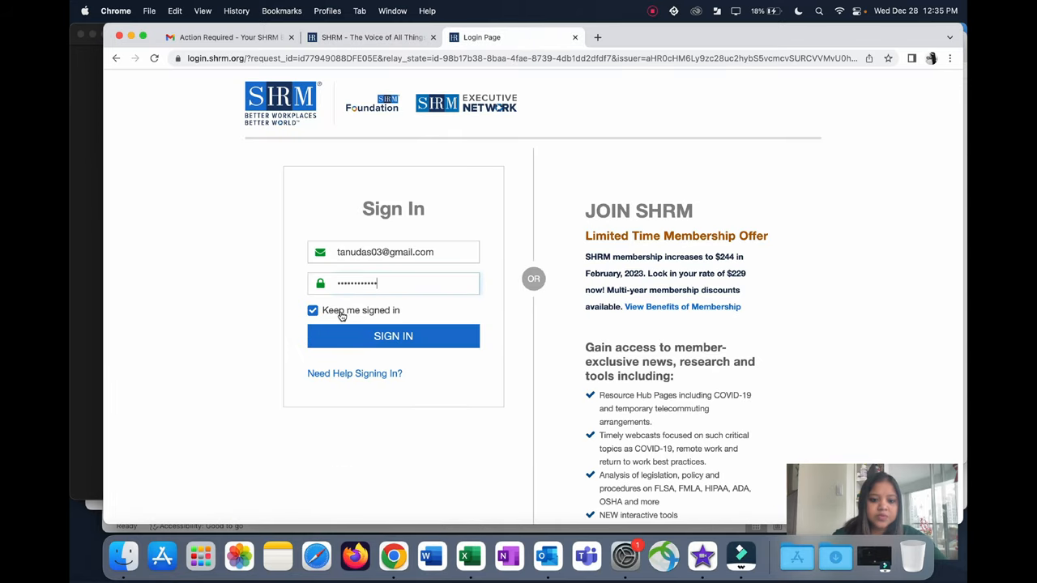
left_click(393, 336)
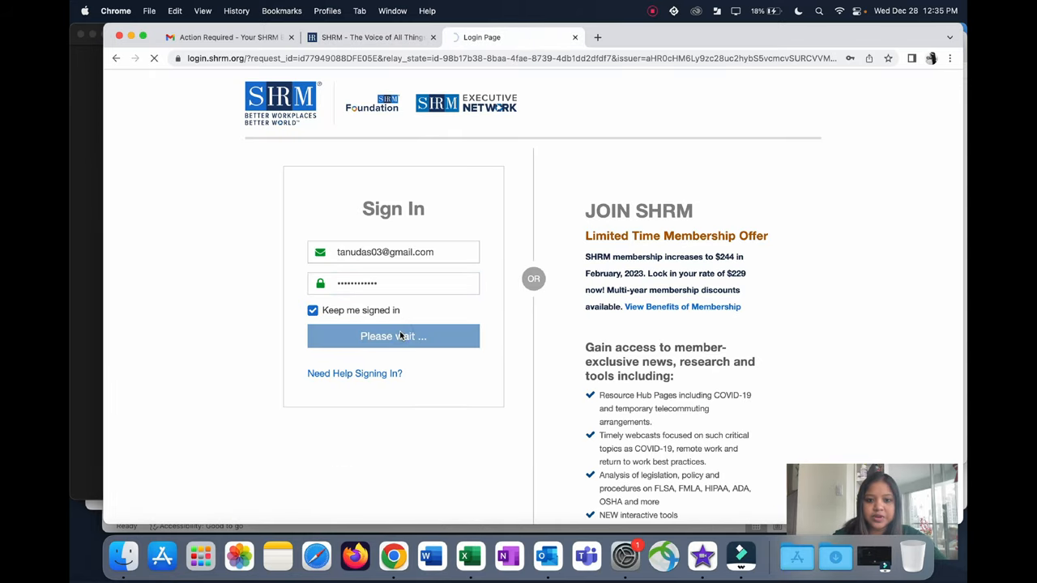
left_click(393, 336)
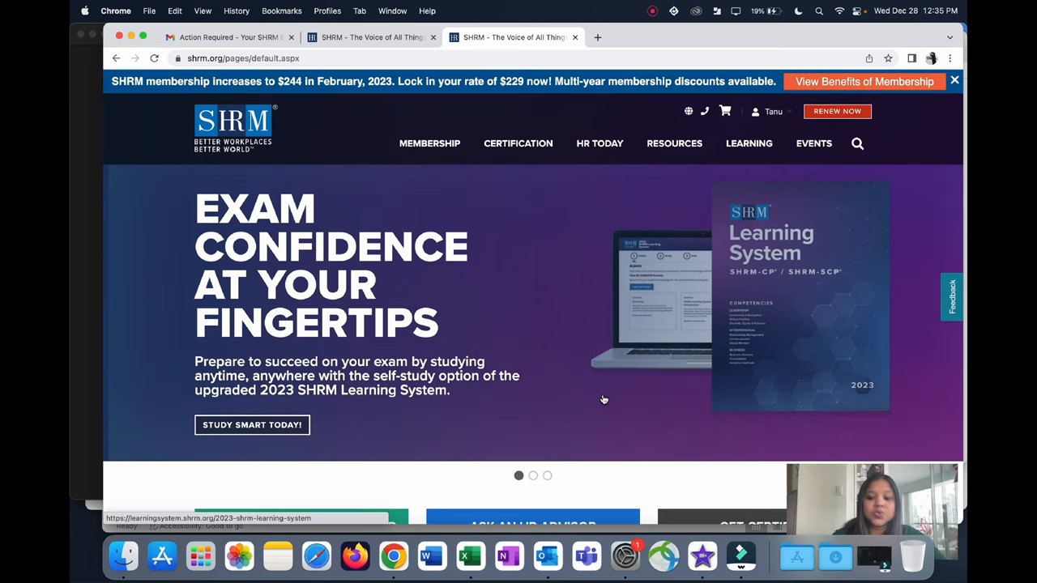
scroll("down", 3)
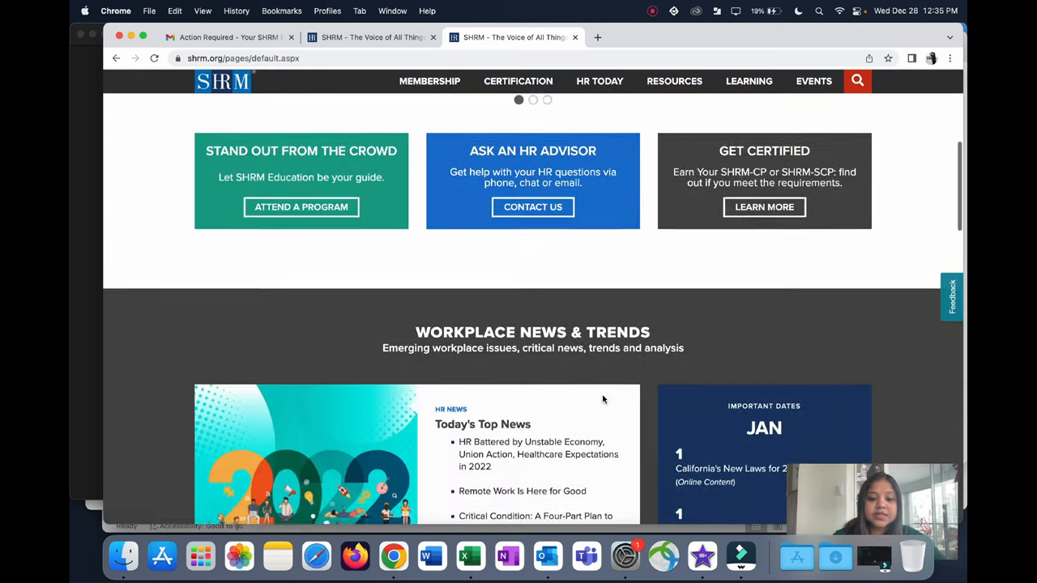
scroll("down", 3)
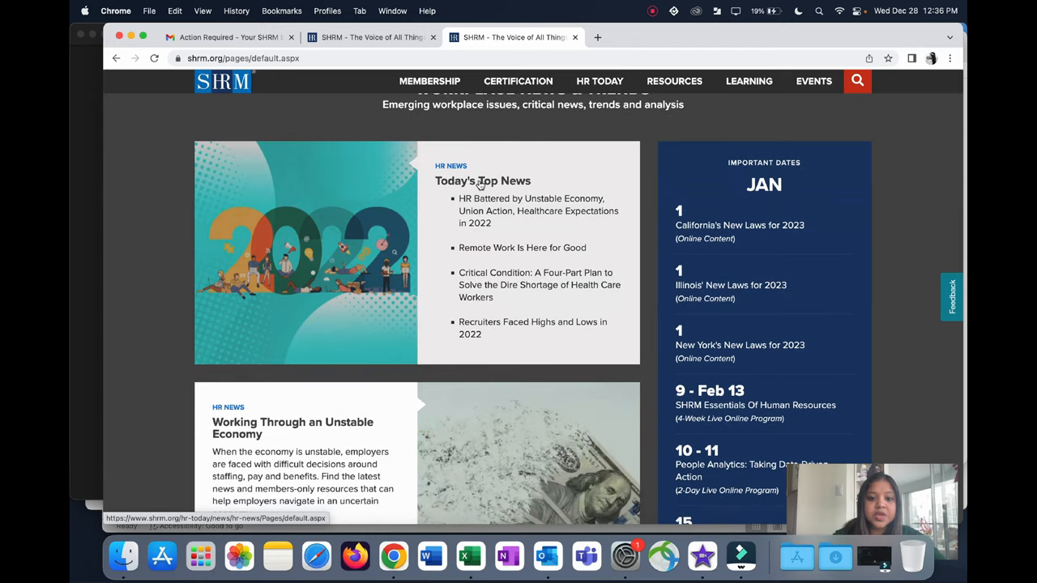
mouse_move(490, 238)
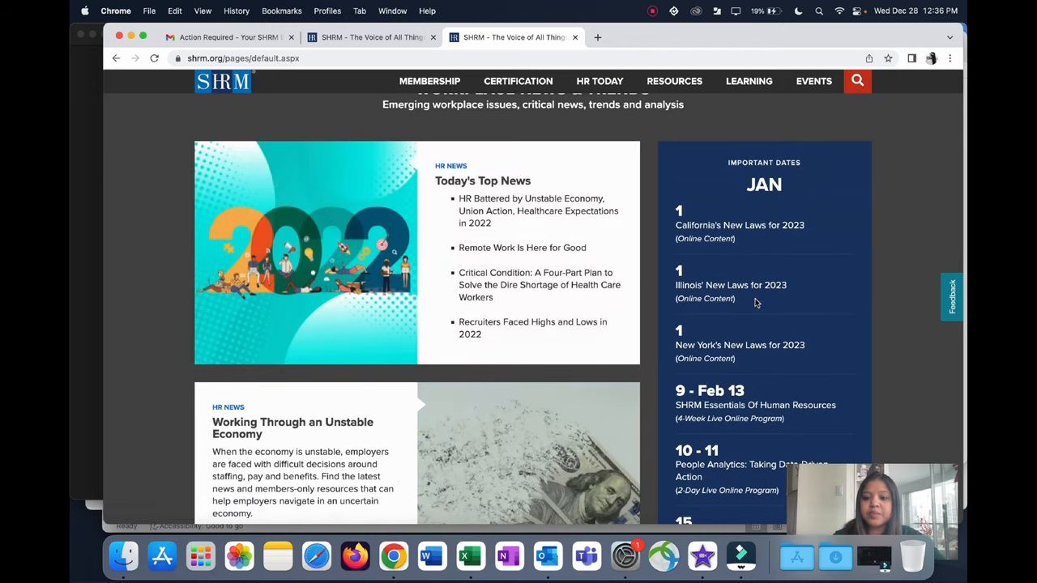
scroll("down", 3)
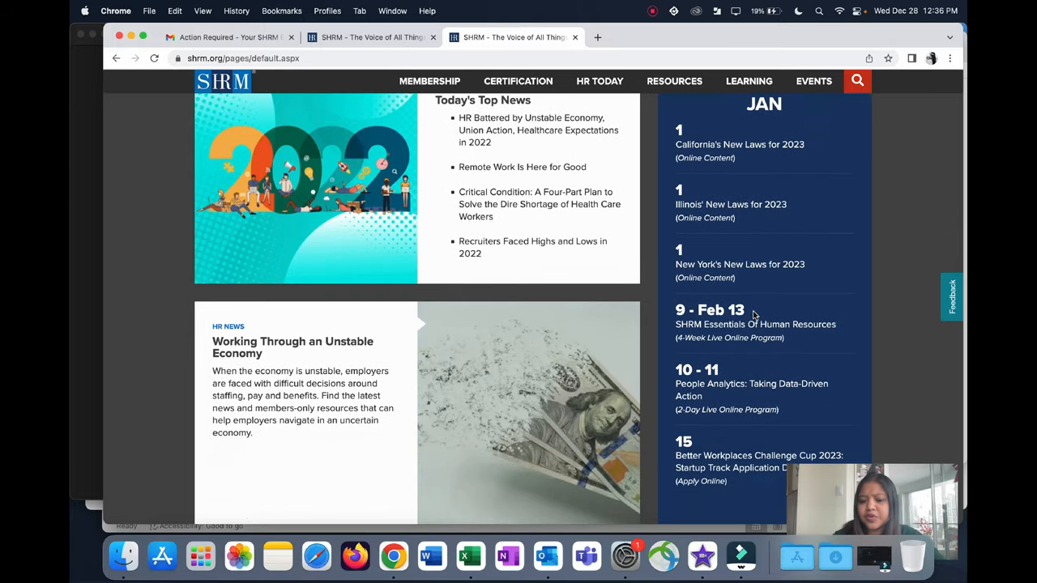
scroll("down", 3)
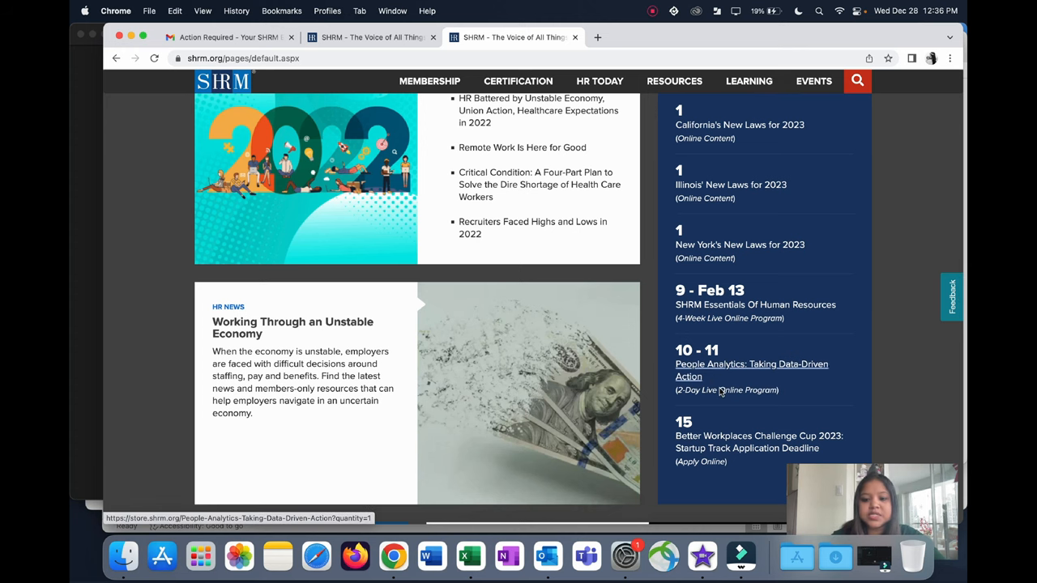
scroll("down", 3)
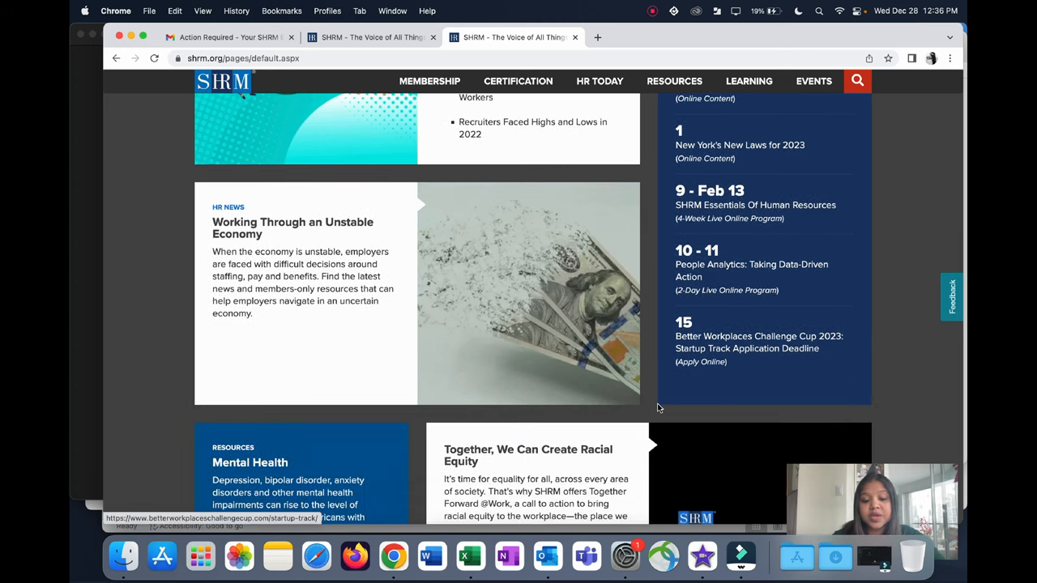
scroll("down", 3)
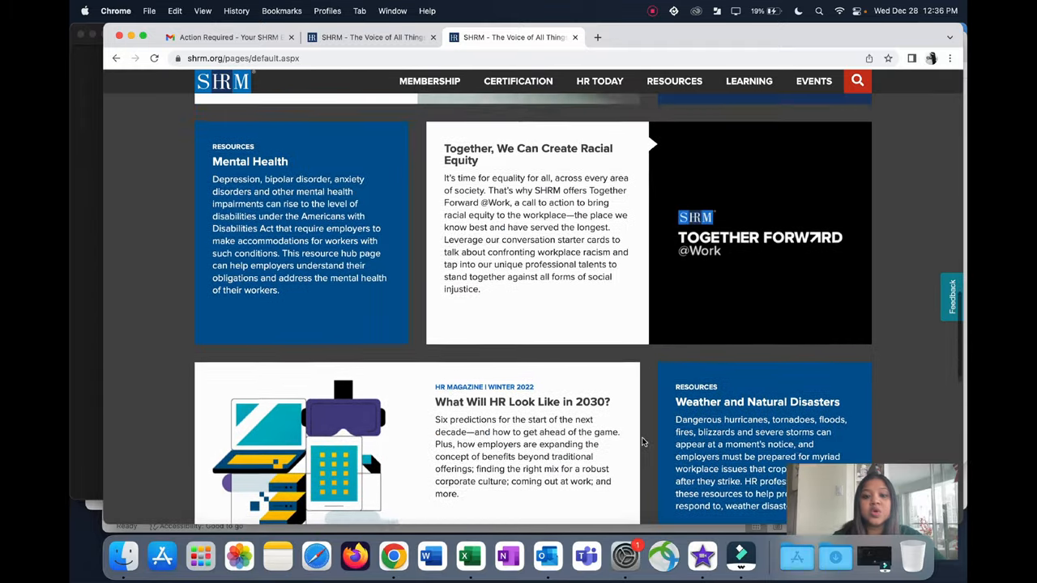
scroll("down", 3)
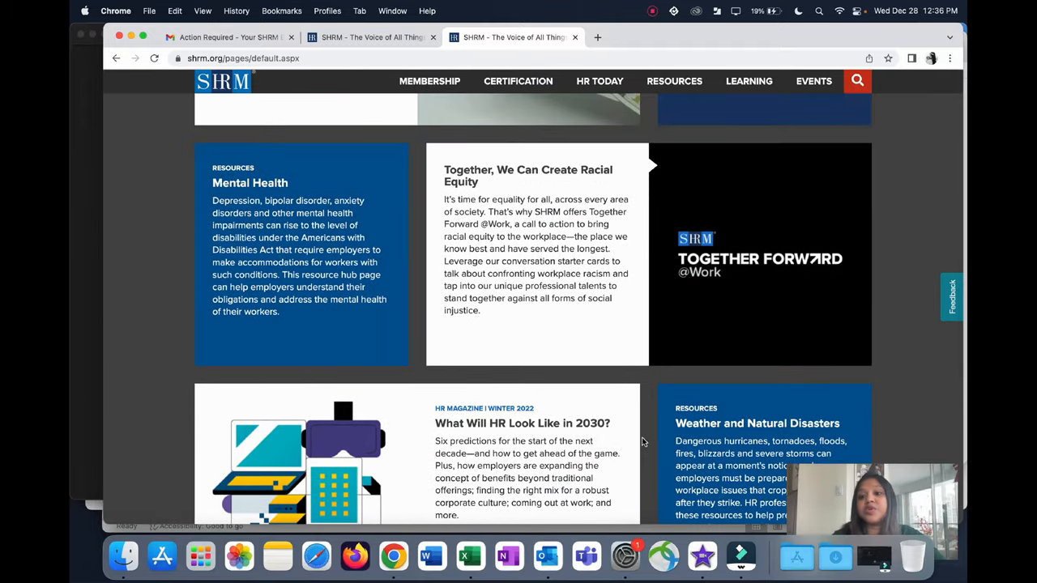
scroll("up", 3)
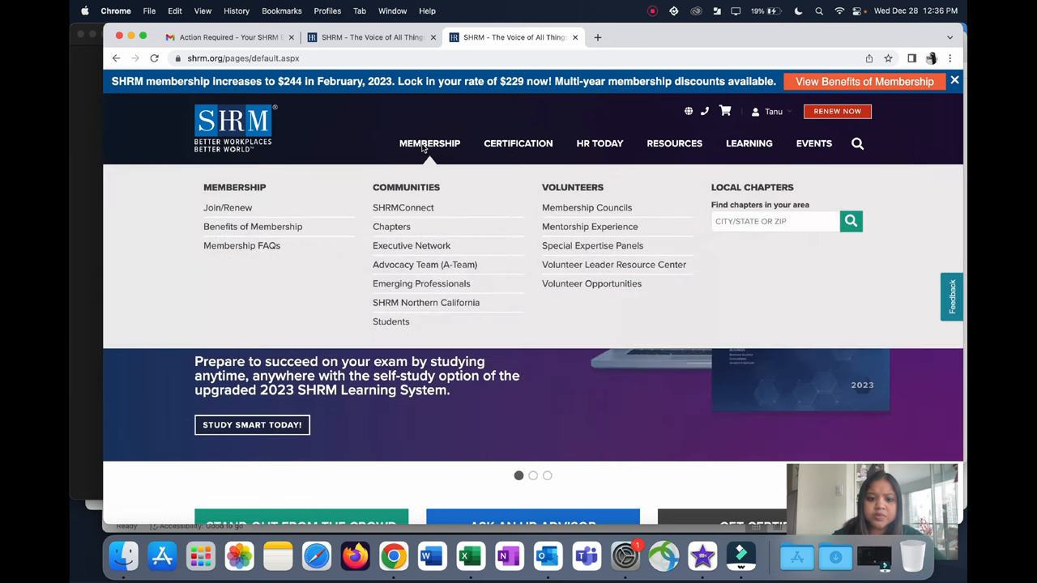
mouse_move(403, 207)
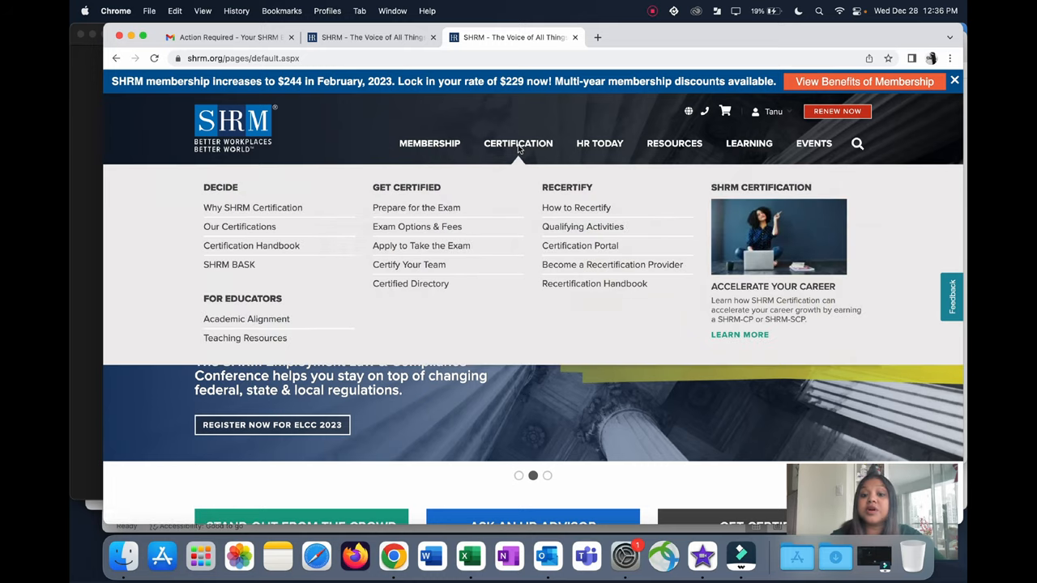
mouse_move(518, 159)
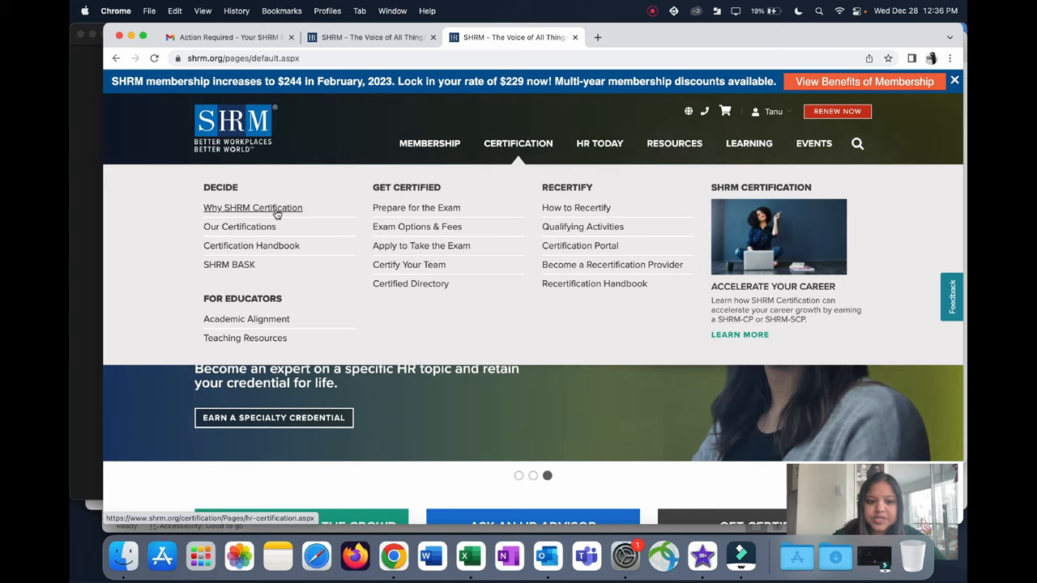
mouse_move(239, 227)
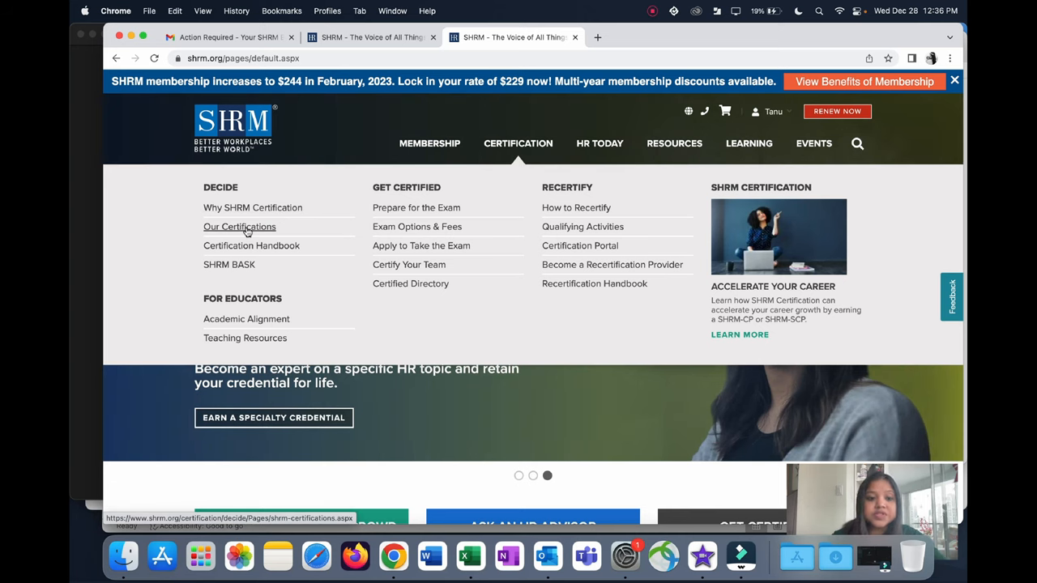
mouse_move(263, 248)
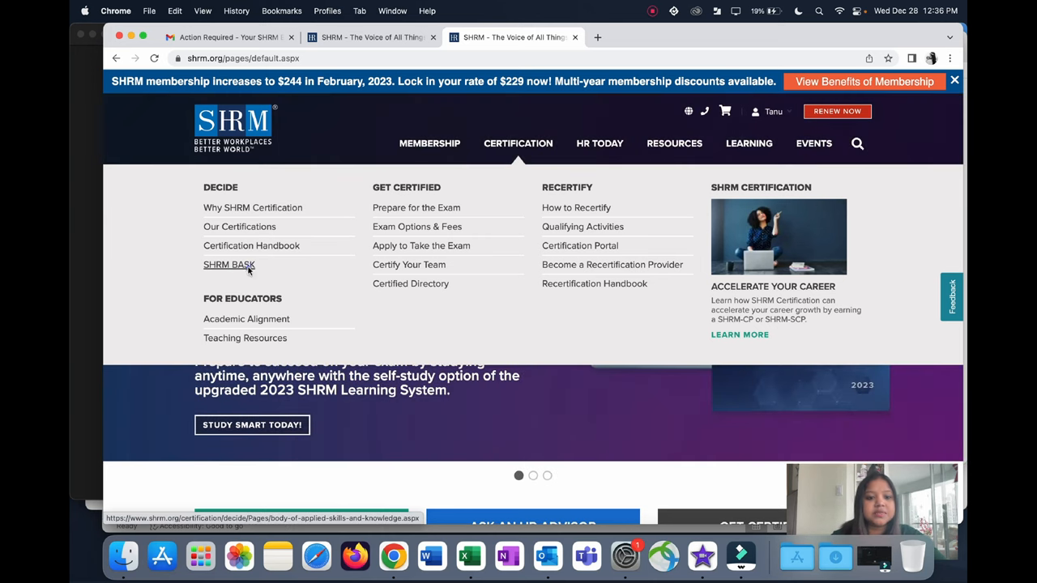
Read the SHRM BASK page down to its competency model diagram.
left_click(229, 264)
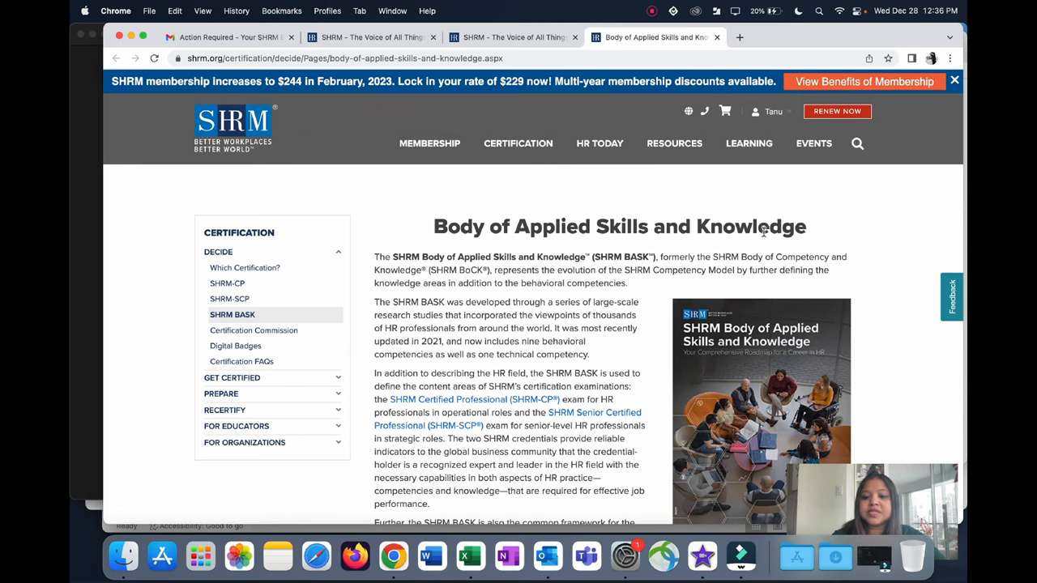
scroll("down", 3)
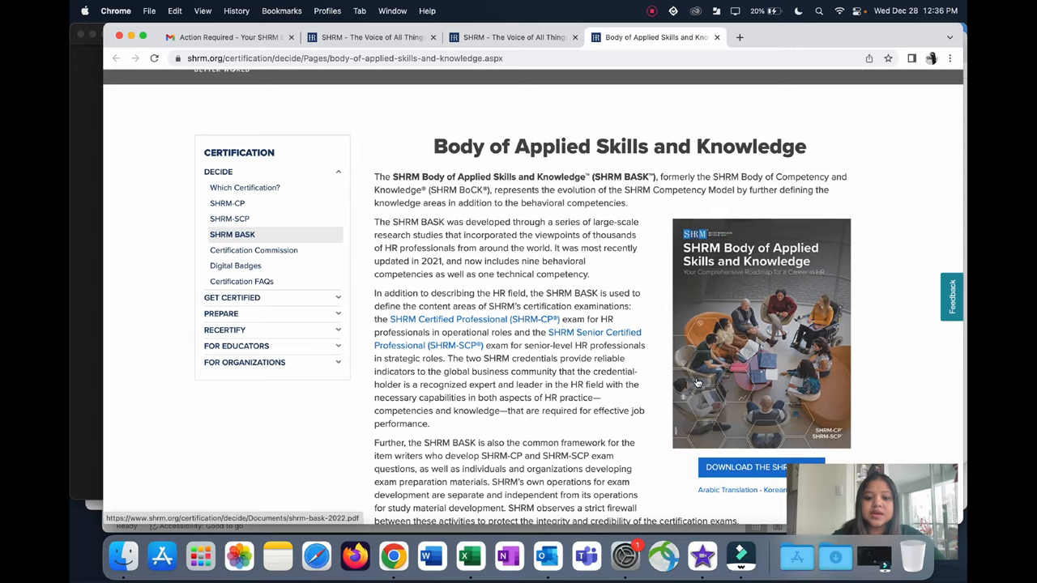
scroll("down", 3)
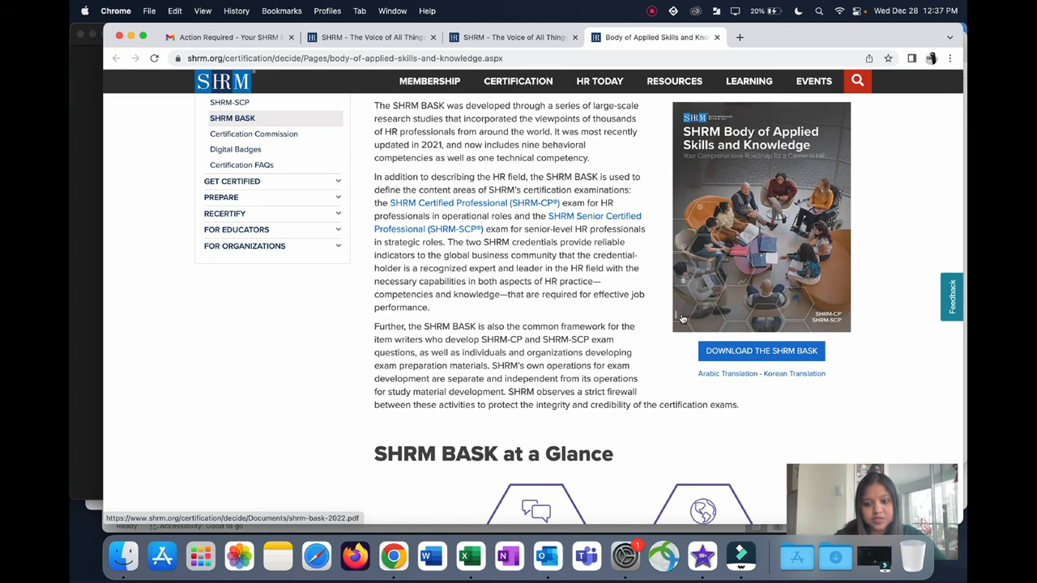
scroll("down", 3)
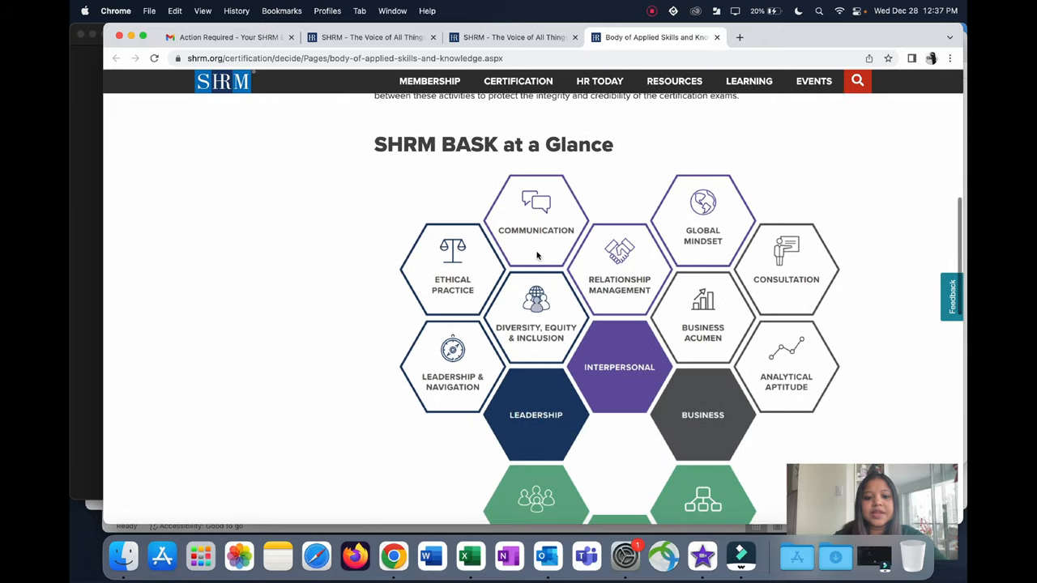
scroll("down", 3)
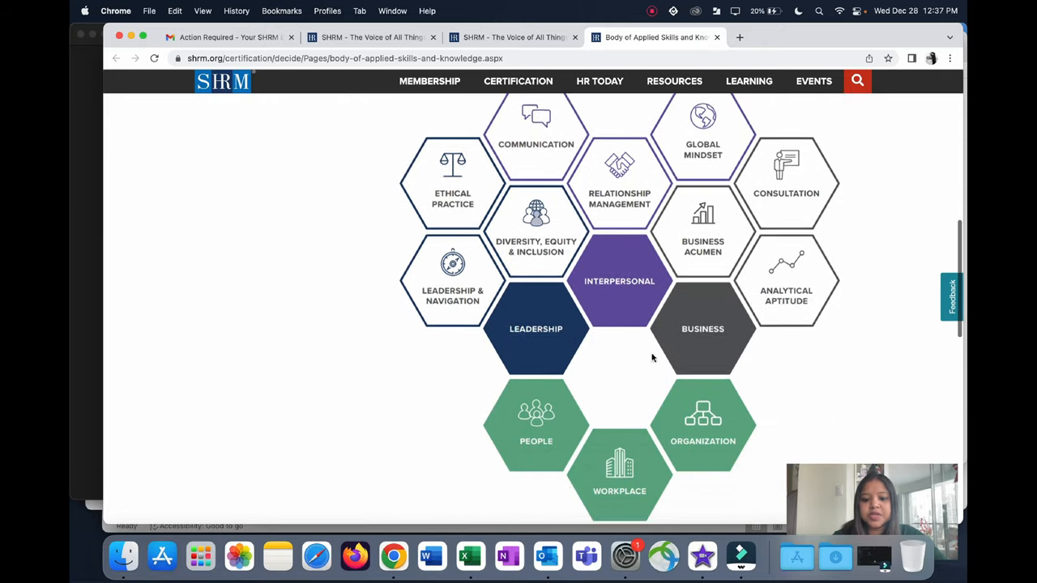
scroll("down", 3)
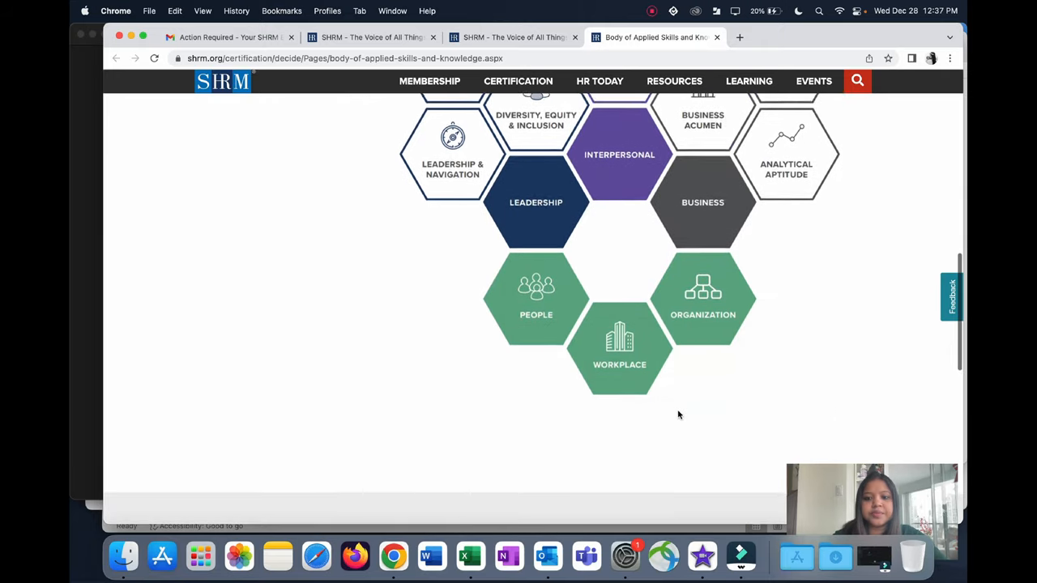
scroll("up", 3)
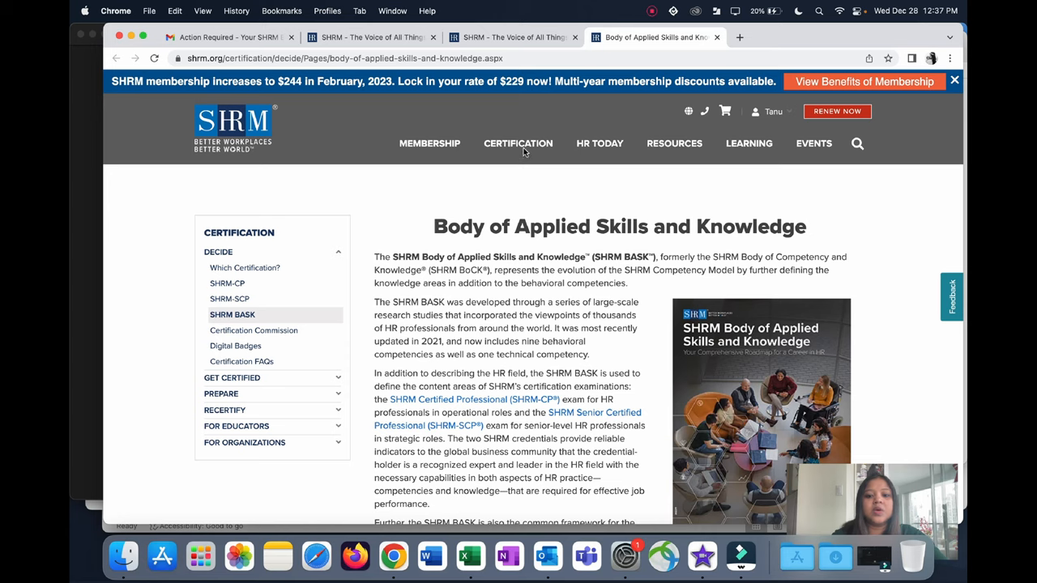
mouse_move(518, 144)
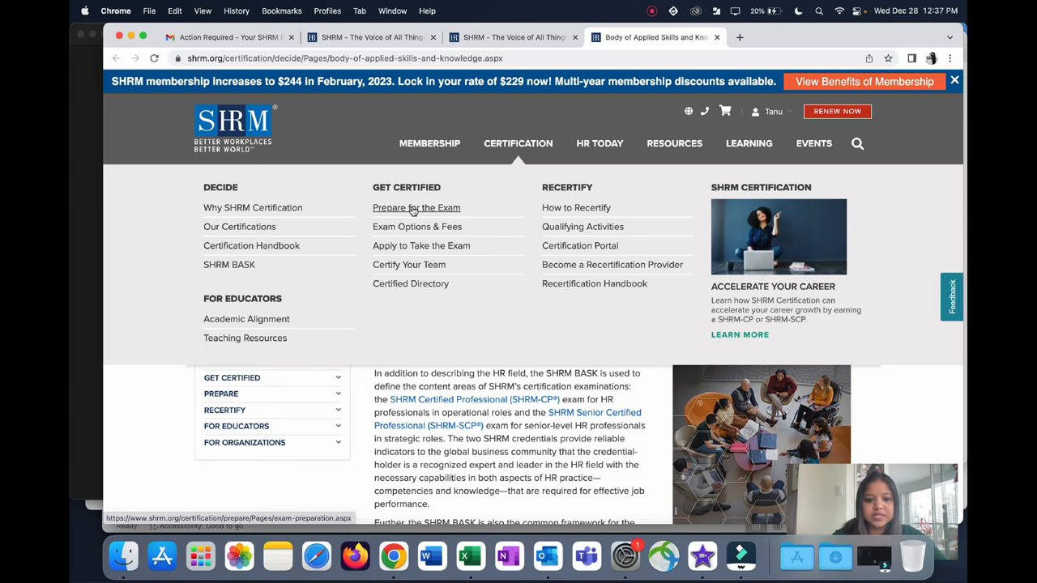
Read the Exam Preparation page through its Passing the Exam chart.
left_click(416, 208)
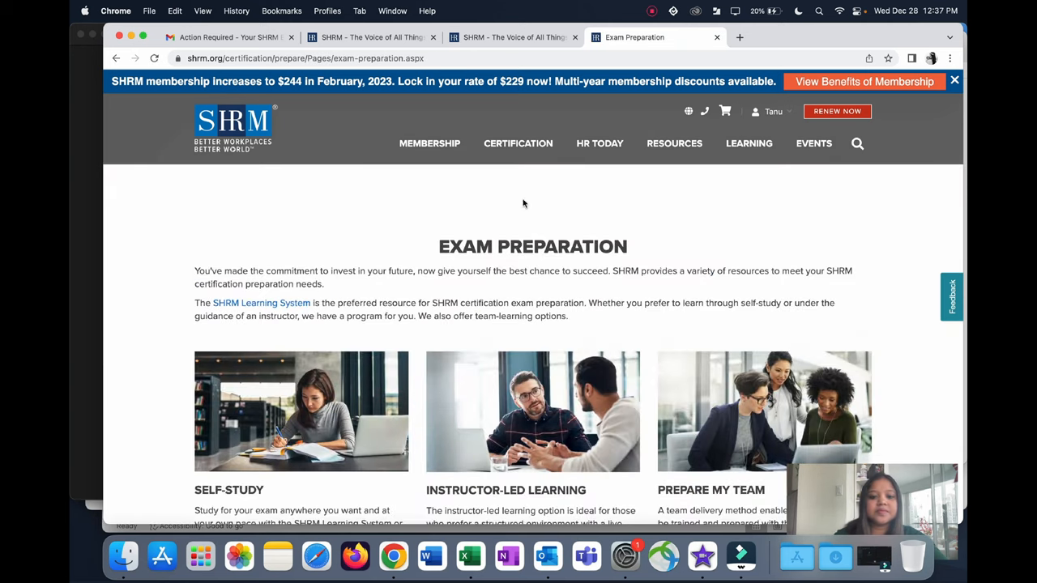
scroll("down", 3)
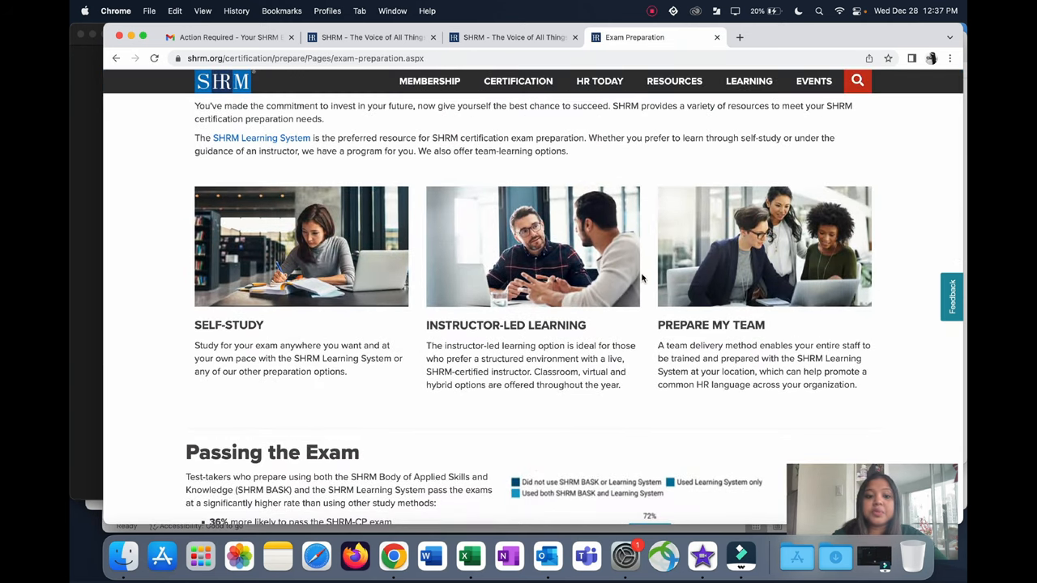
mouse_move(567, 279)
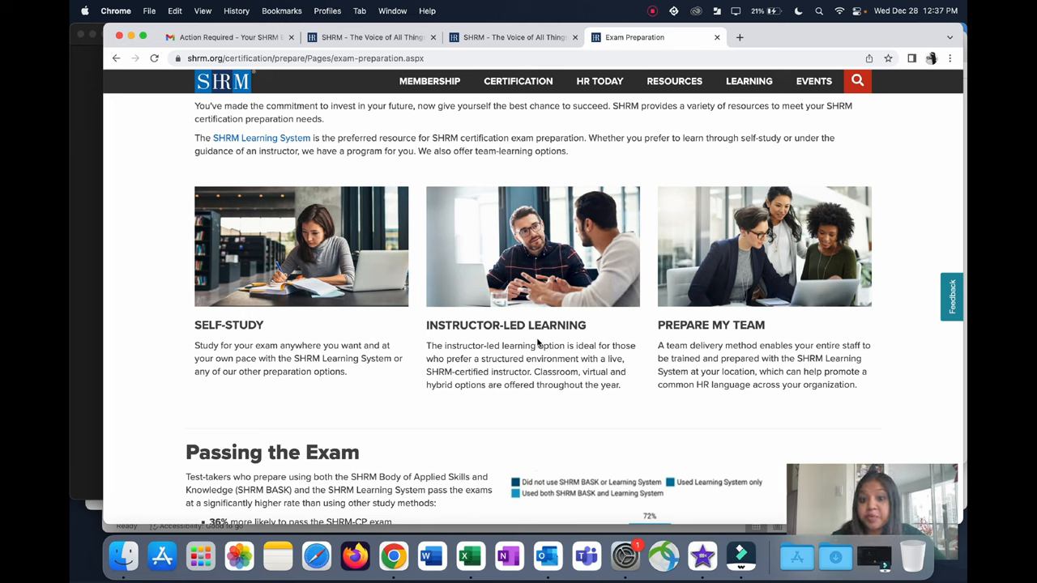
mouse_move(251, 321)
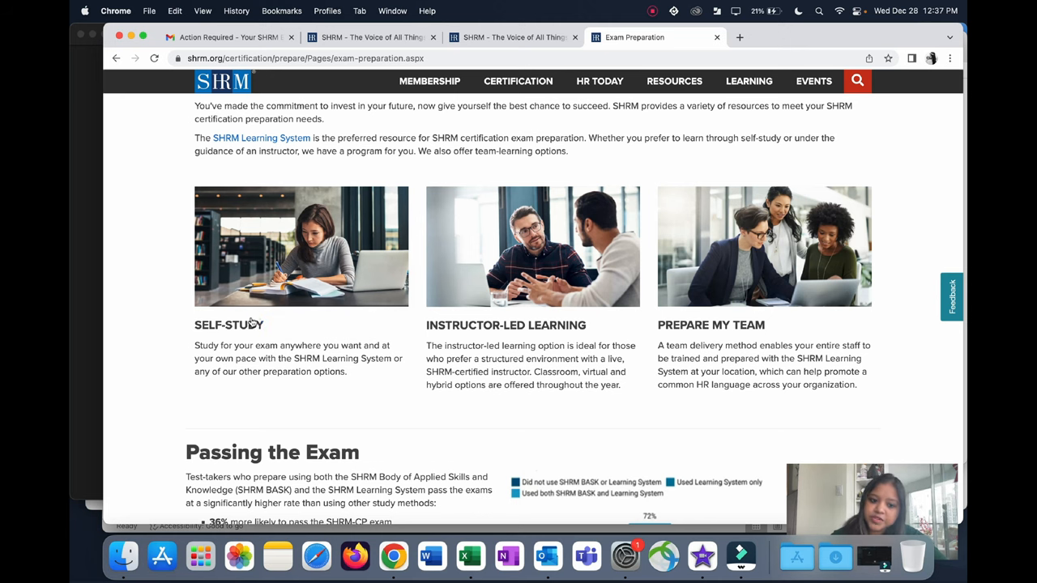
scroll("down", 3)
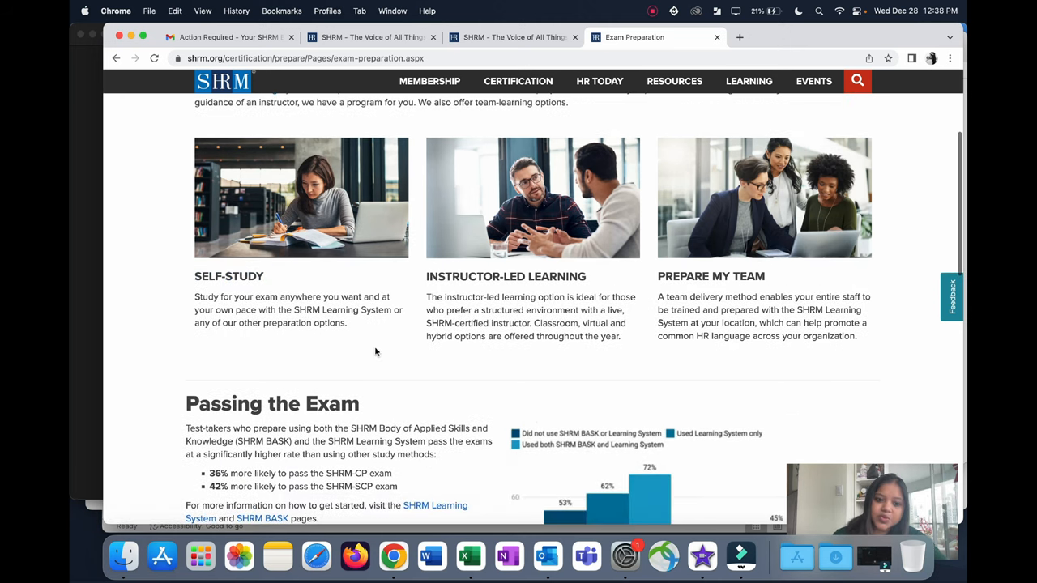
scroll("down", 3)
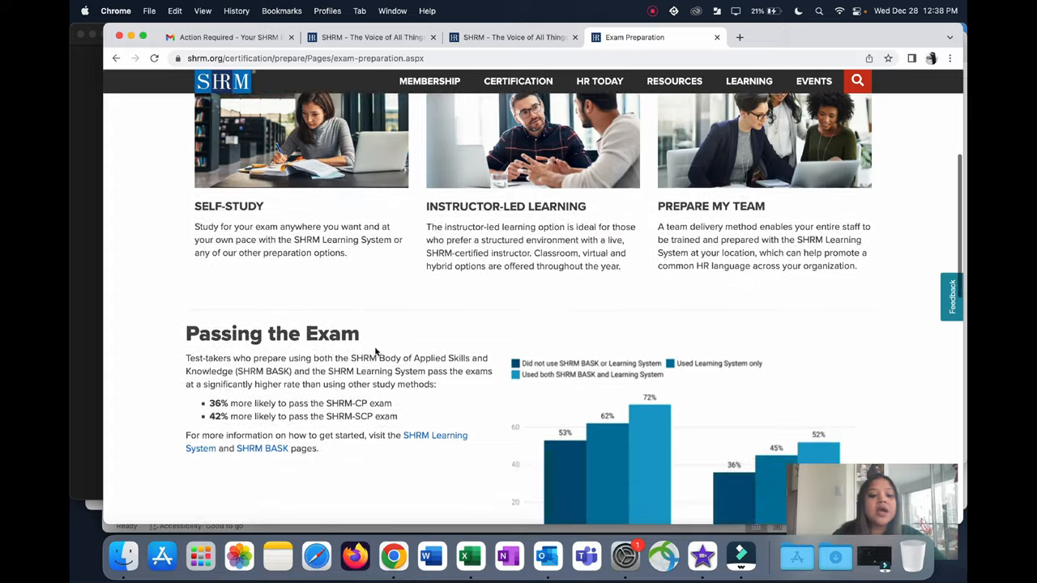
scroll("down", 3)
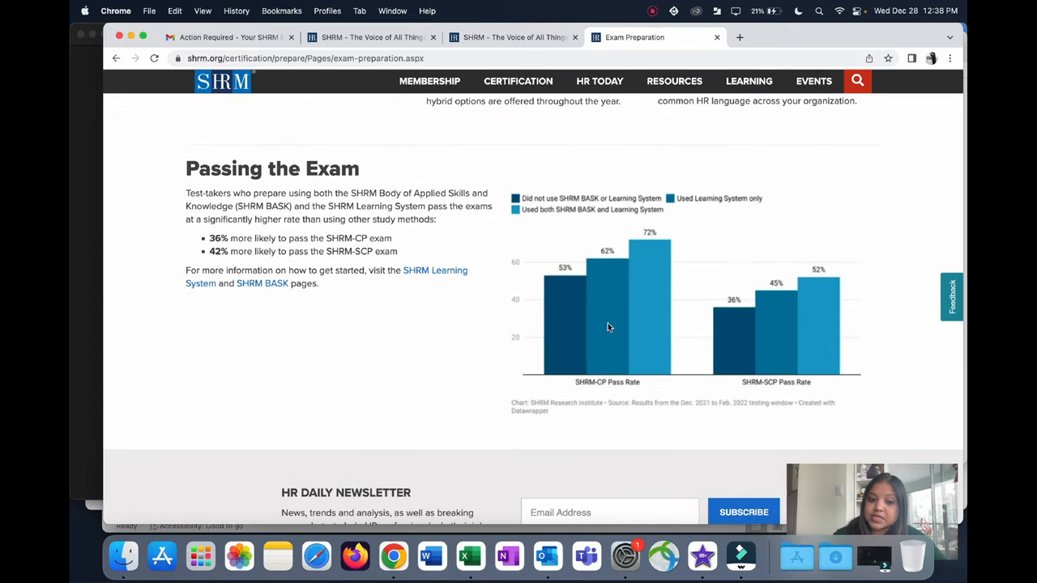
mouse_move(404, 181)
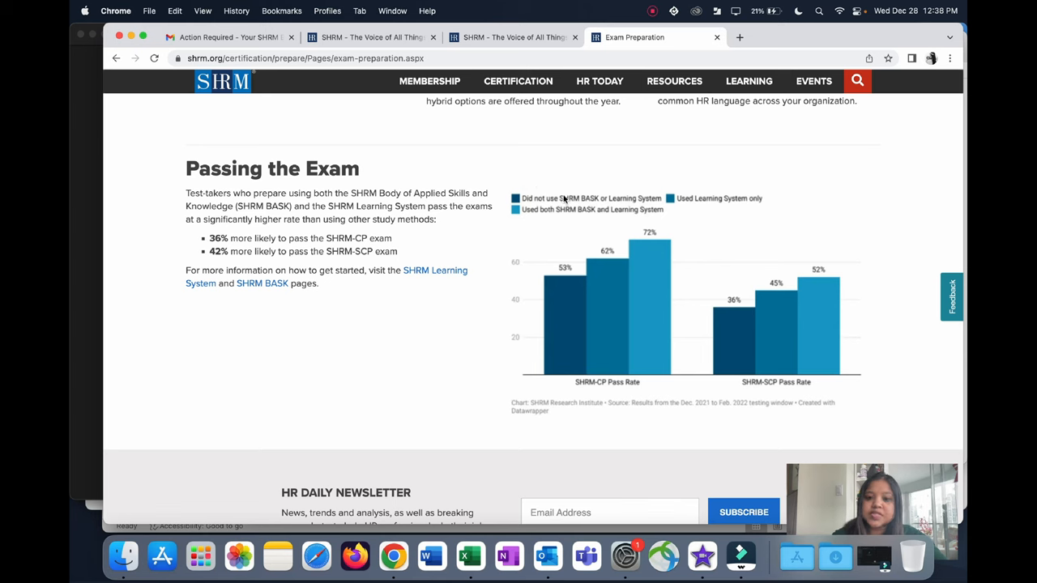
mouse_move(567, 204)
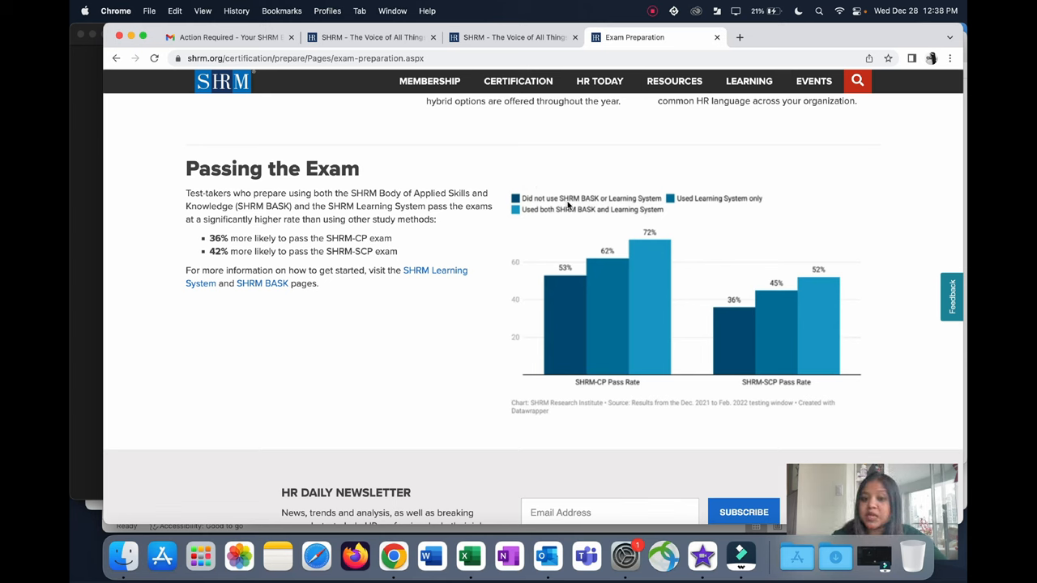
mouse_move(631, 208)
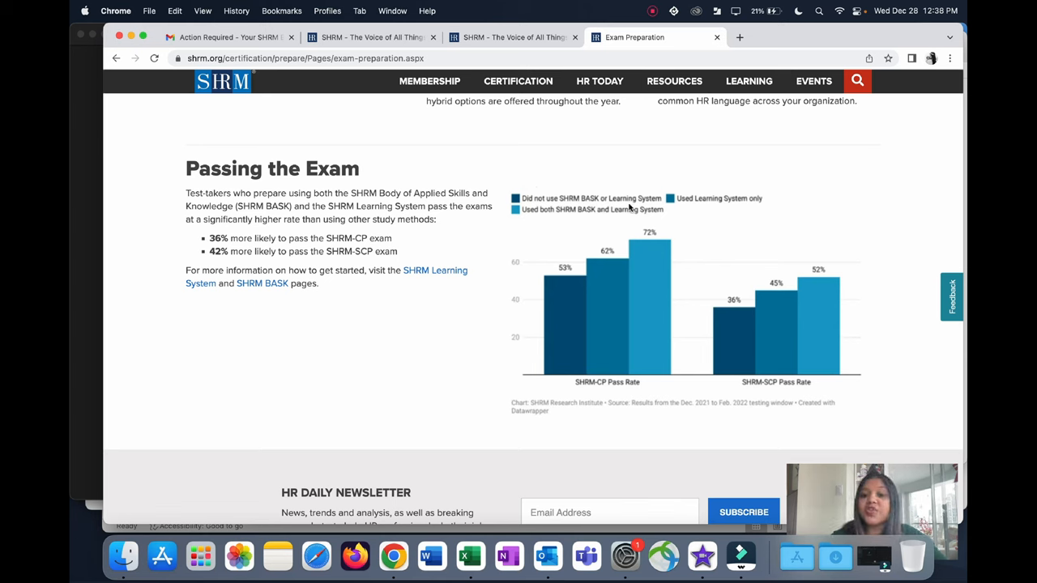
mouse_move(590, 259)
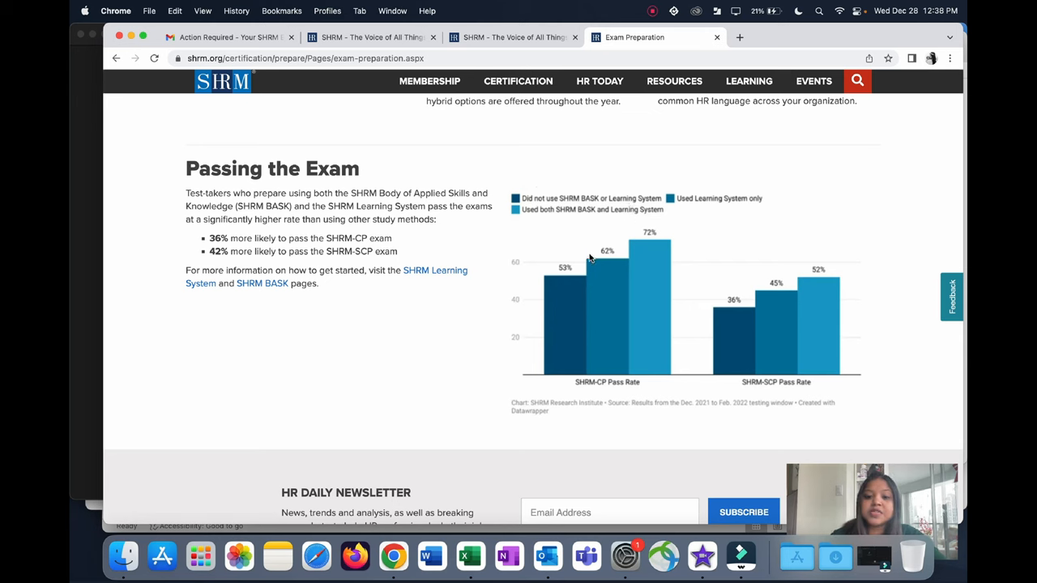
mouse_move(566, 283)
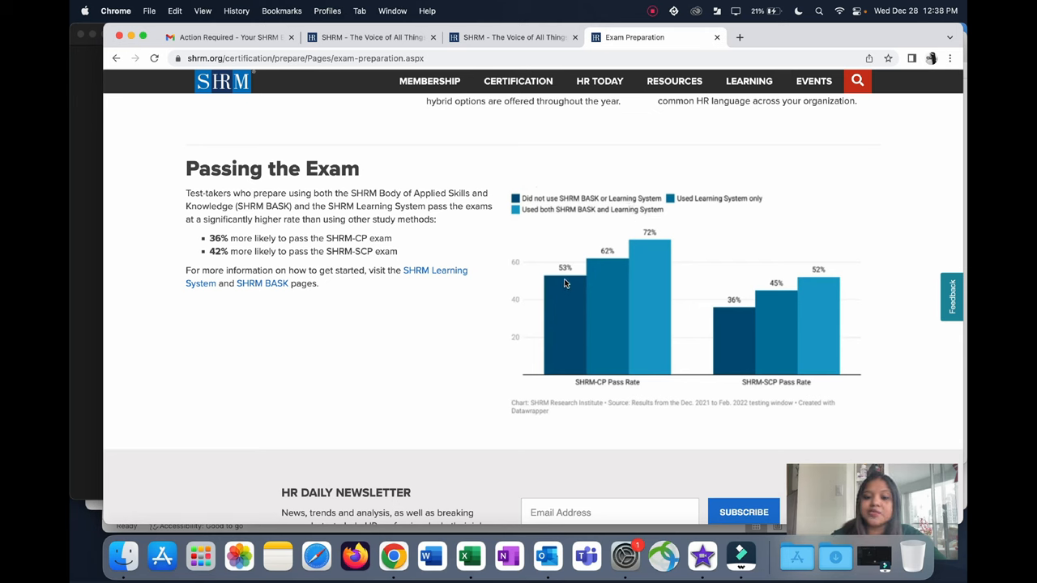
mouse_move(591, 381)
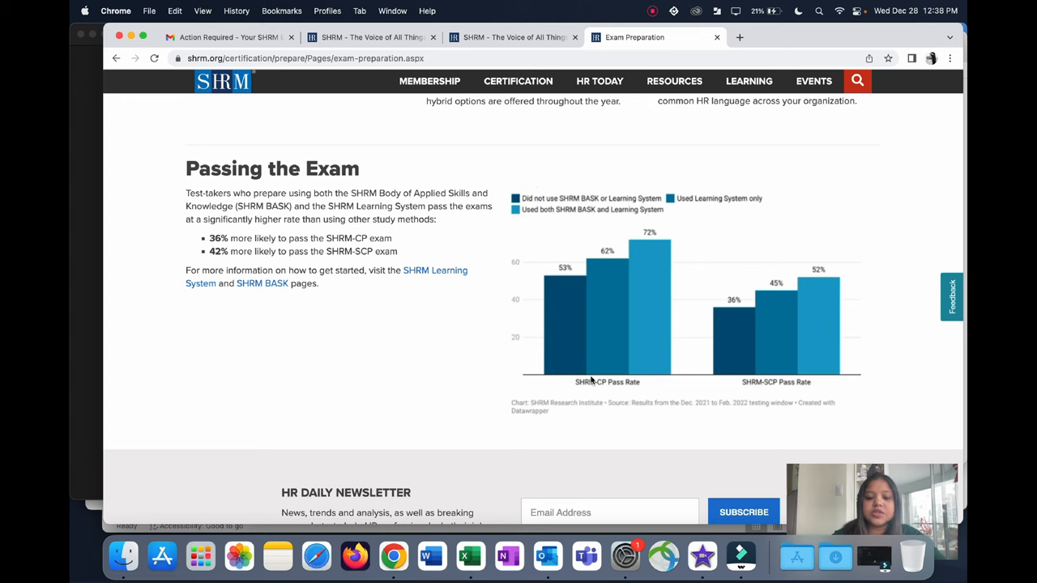
mouse_move(734, 207)
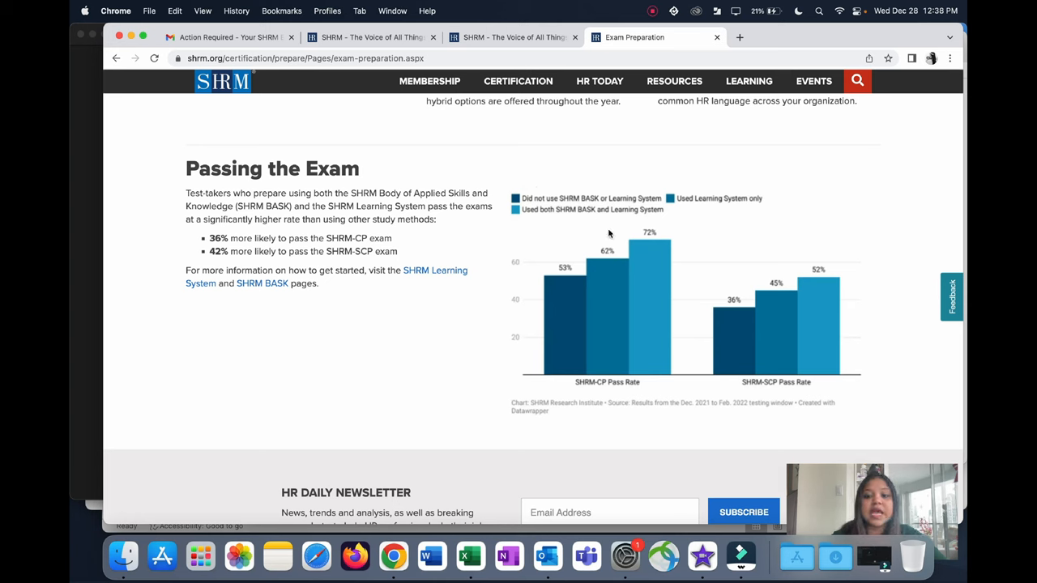
mouse_move(650, 237)
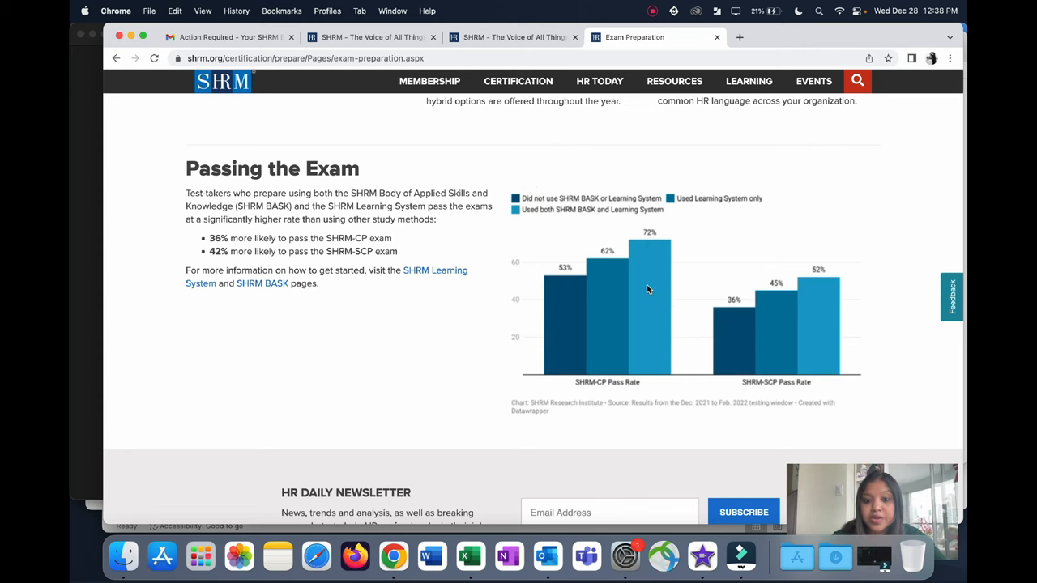
scroll("up", 3)
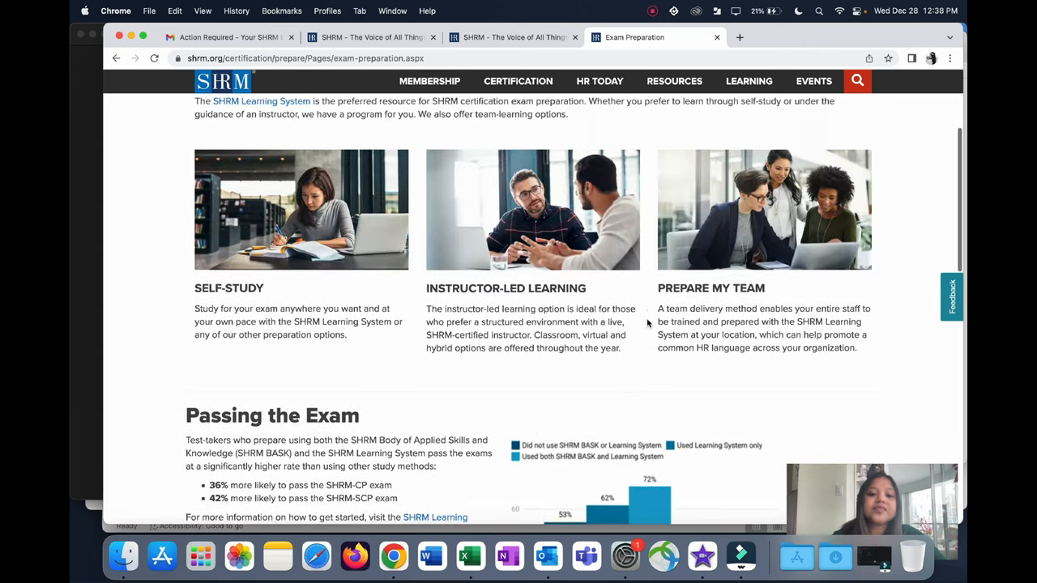
scroll("up", 3)
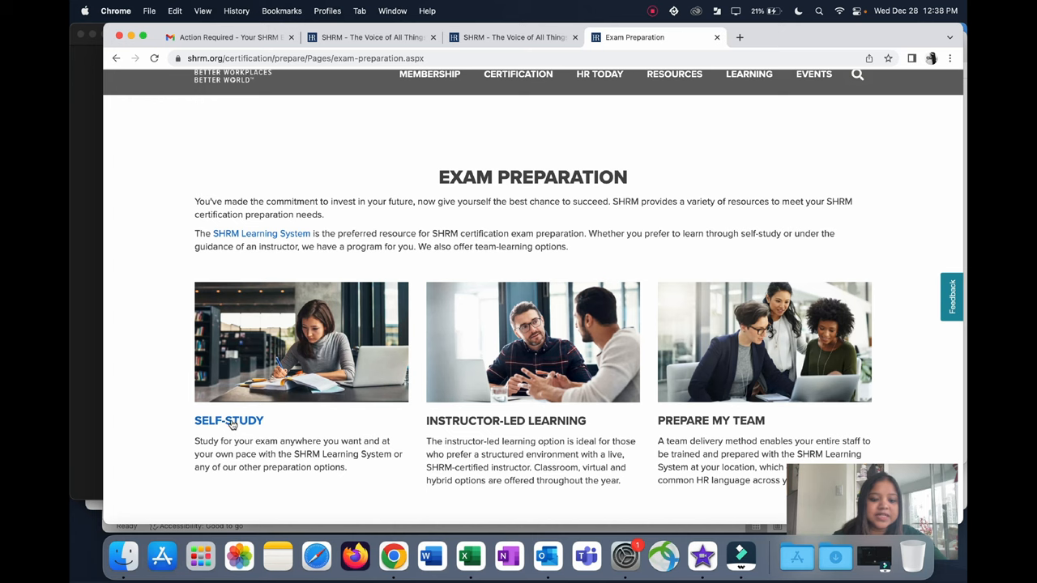
Read the Self-Study page's SHRM Learning System section down to Supplemental Resources.
left_click(228, 420)
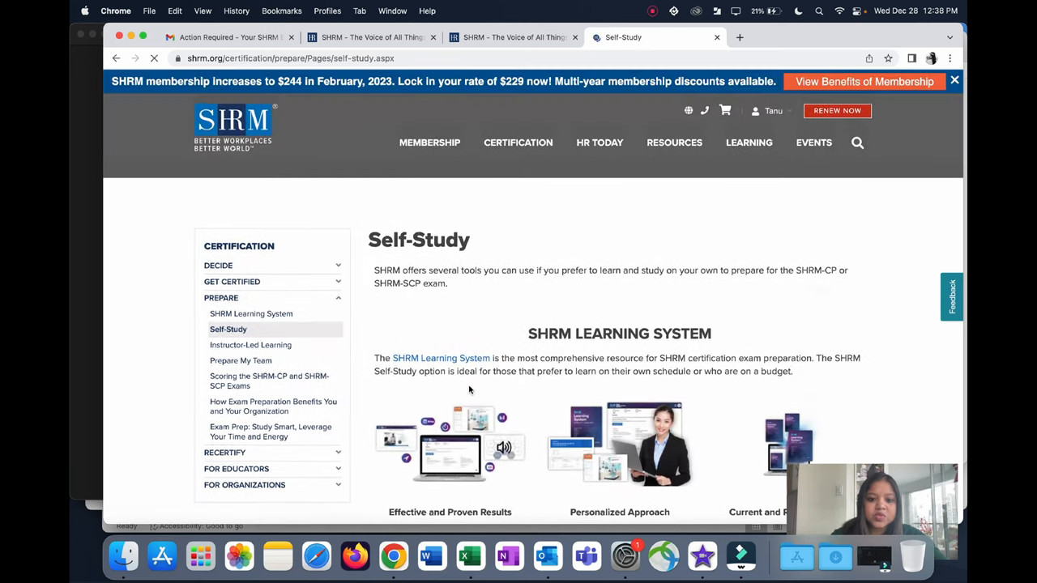
scroll("down", 3)
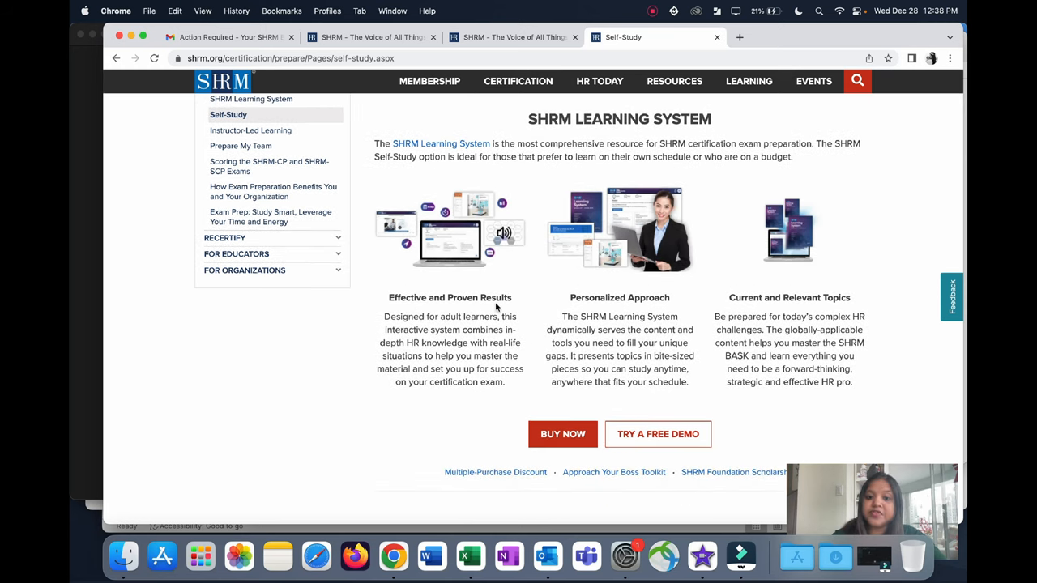
mouse_move(613, 298)
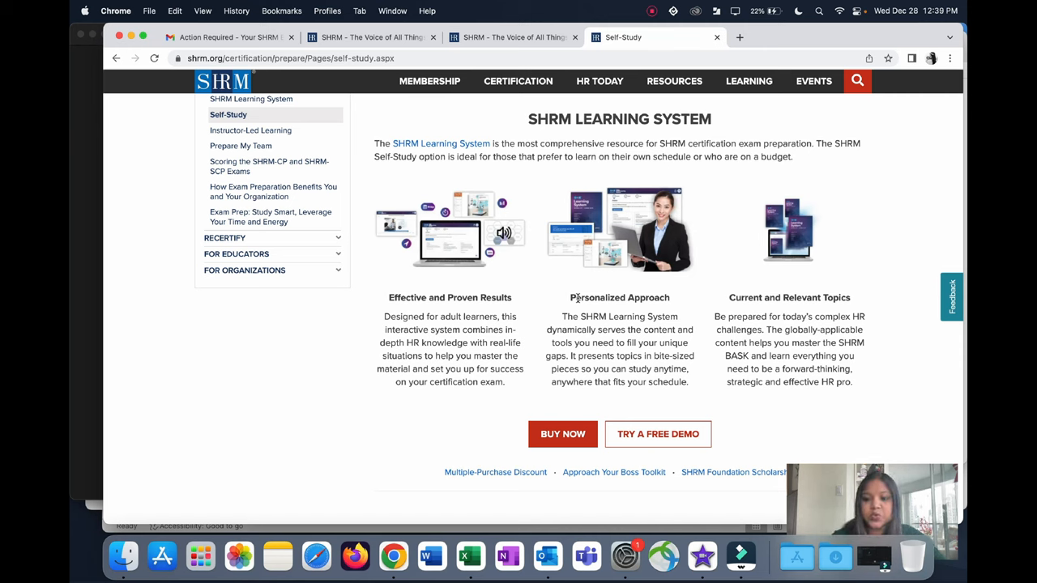
mouse_move(795, 308)
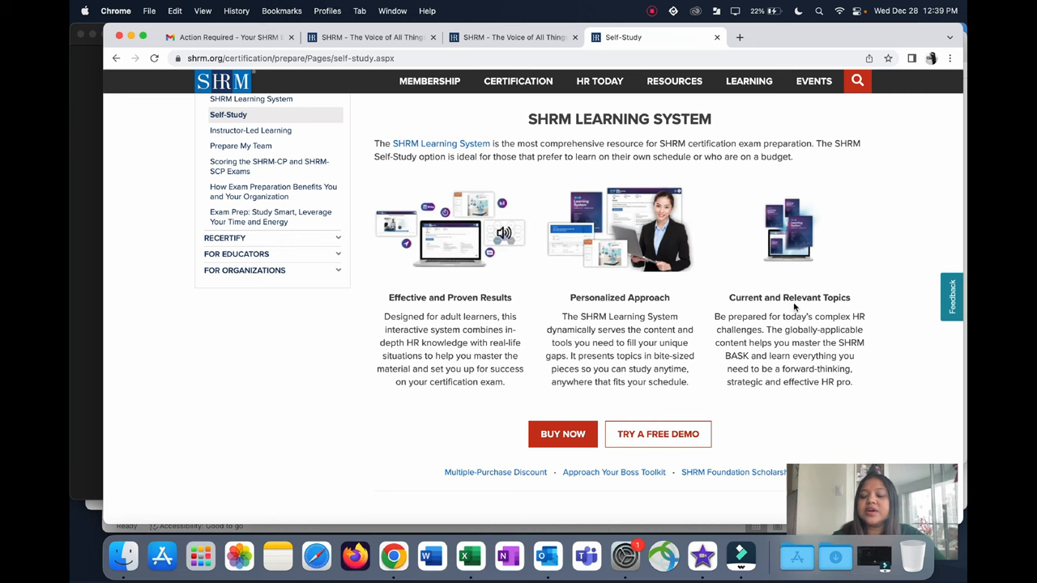
mouse_move(860, 306)
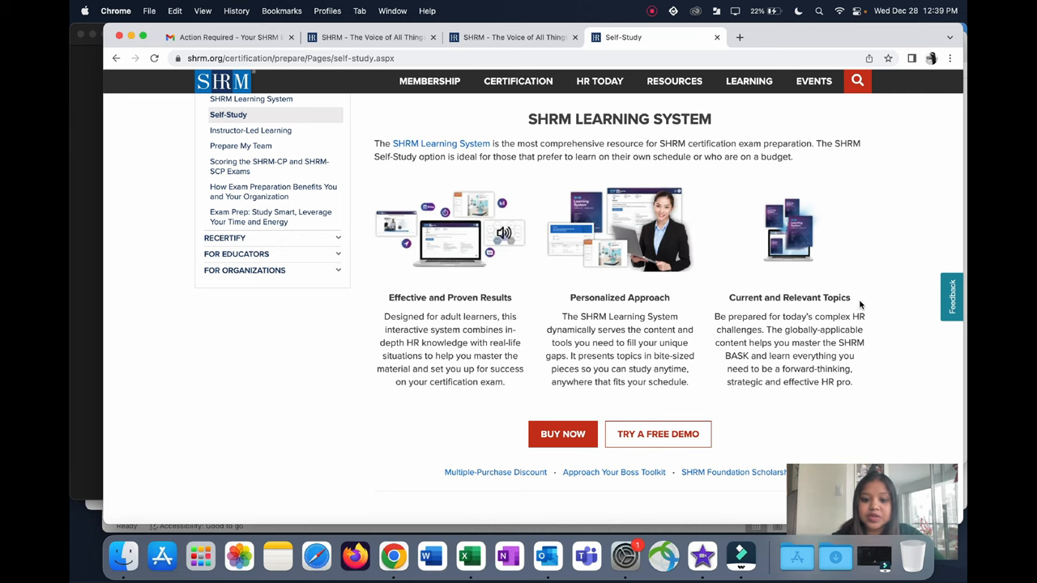
scroll("down", 3)
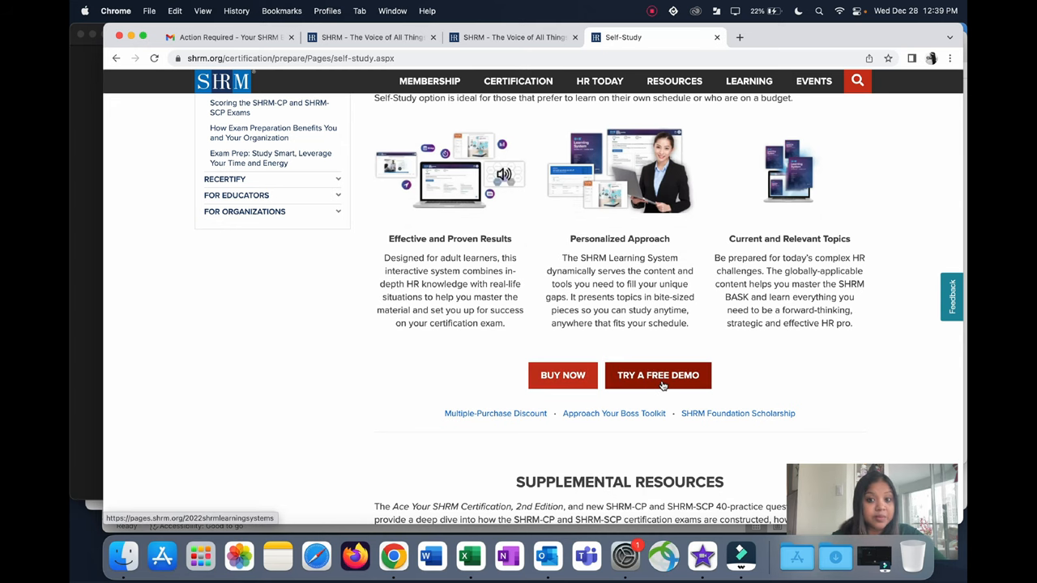
scroll("down", 3)
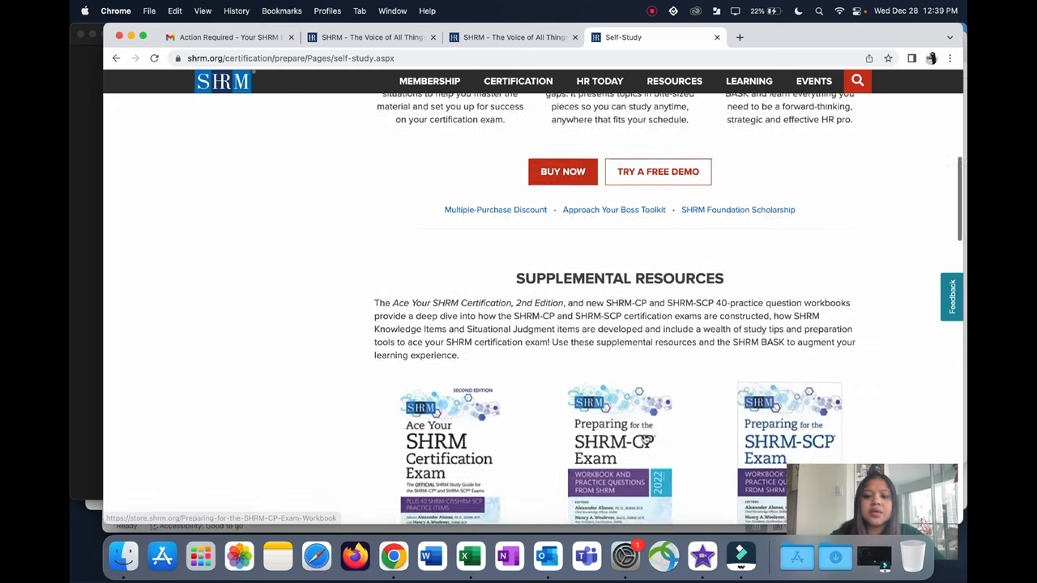
left_click(657, 171)
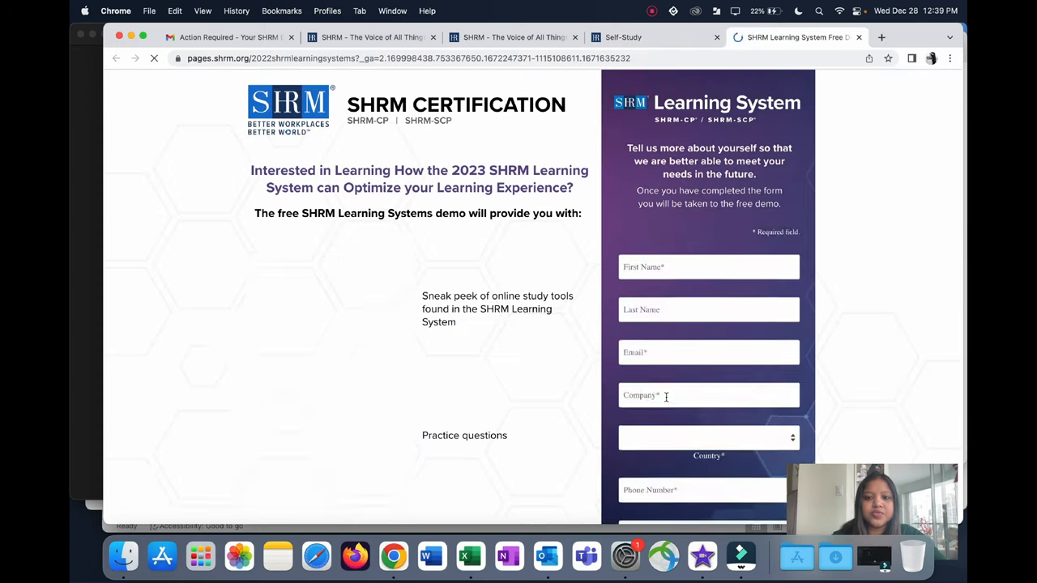
scroll("down", 3)
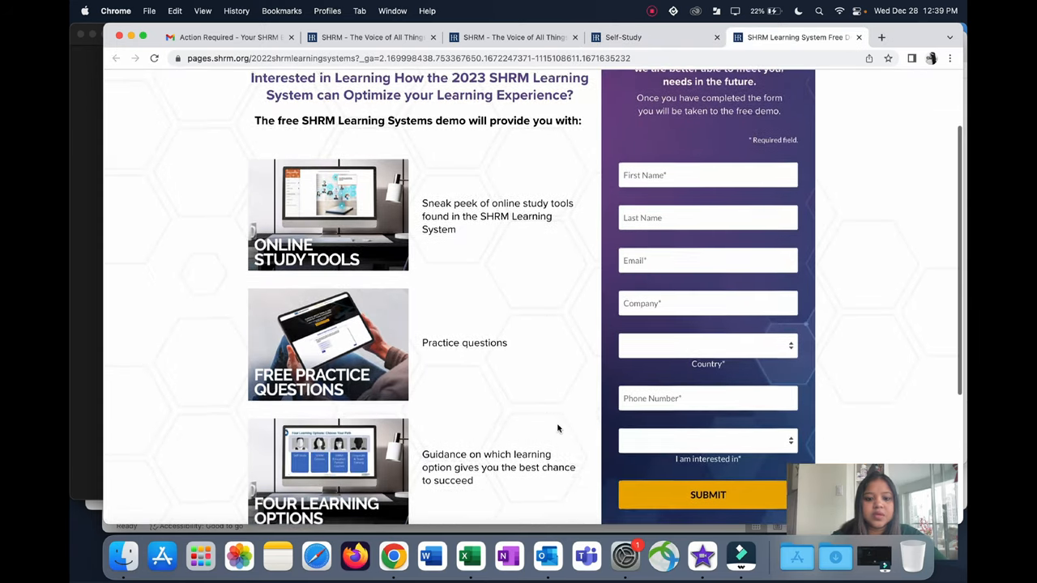
type("T")
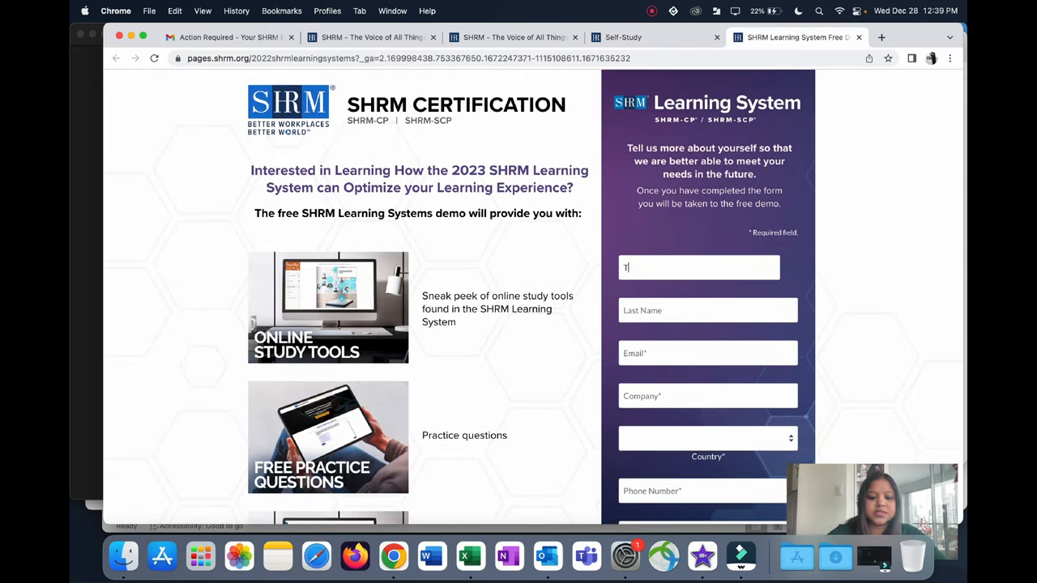
type("Das")
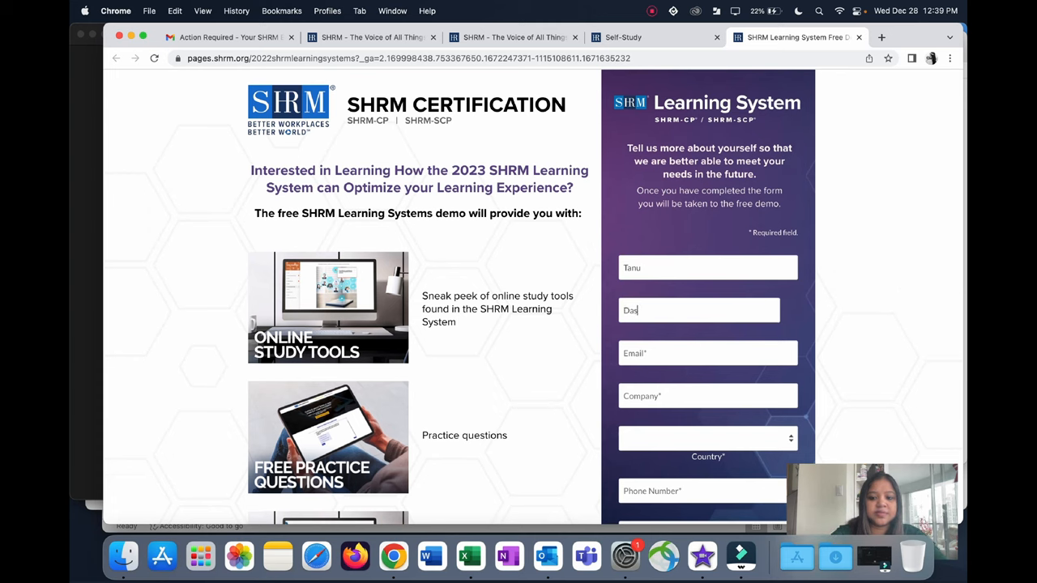
left_click(707, 353)
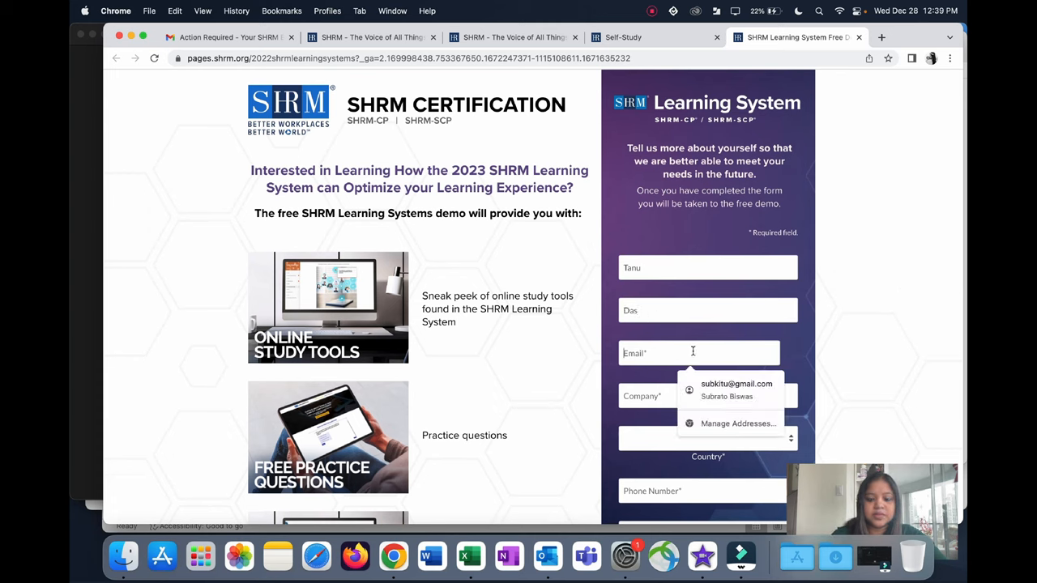
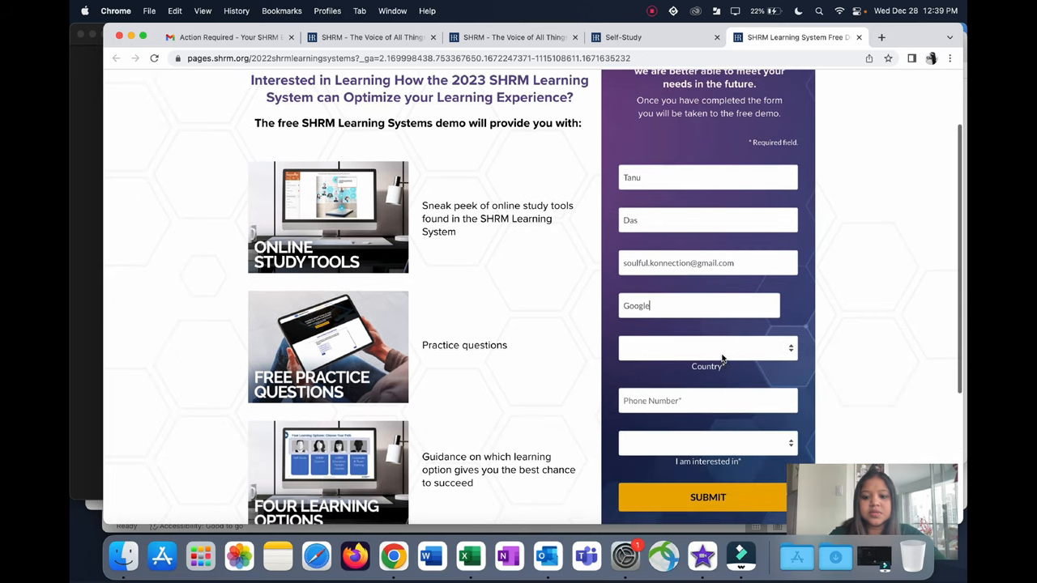
left_click(707, 349)
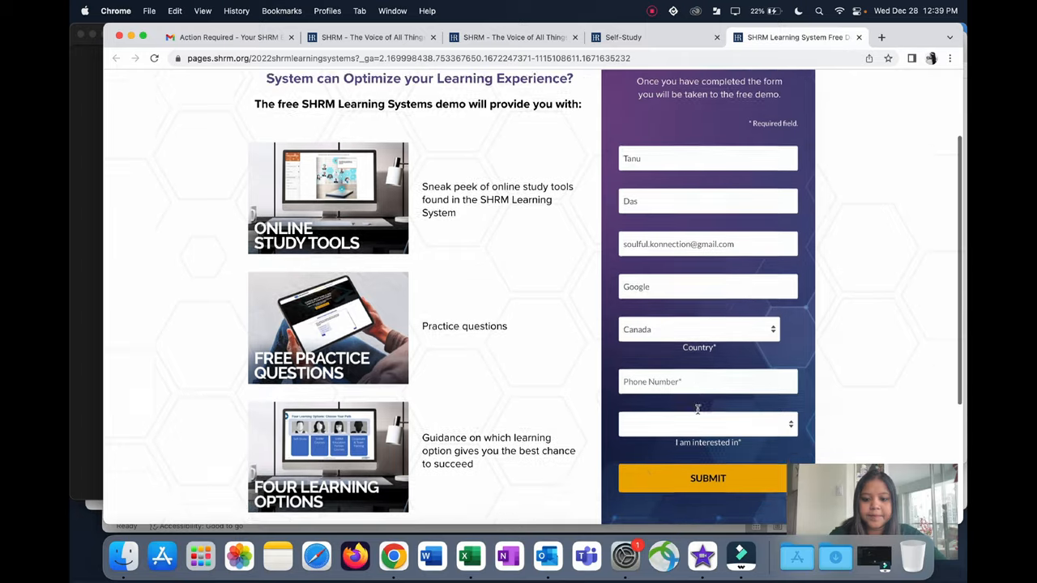
left_click(707, 320)
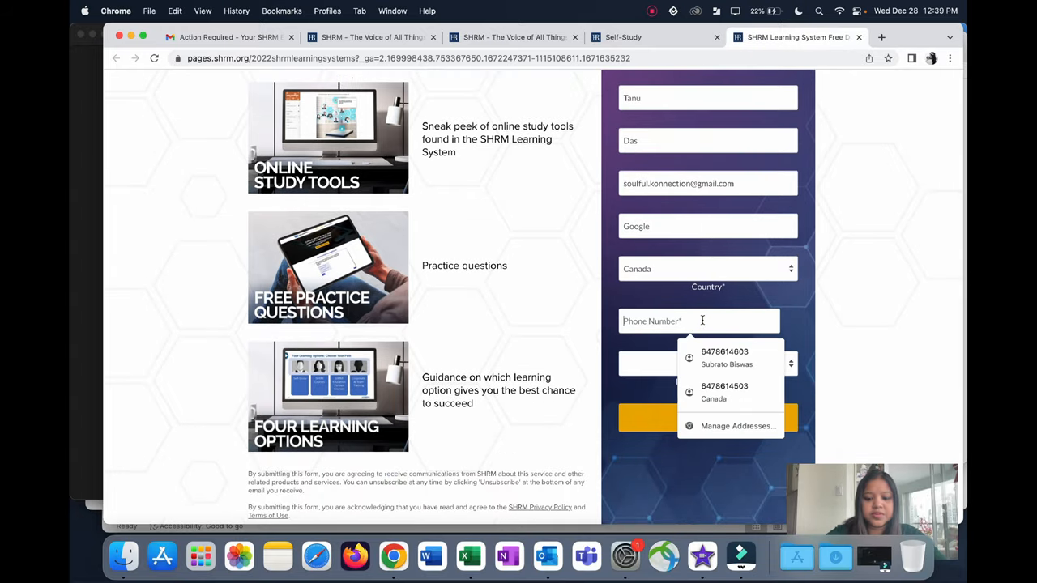
type("00000000000")
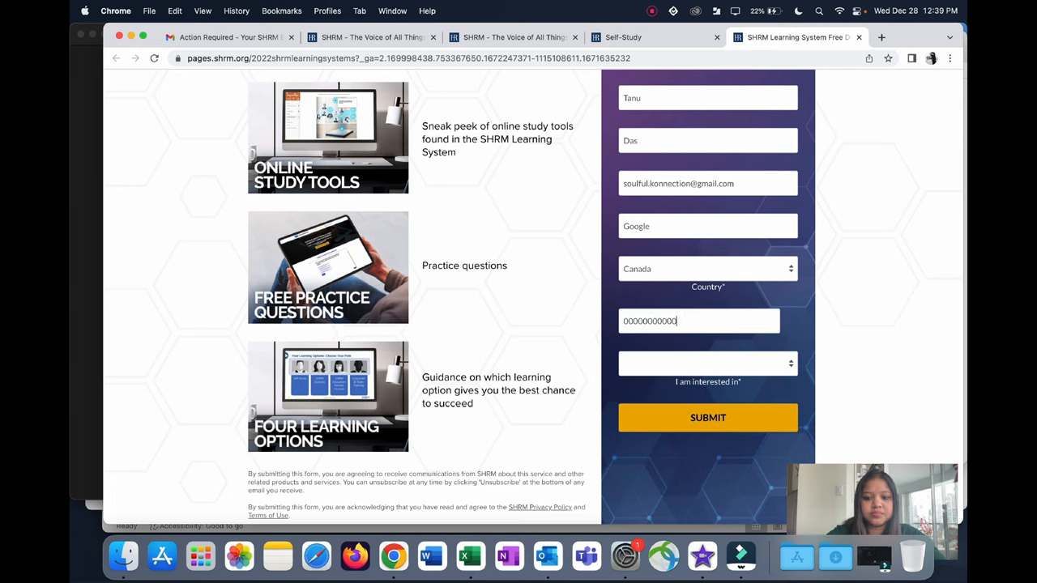
left_click(707, 363)
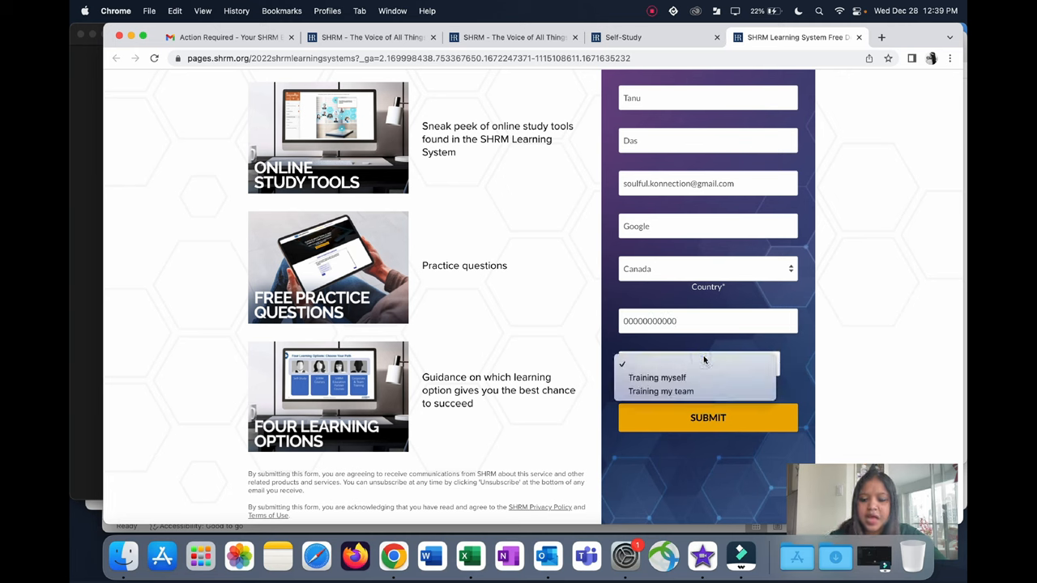
left_click(656, 377)
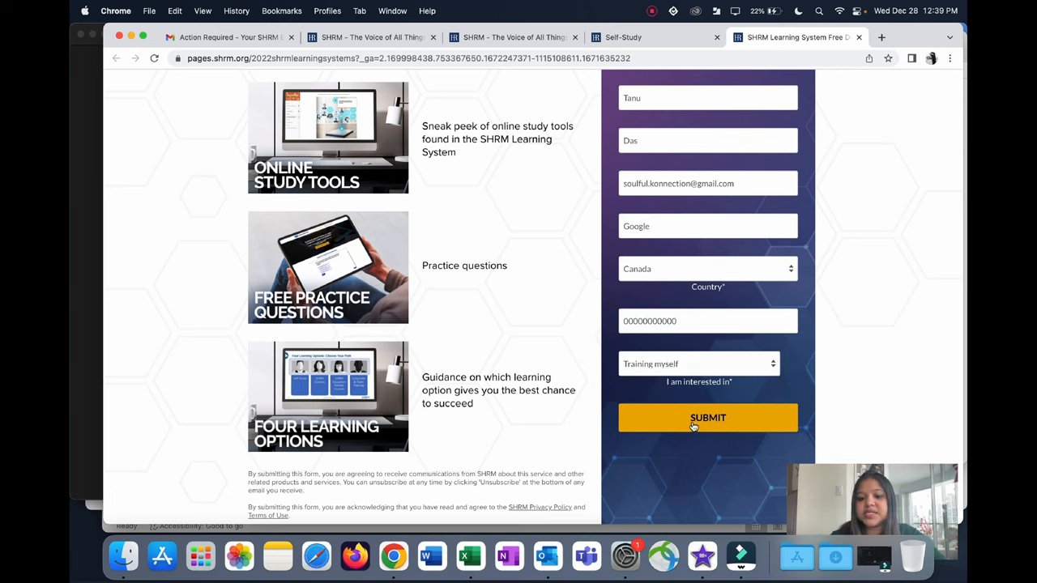
Submit the demo request and browse the 2023 SHRM Learning System demo page.
left_click(707, 417)
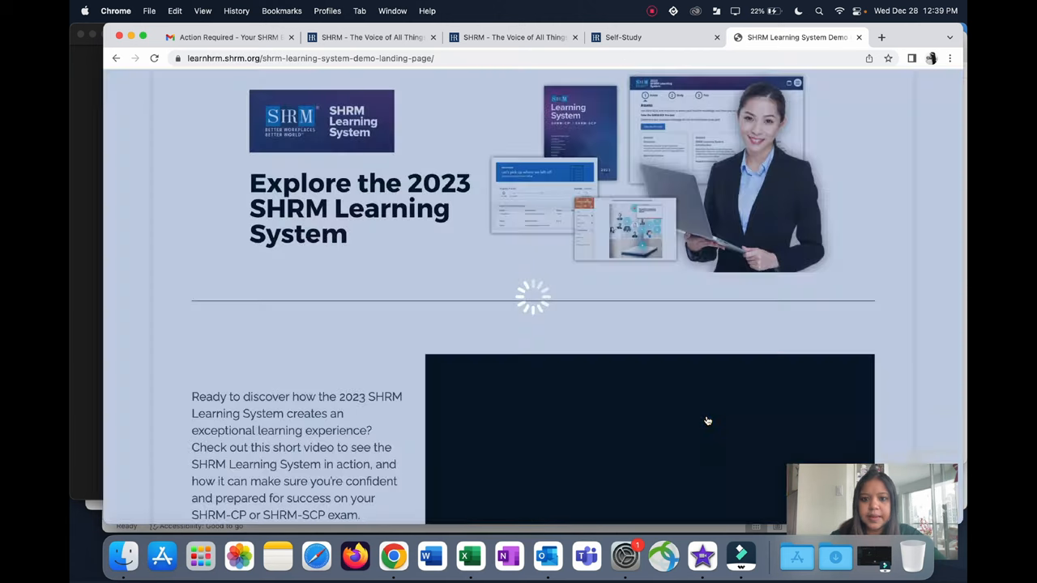
scroll("down", 3)
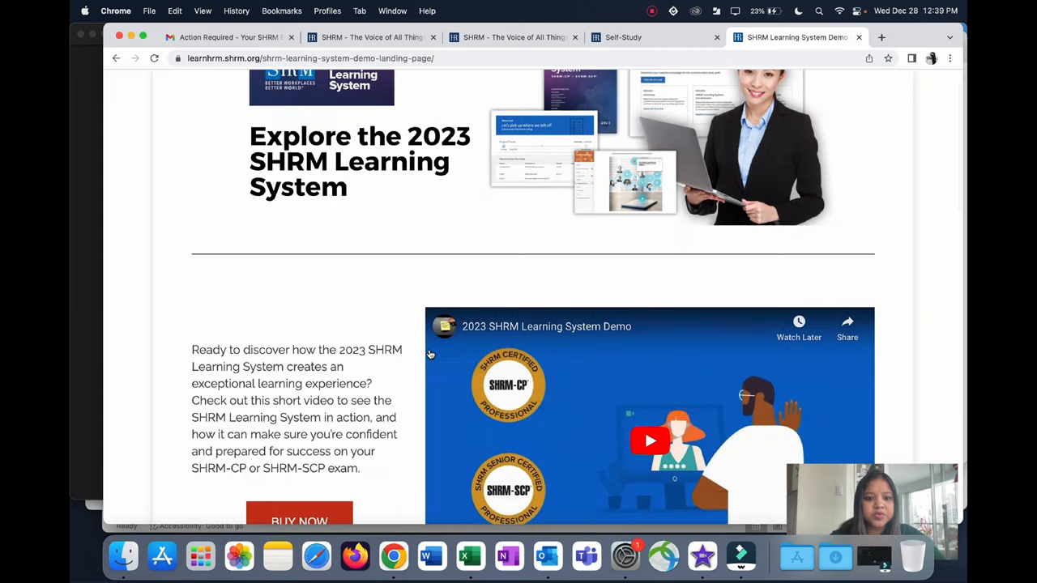
scroll("down", 3)
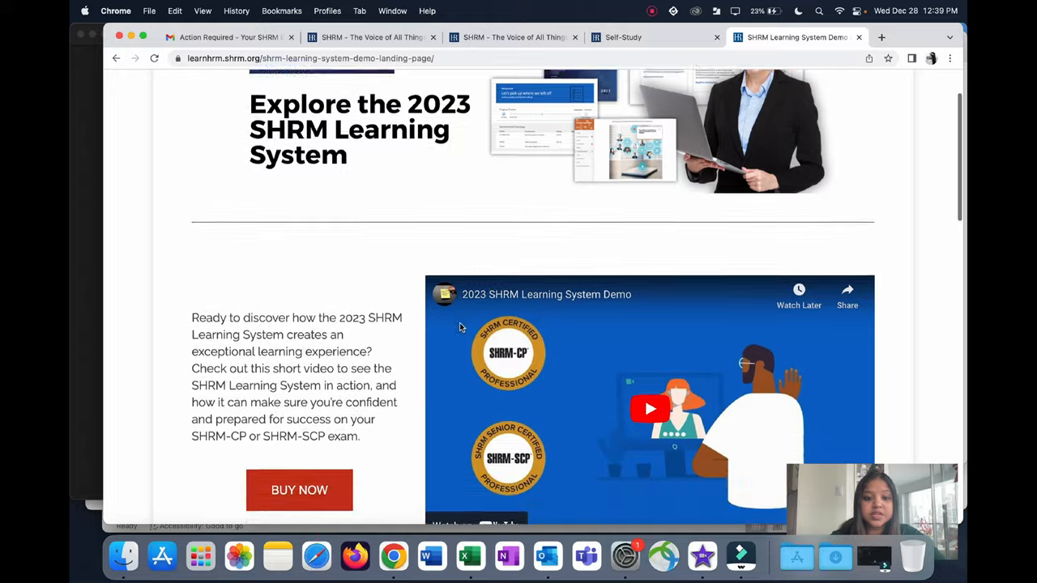
scroll("down", 3)
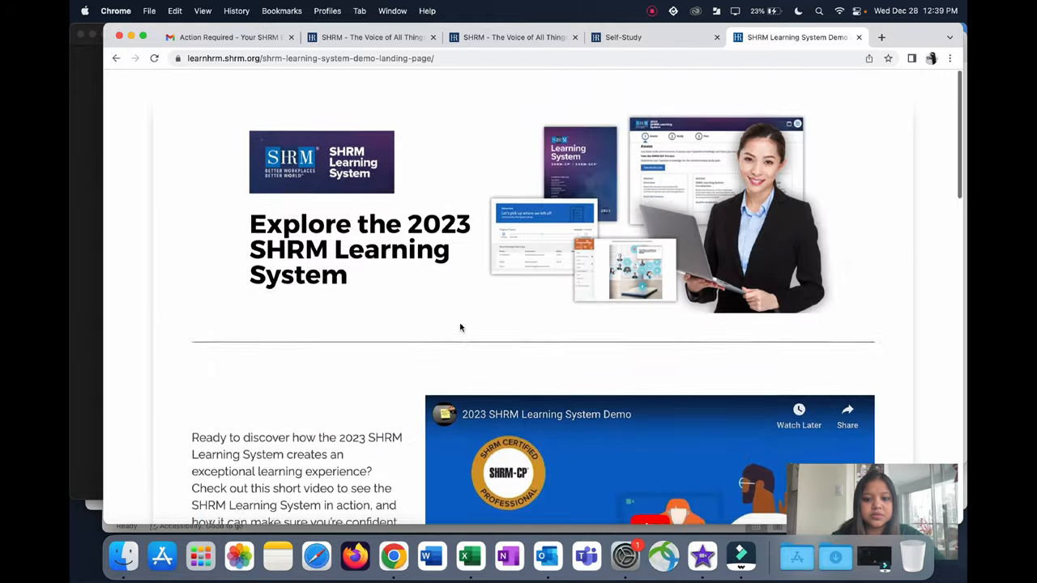
scroll("down", 3)
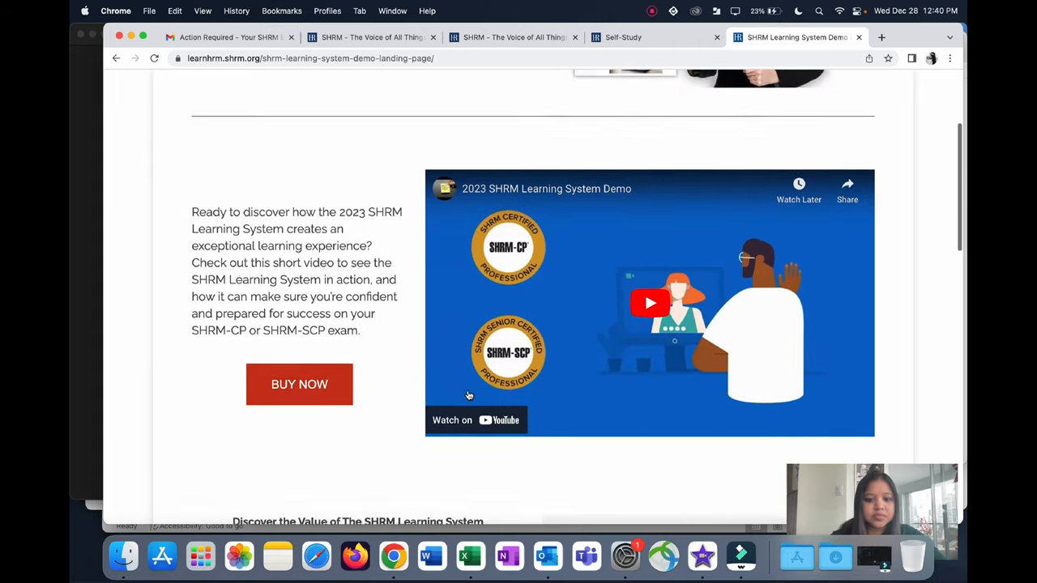
scroll("down", 3)
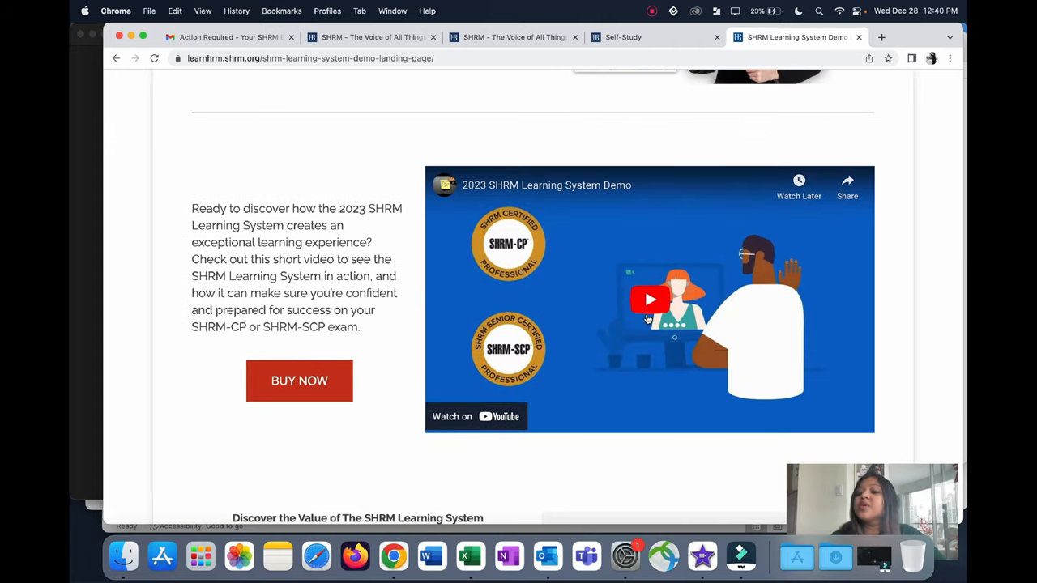
scroll("down", 3)
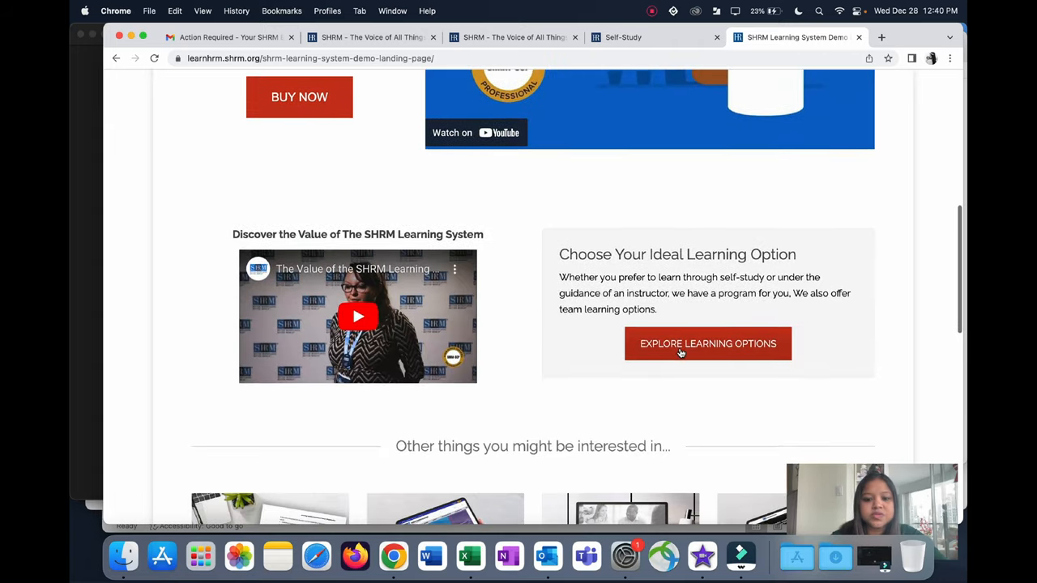
scroll("down", 3)
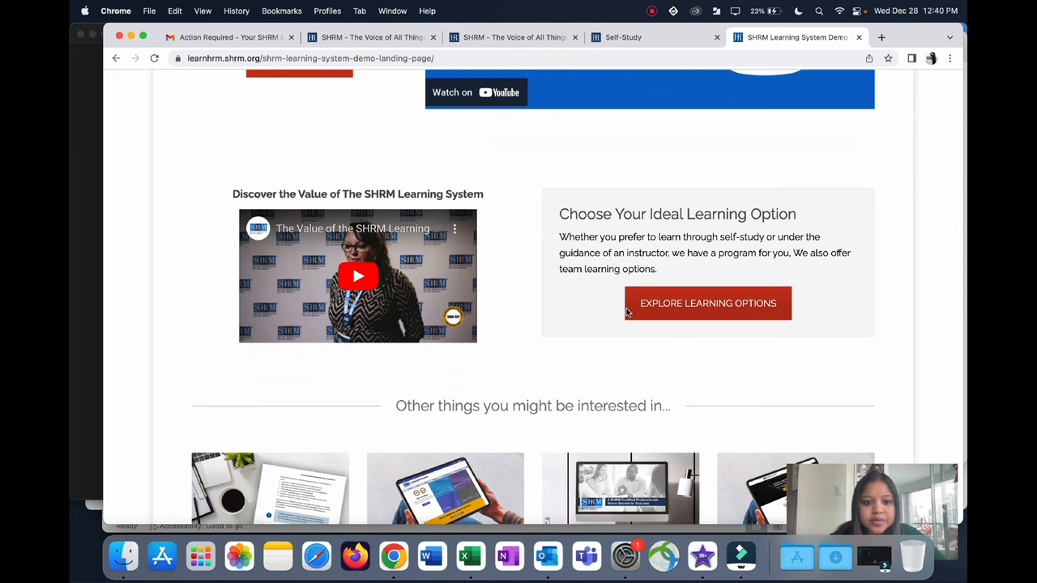
Open Explore Learning Options as an Exam Preparation tab and browse it.
left_click(707, 302)
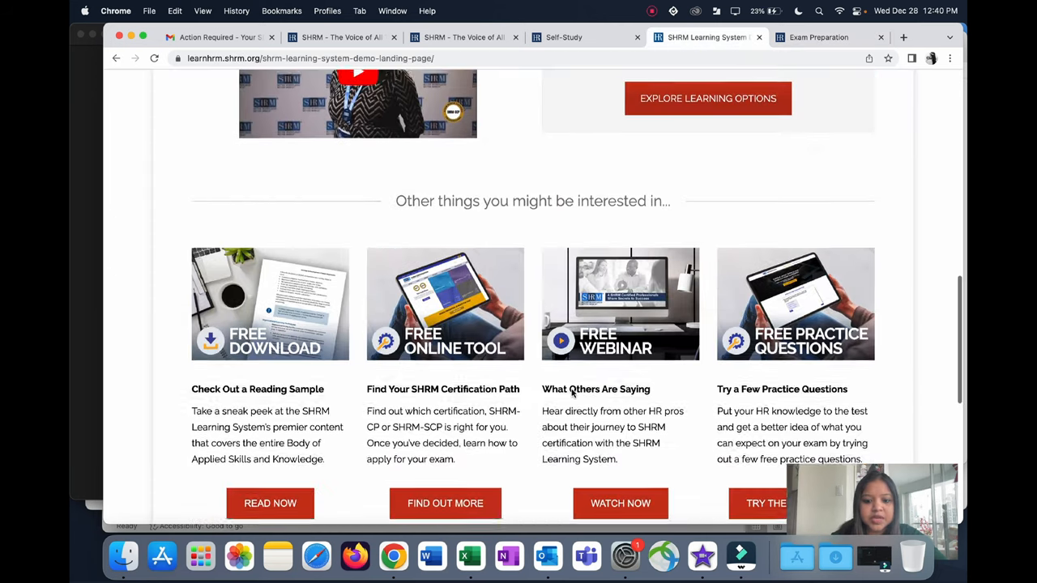
scroll("down", 3)
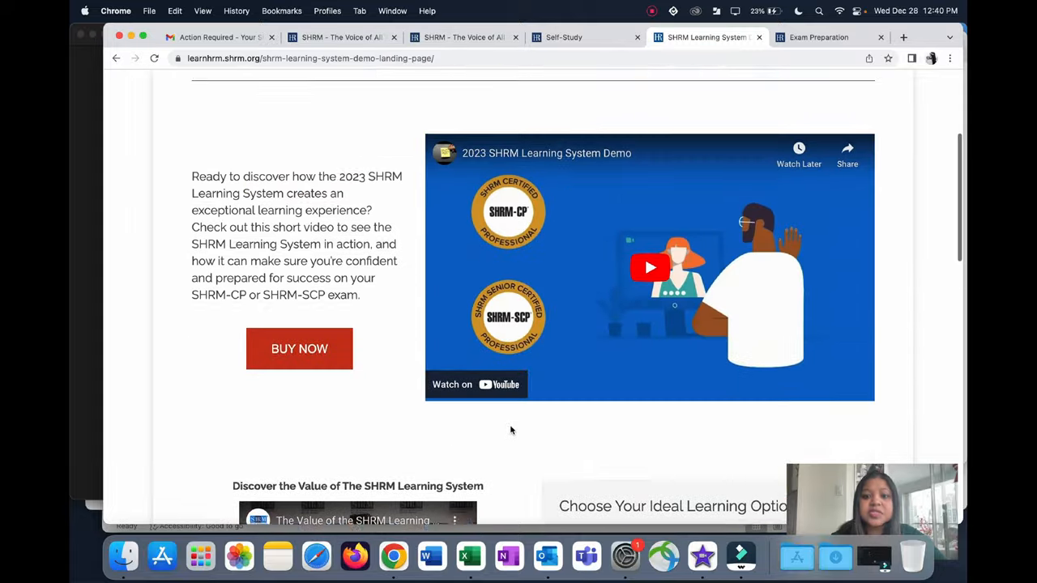
scroll("down", 3)
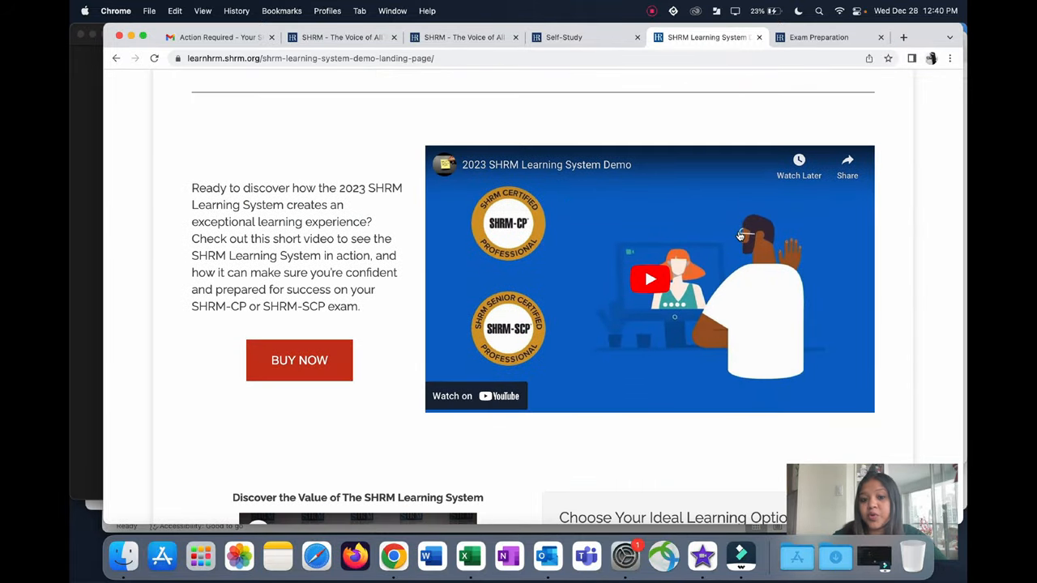
mouse_move(618, 431)
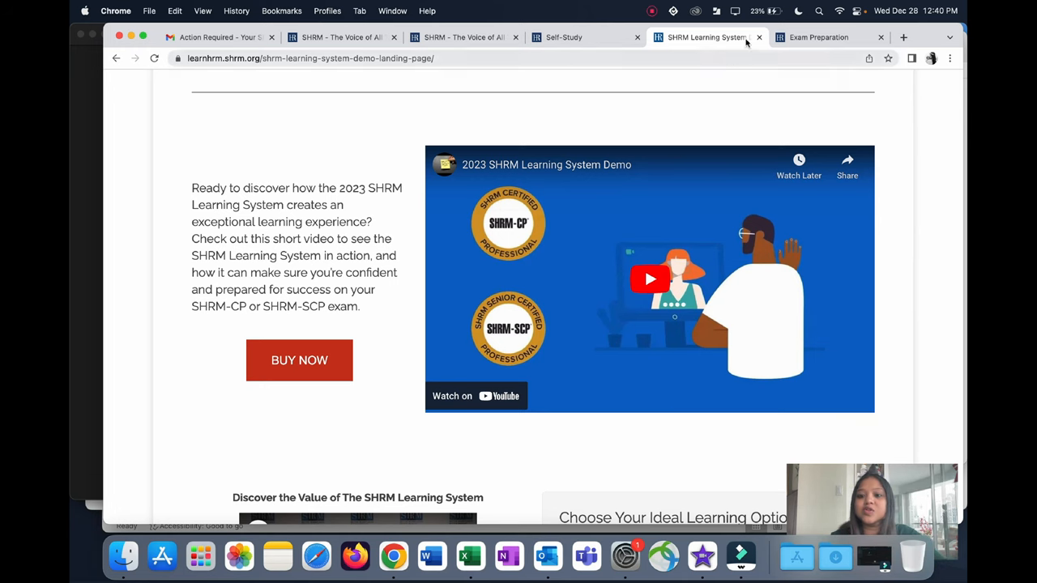
Close the demo tab and reach the $795–$920 Learning System store page via Self-Study.
left_click(818, 37)
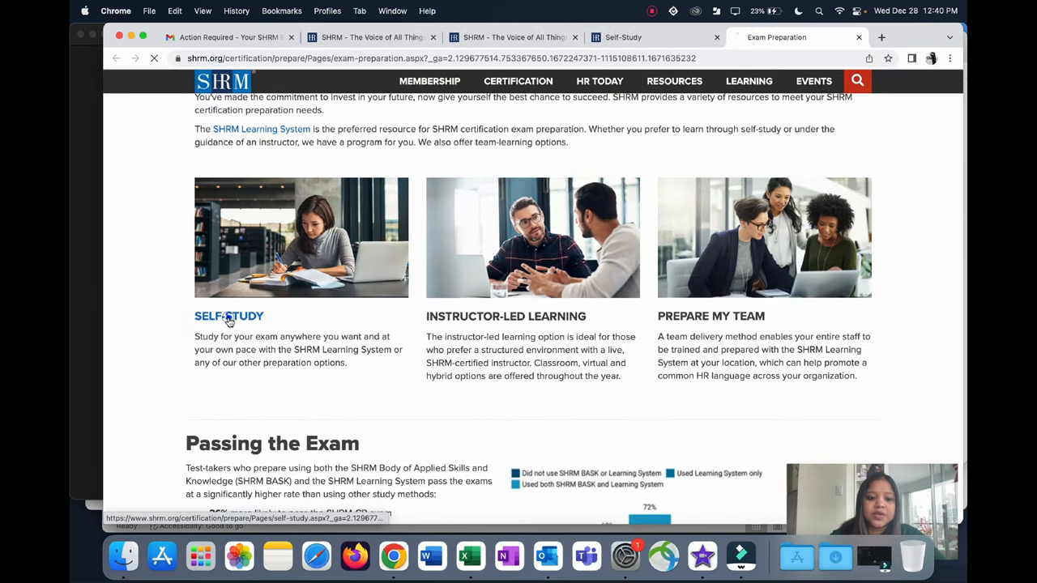
left_click(228, 316)
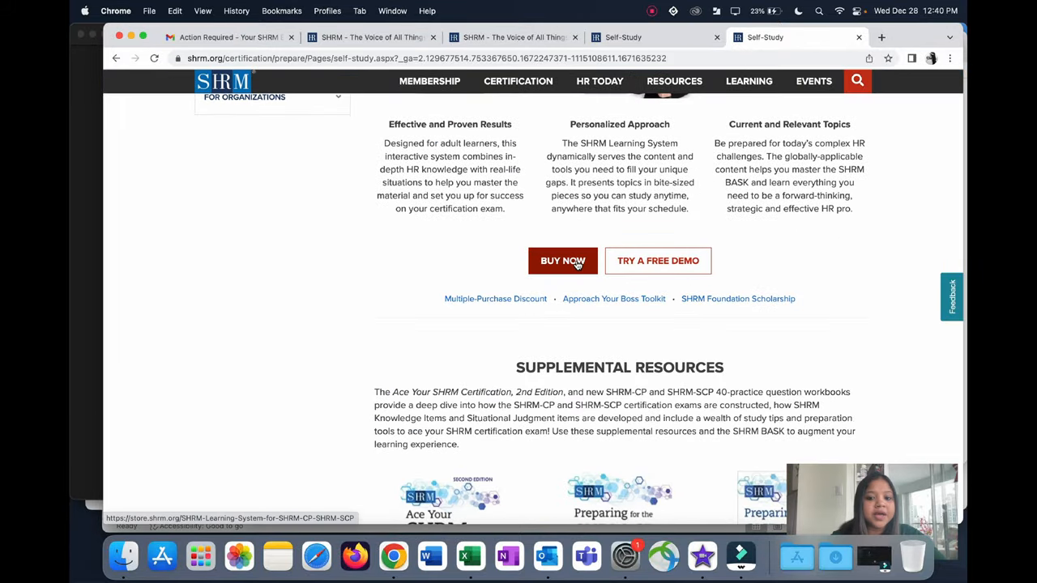
left_click(563, 260)
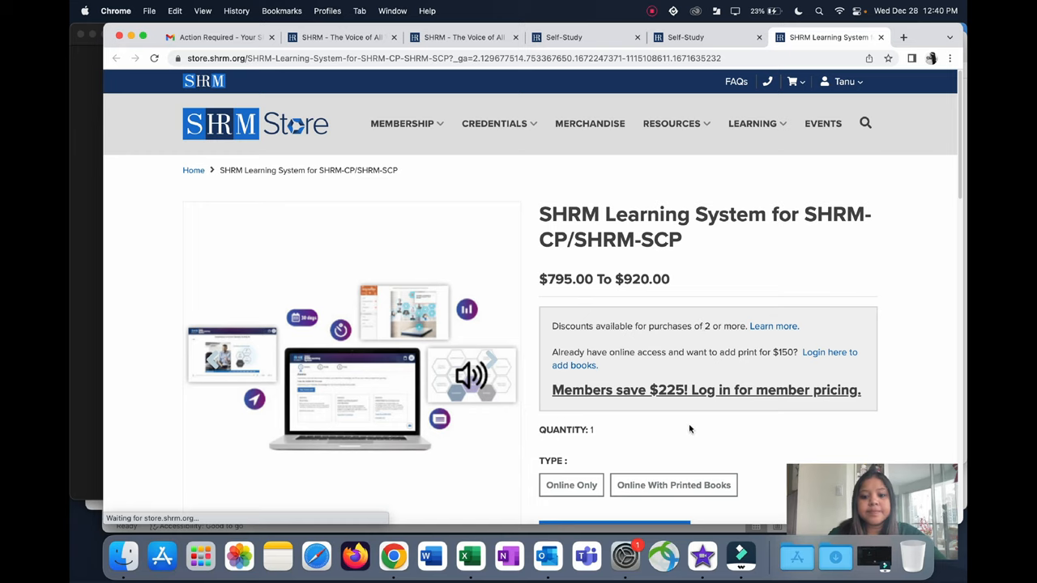
scroll("down", 3)
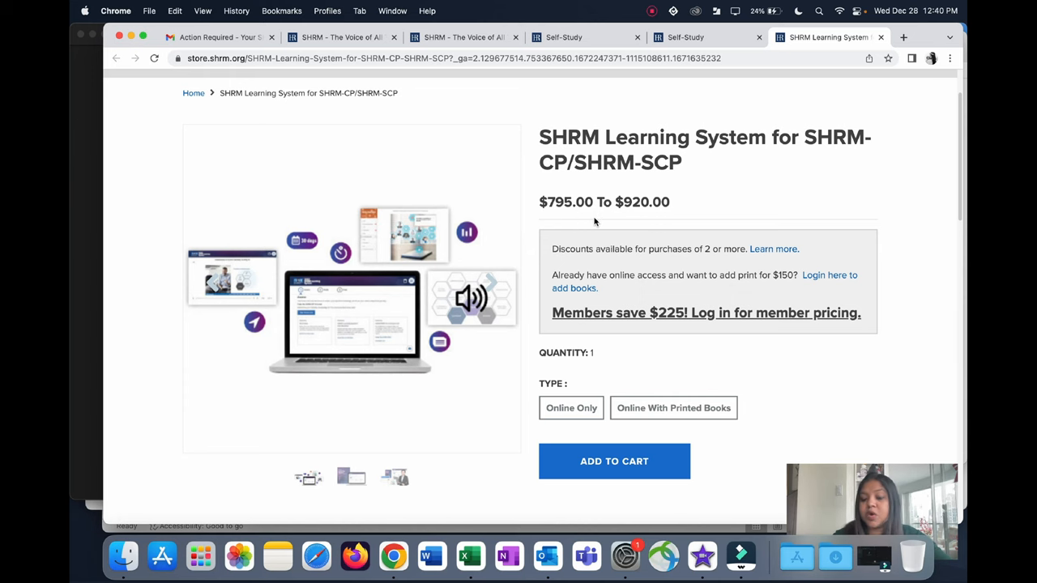
scroll("down", 3)
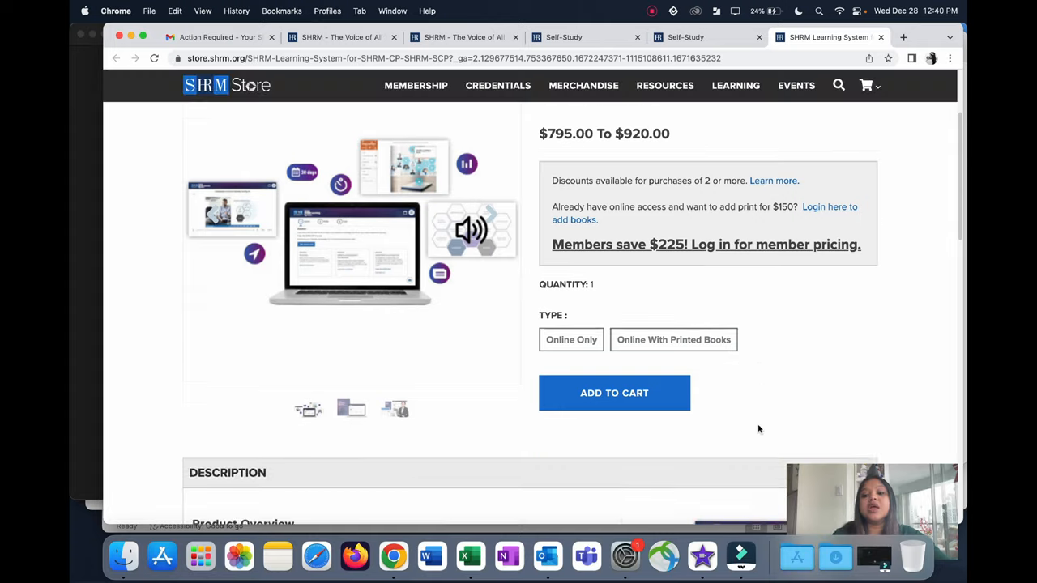
scroll("down", 3)
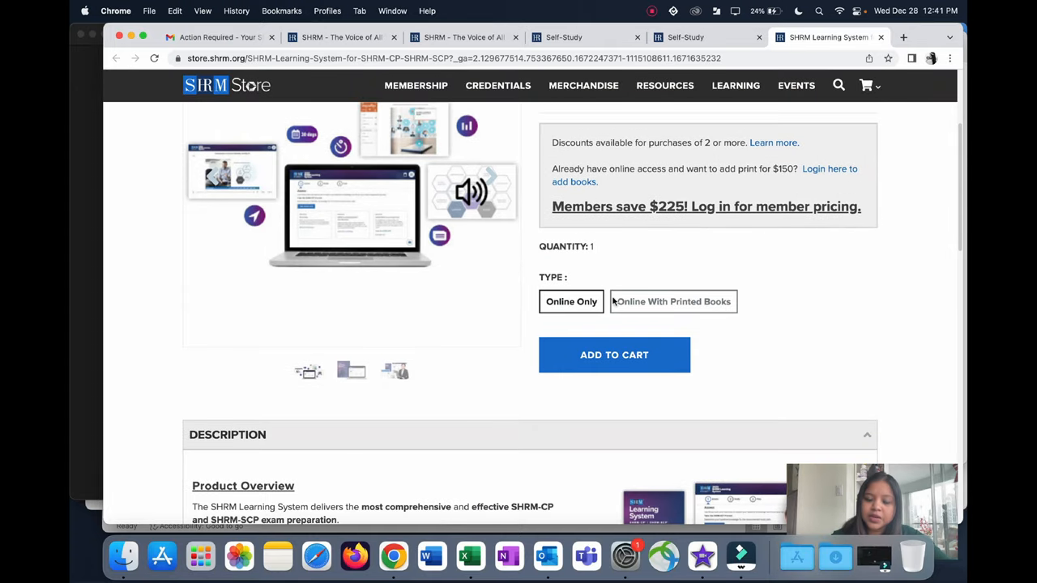
left_click(673, 302)
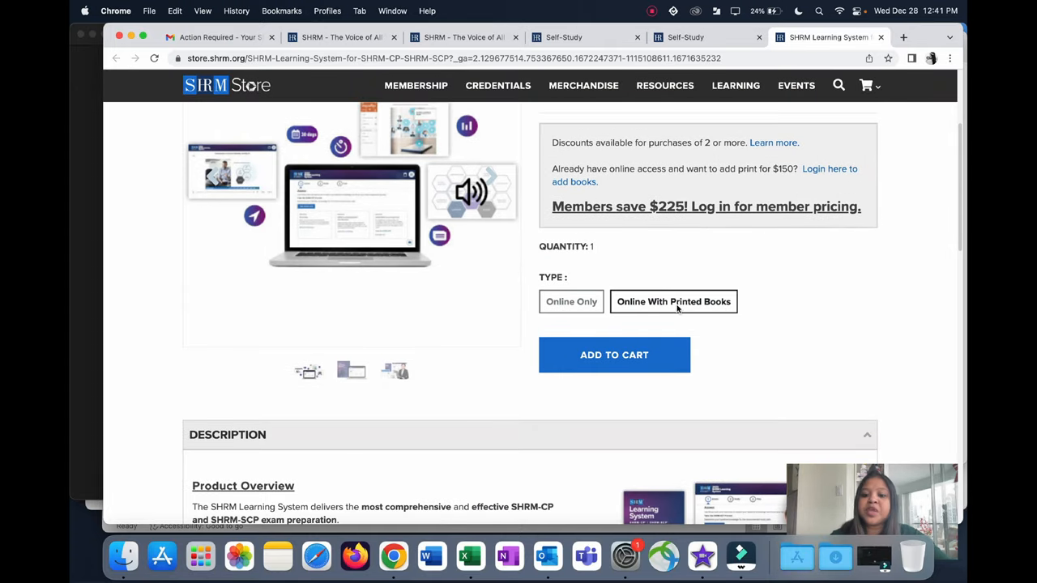
left_click(571, 301)
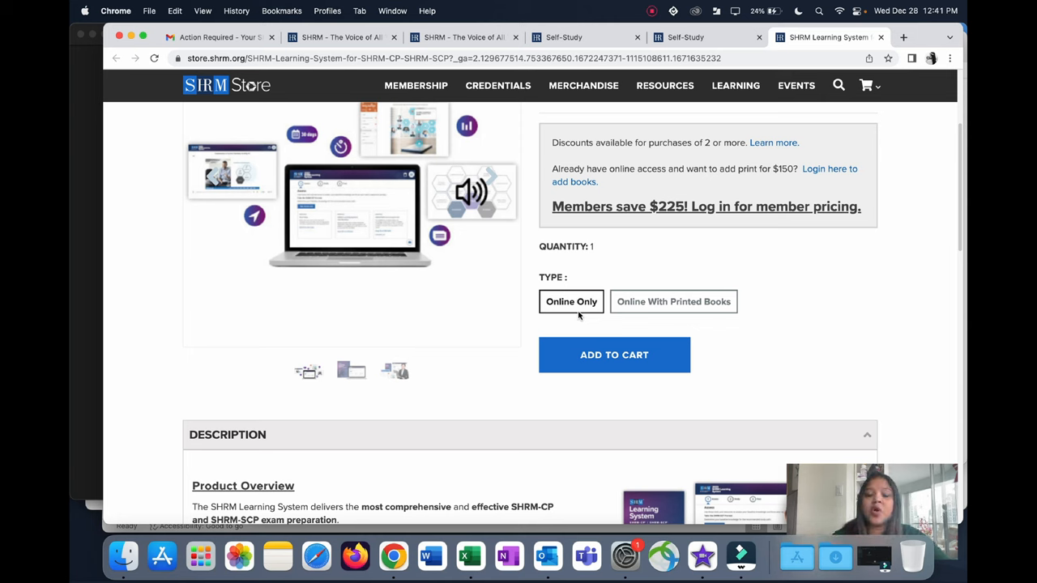
left_click(673, 301)
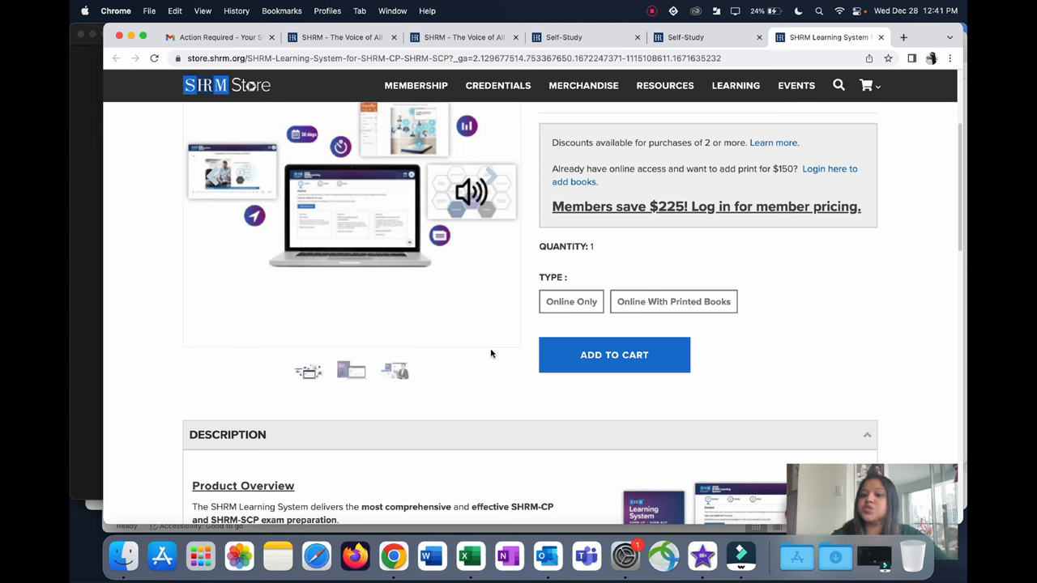
mouse_move(573, 277)
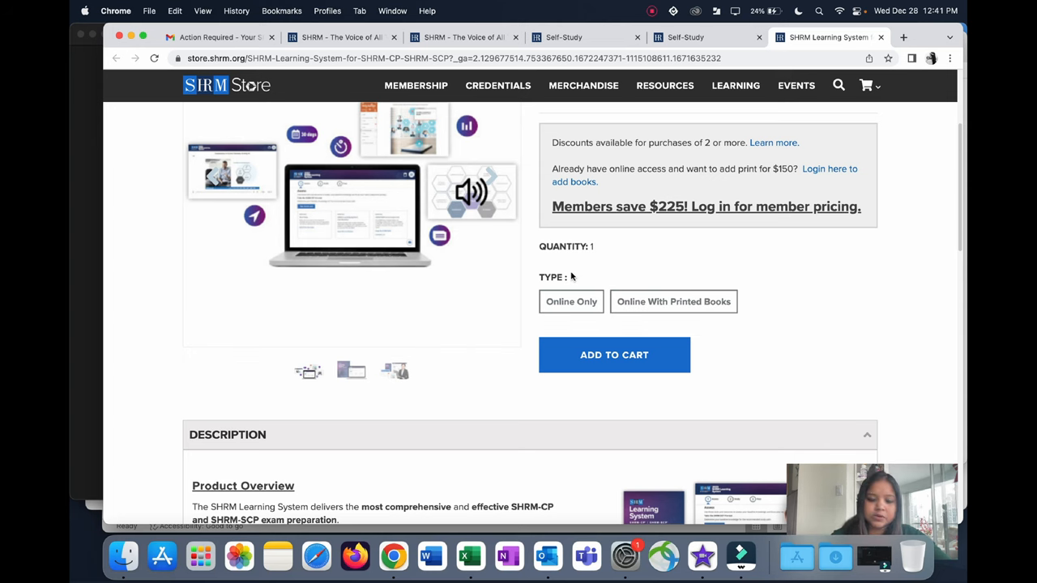
mouse_move(614, 354)
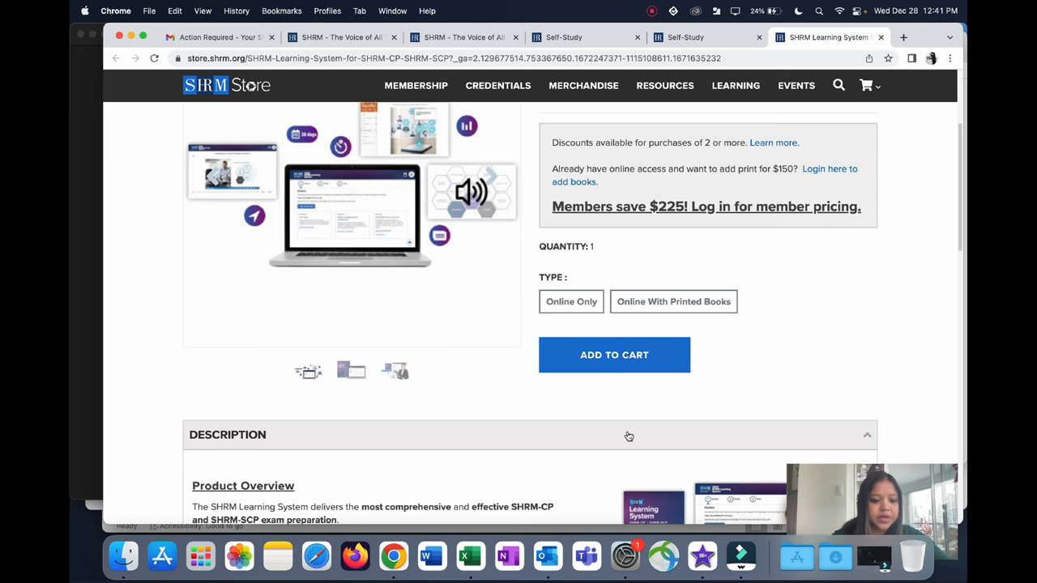
Read the Learning System product description, then switch to the Gmail 'Action Required' email.
scroll("down", 3)
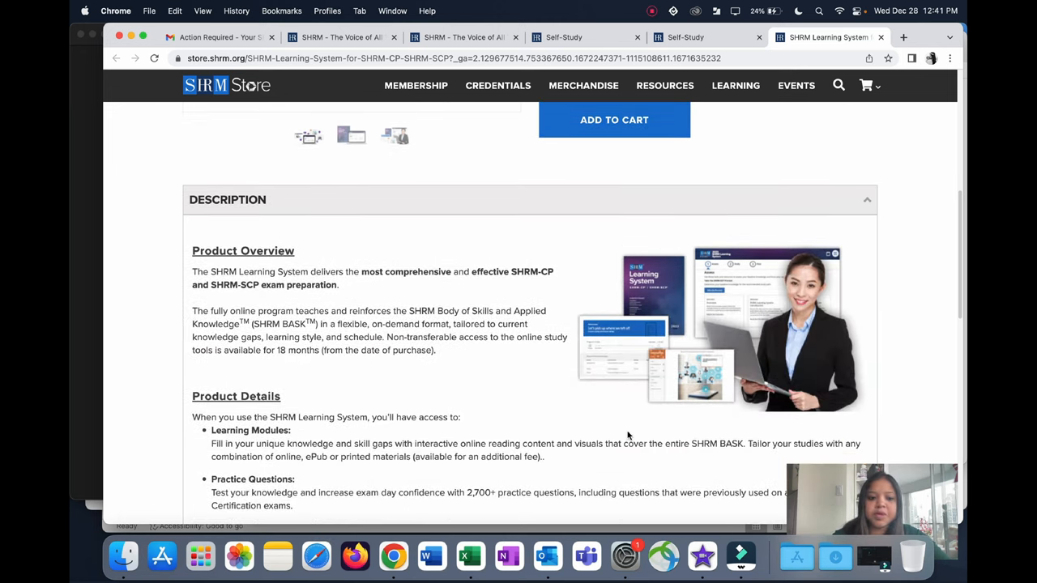
scroll("down", 3)
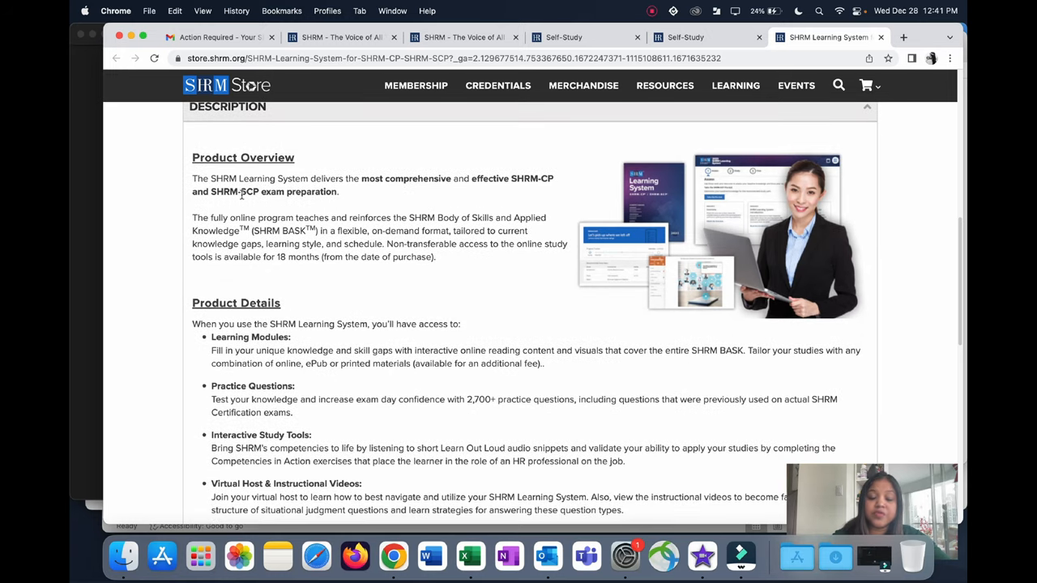
scroll("down", 3)
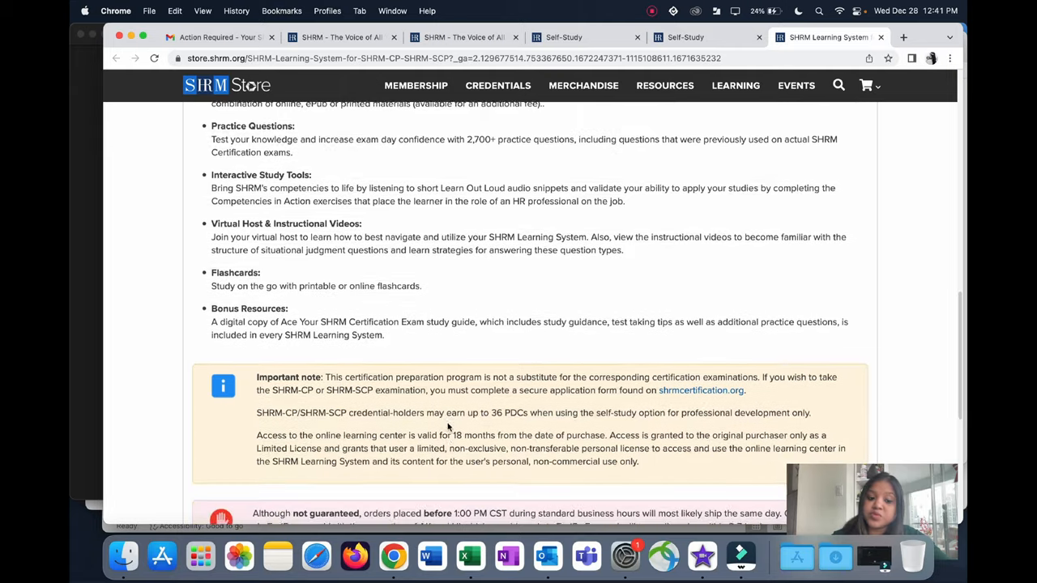
scroll("up", 3)
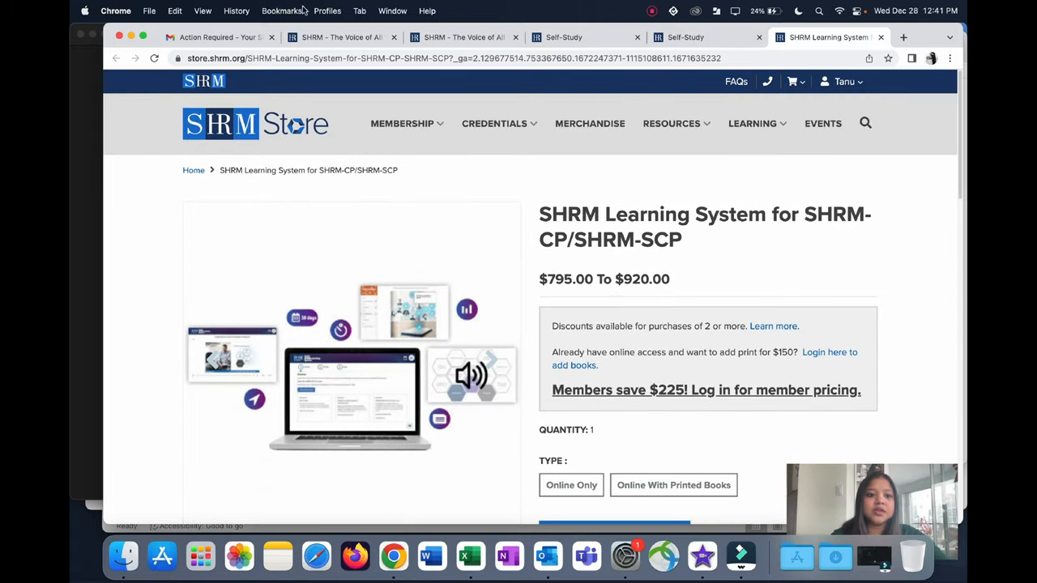
left_click(219, 37)
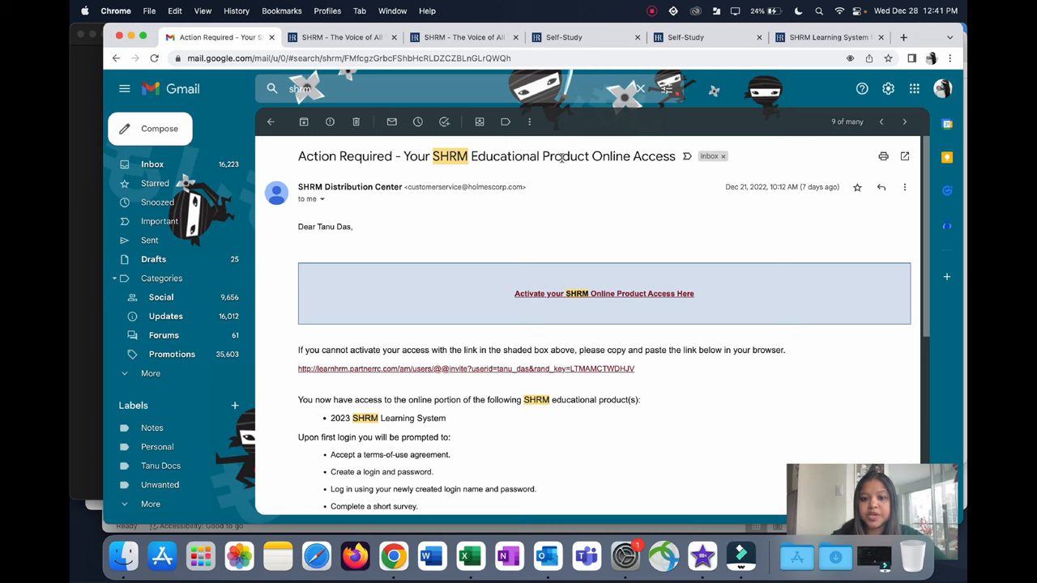
Follow the email's activation link and log in to the SHRM Learning System.
scroll("down", 3)
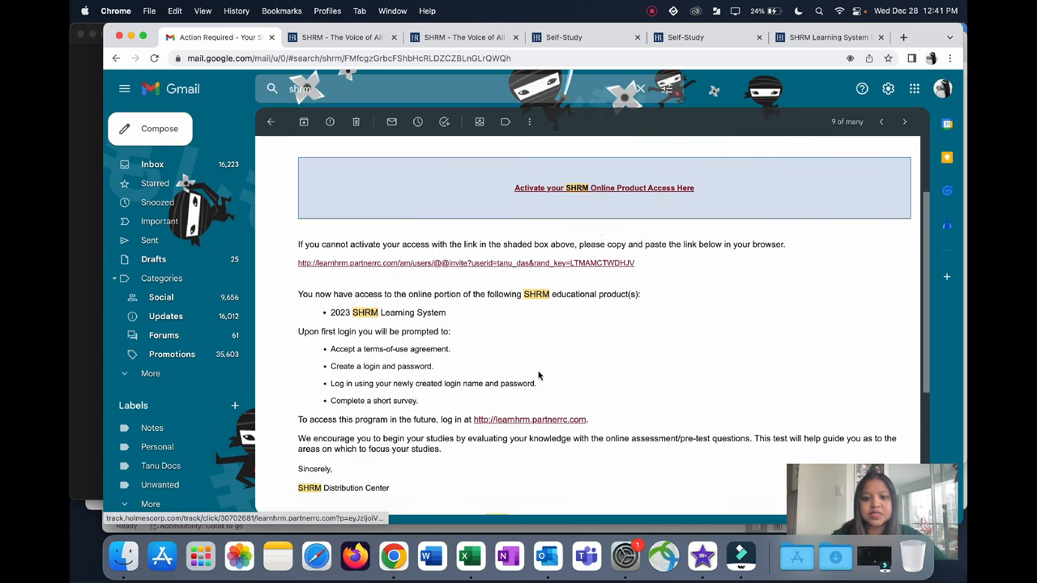
left_click(604, 187)
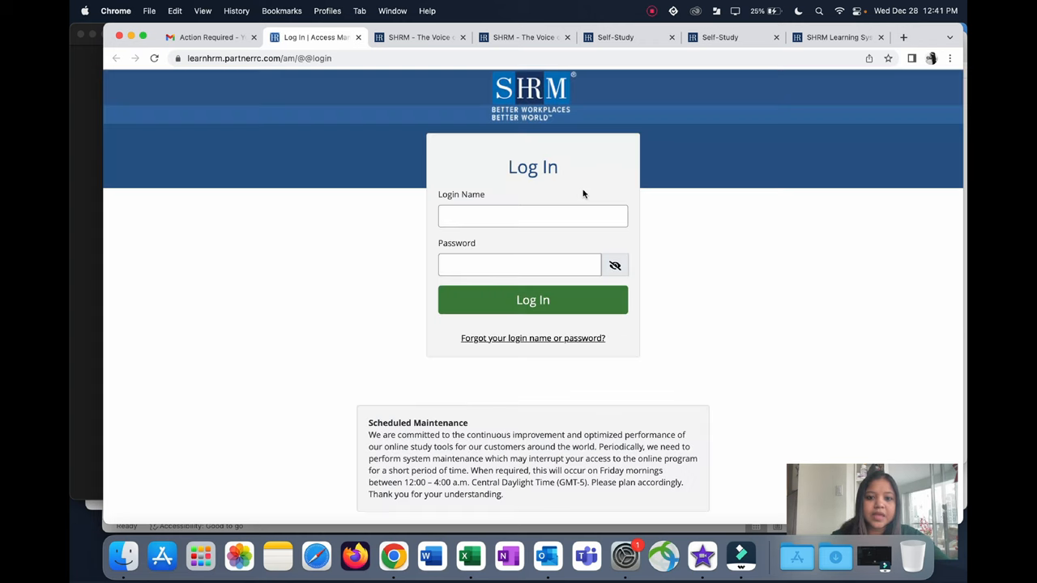
left_click(532, 300)
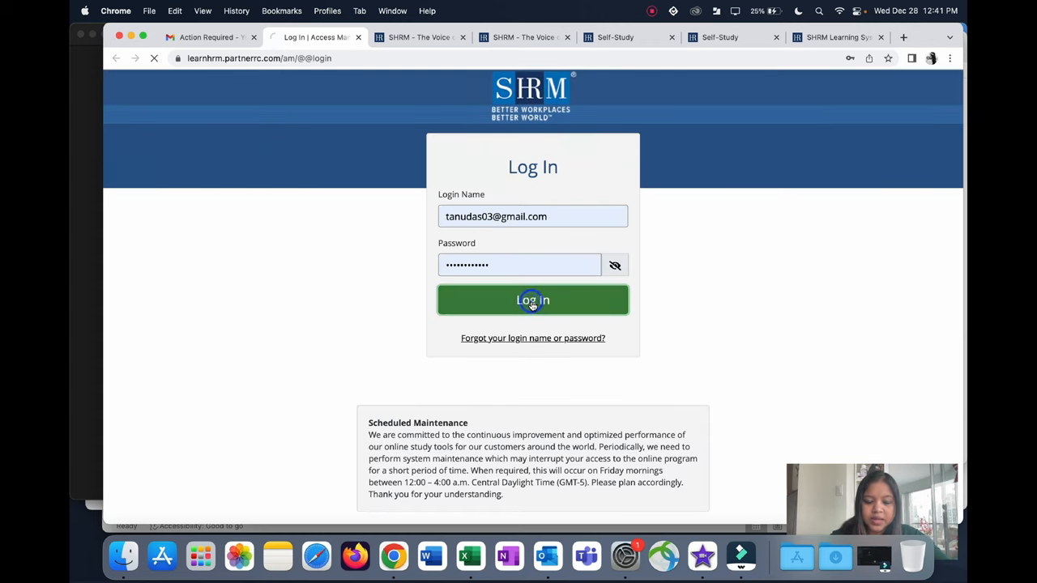
left_click(532, 300)
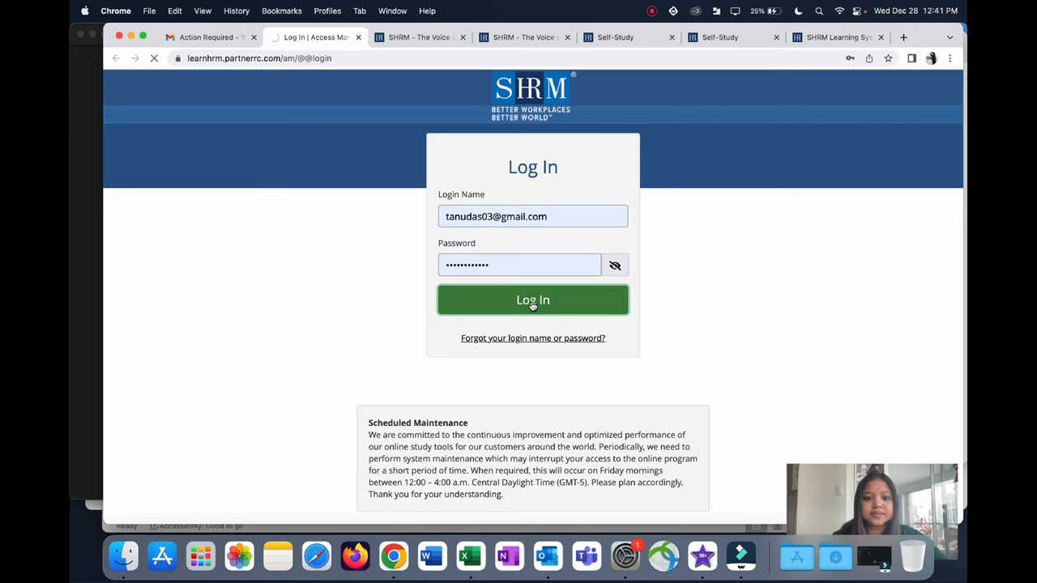
Finish signing in and launch the 2023 SHRM Learning System from the Choose Product page.
left_click(532, 300)
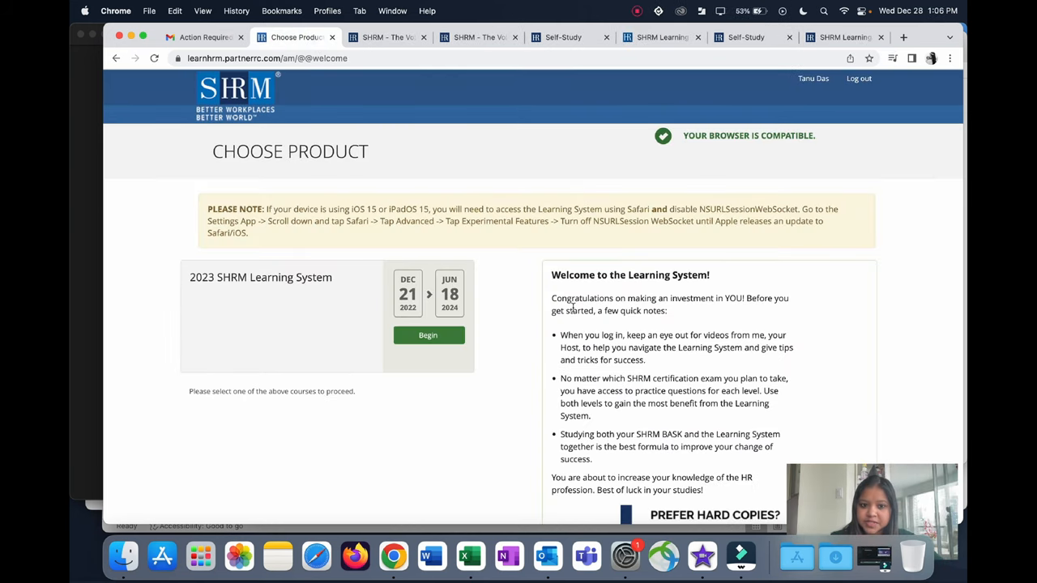
mouse_move(314, 265)
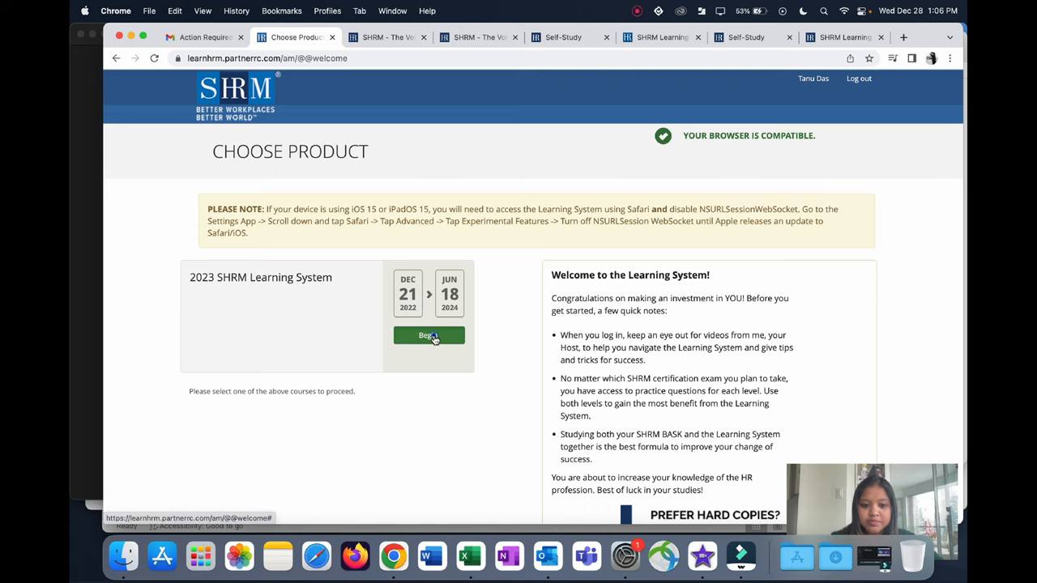
left_click(428, 335)
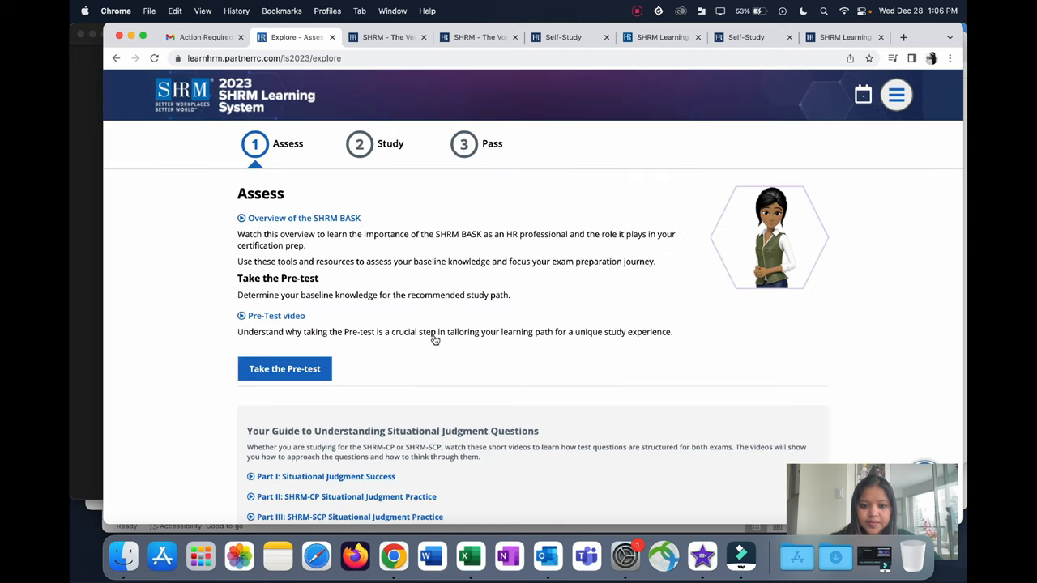
mouse_move(628, 326)
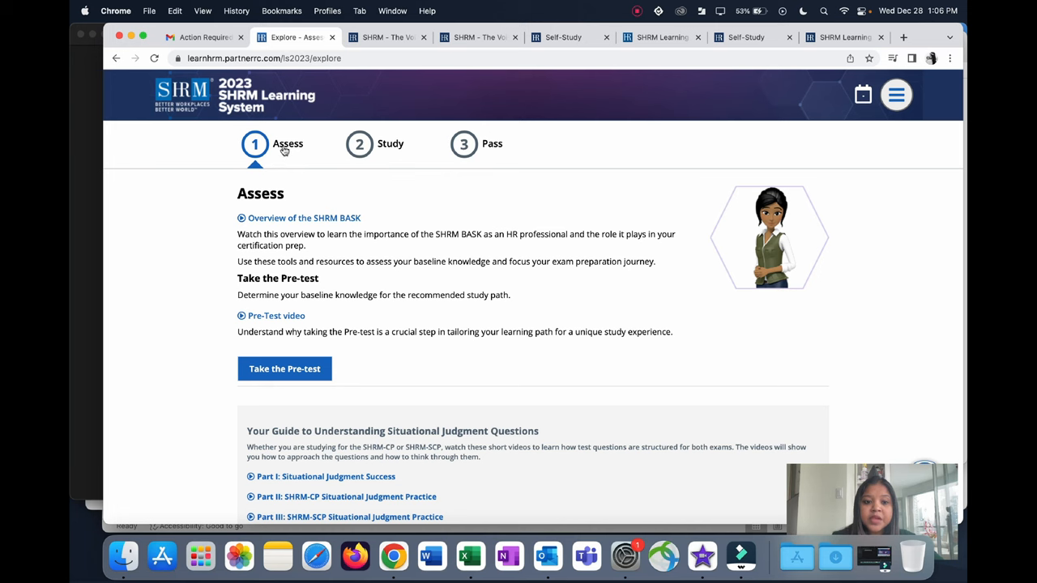
mouse_move(352, 328)
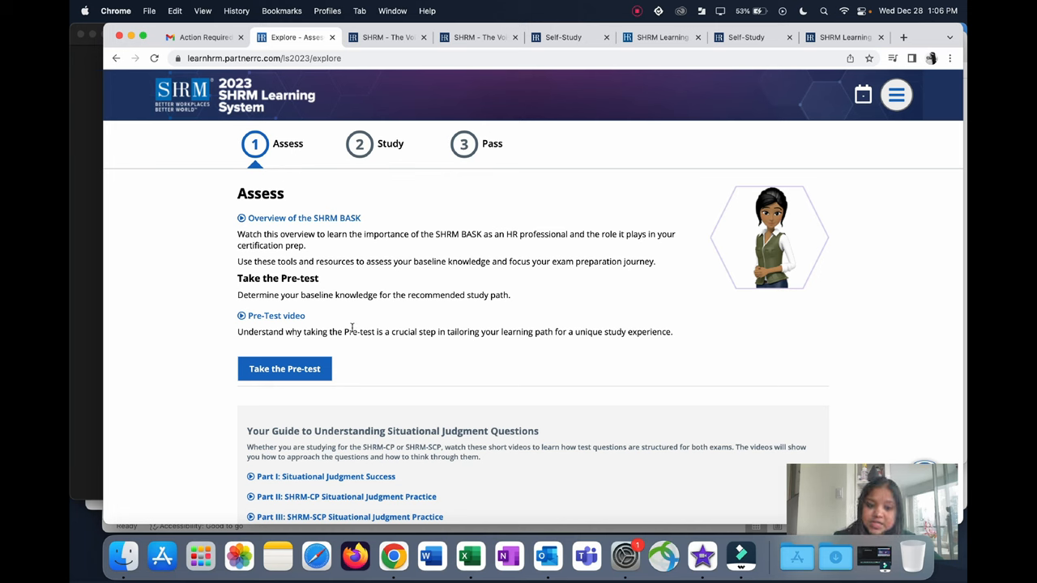
mouse_move(339, 283)
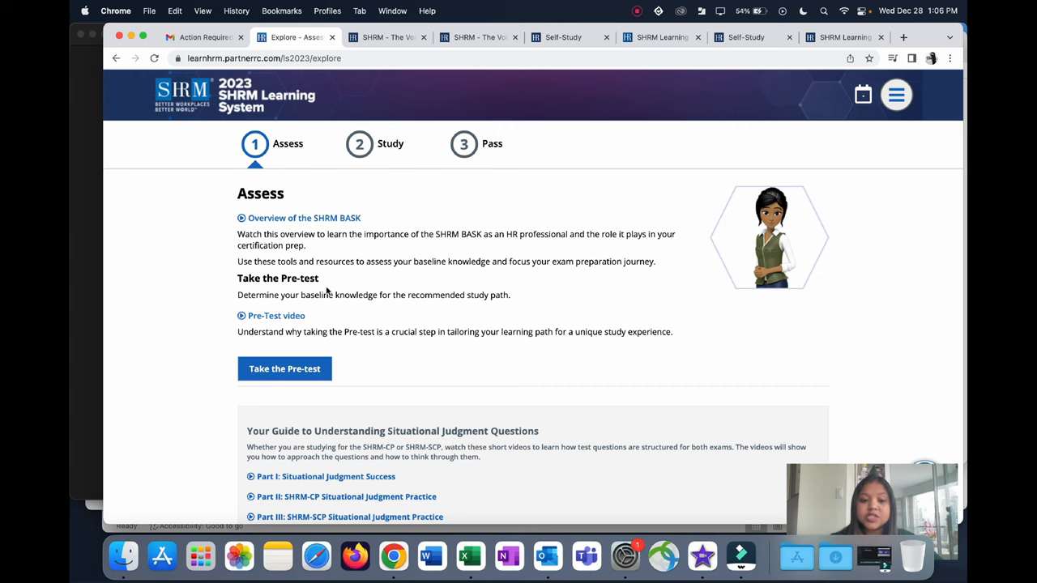
mouse_move(360, 144)
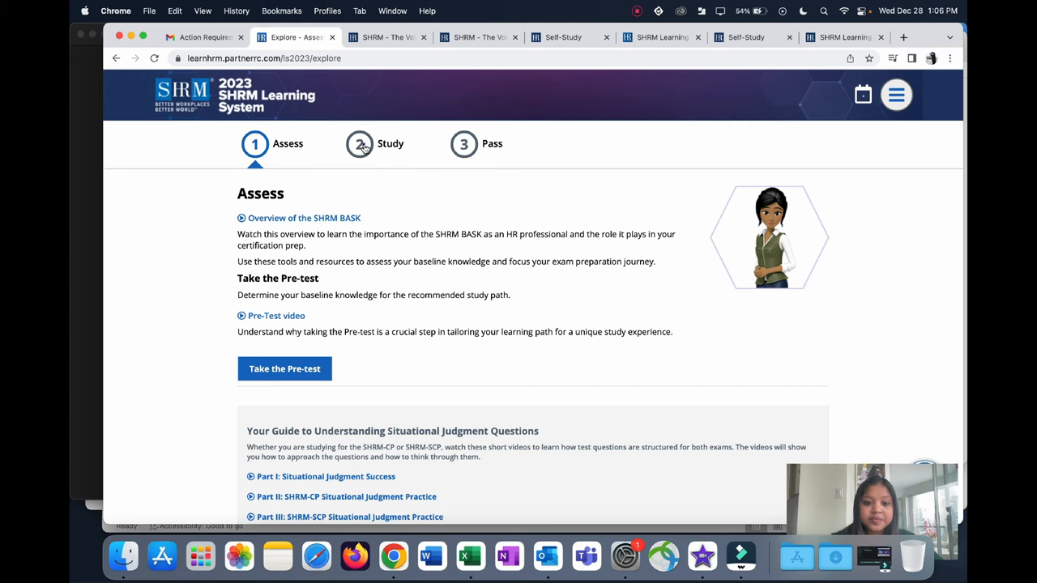
Open the Study step and scroll through the Competencies topic list.
left_click(358, 144)
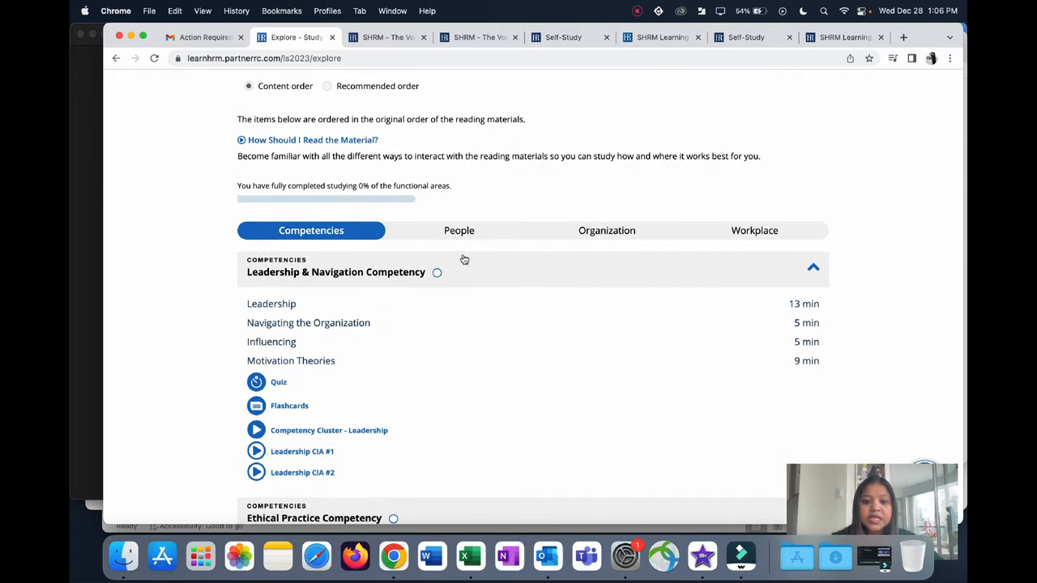
mouse_move(468, 254)
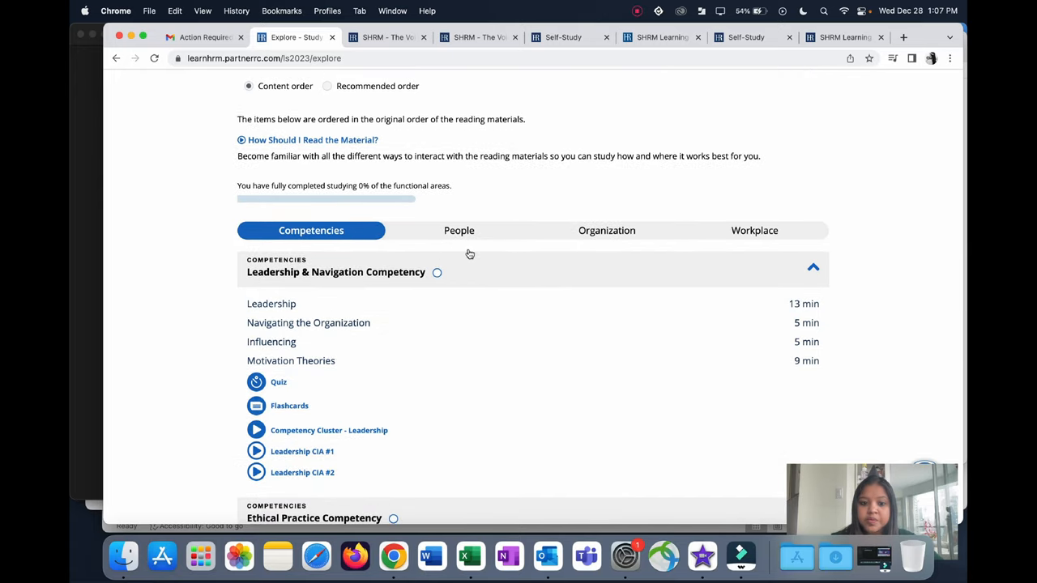
left_click(605, 230)
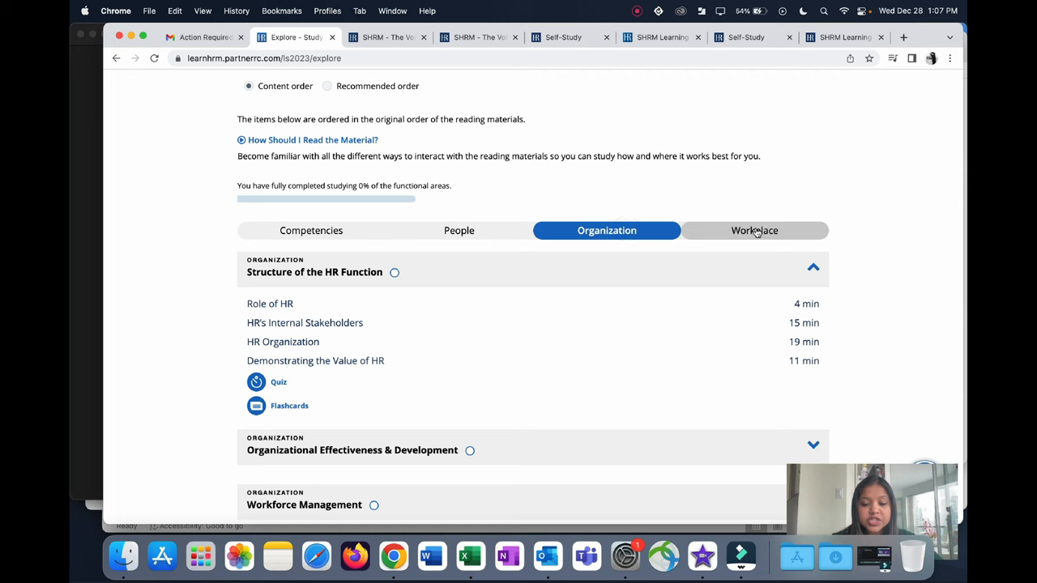
left_click(311, 230)
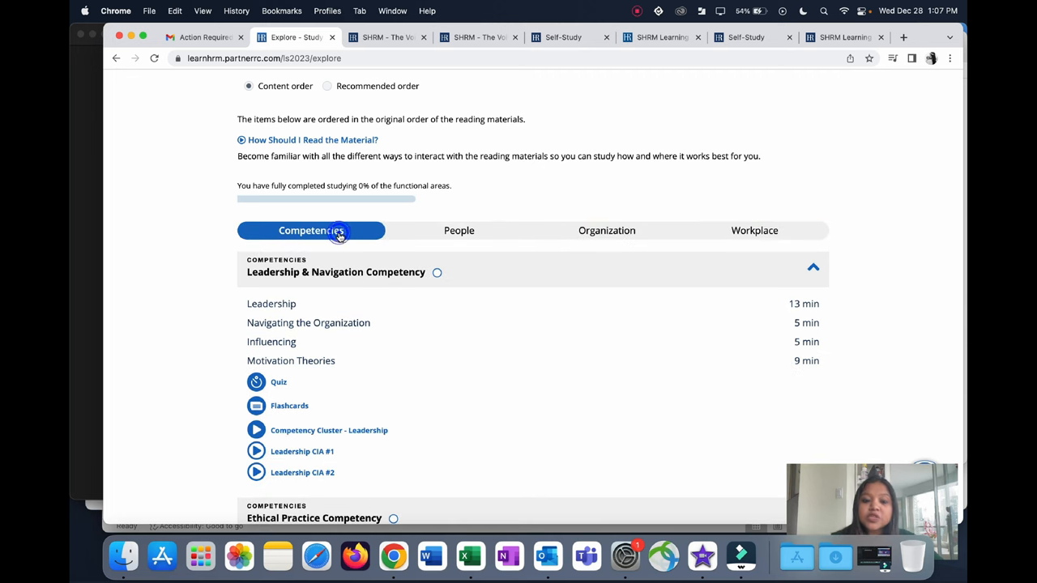
scroll("down", 3)
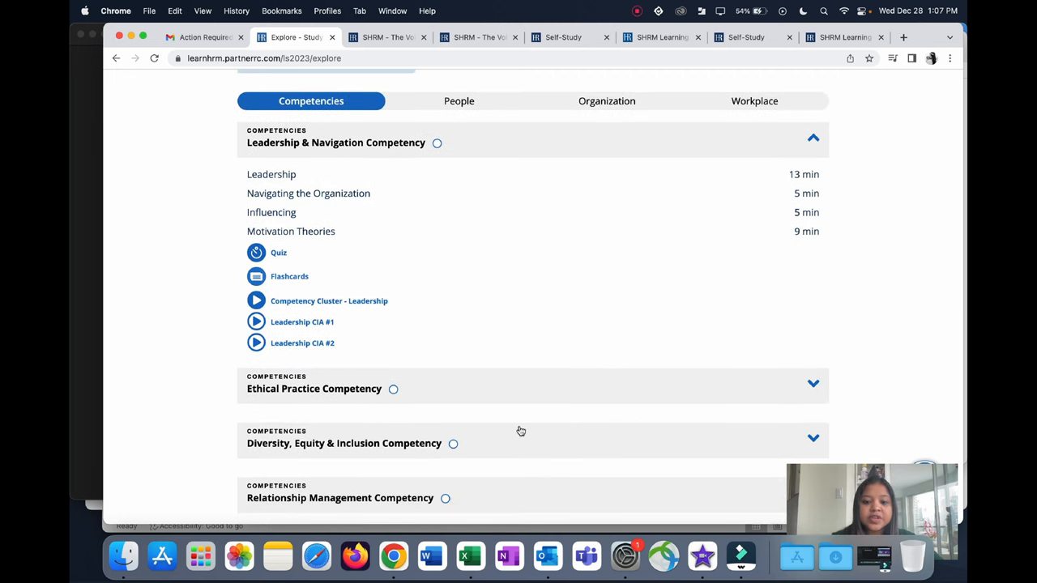
scroll("down", 3)
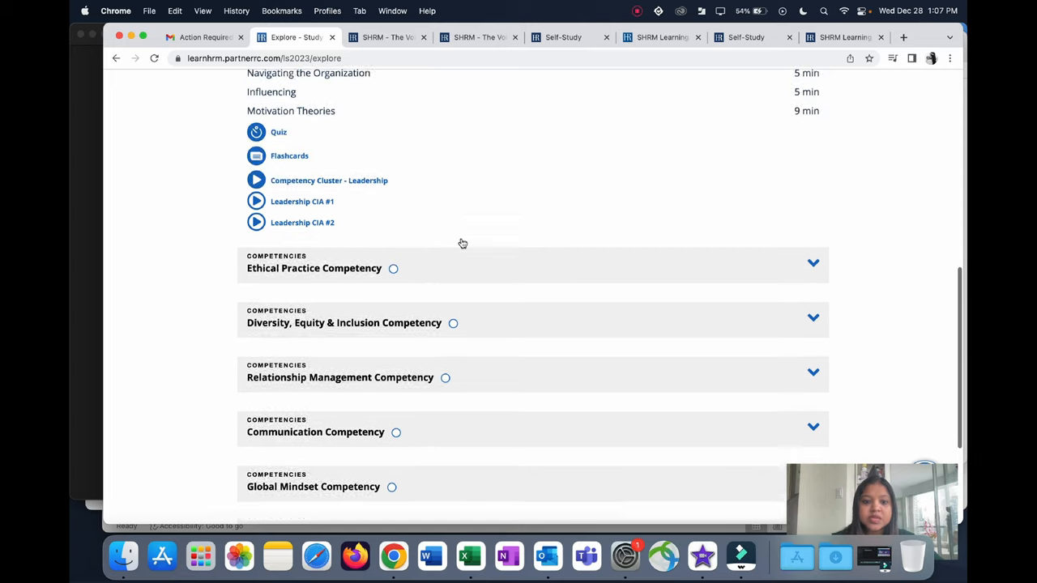
scroll("down", 3)
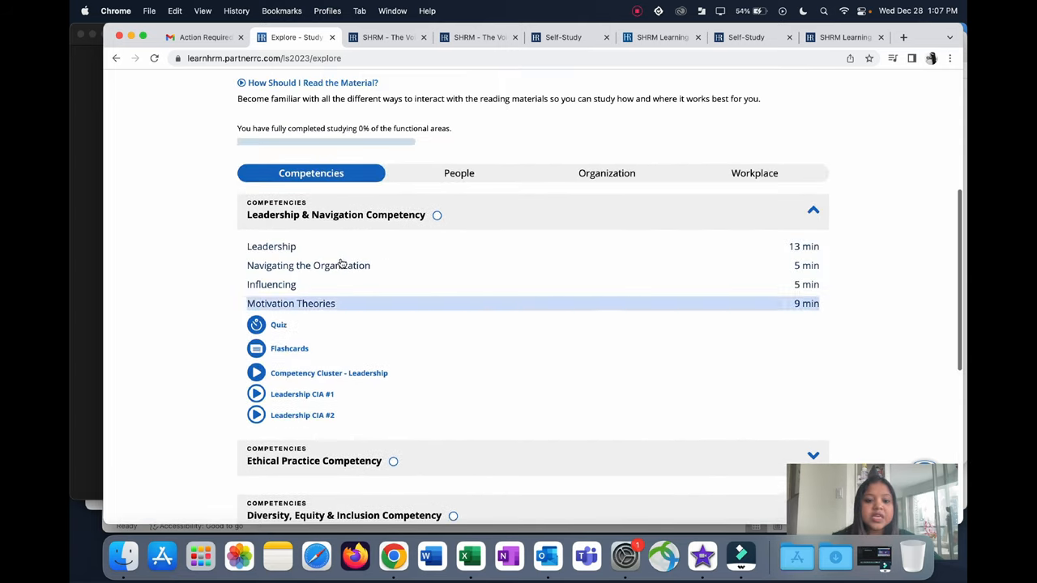
scroll("down", 3)
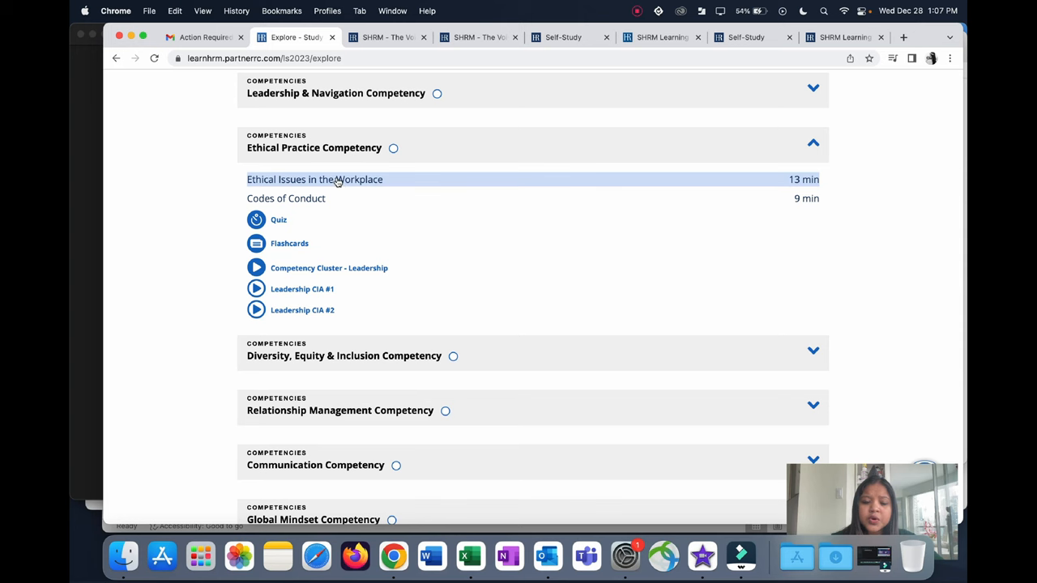
mouse_move(285, 225)
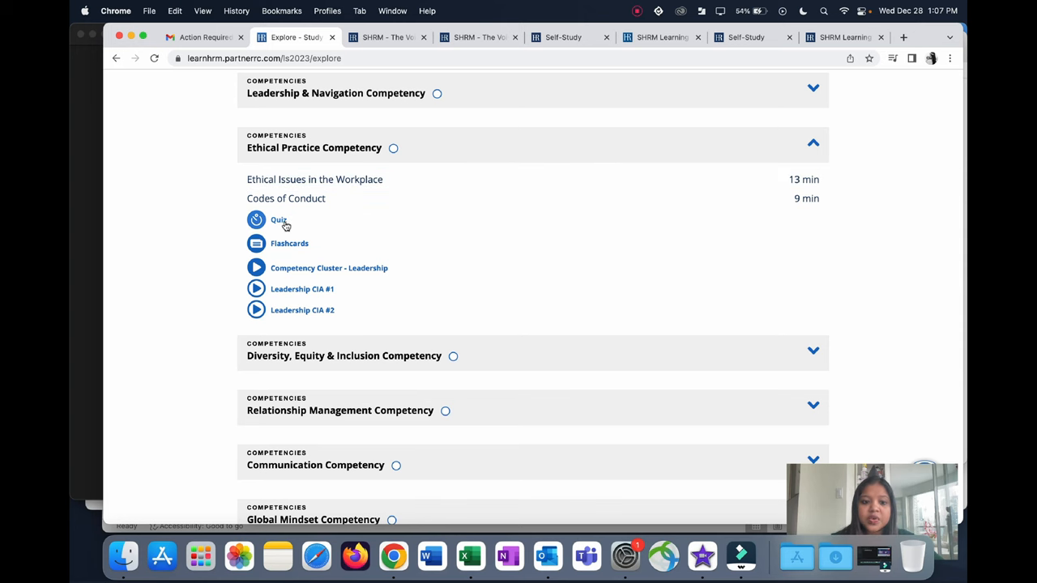
mouse_move(308, 314)
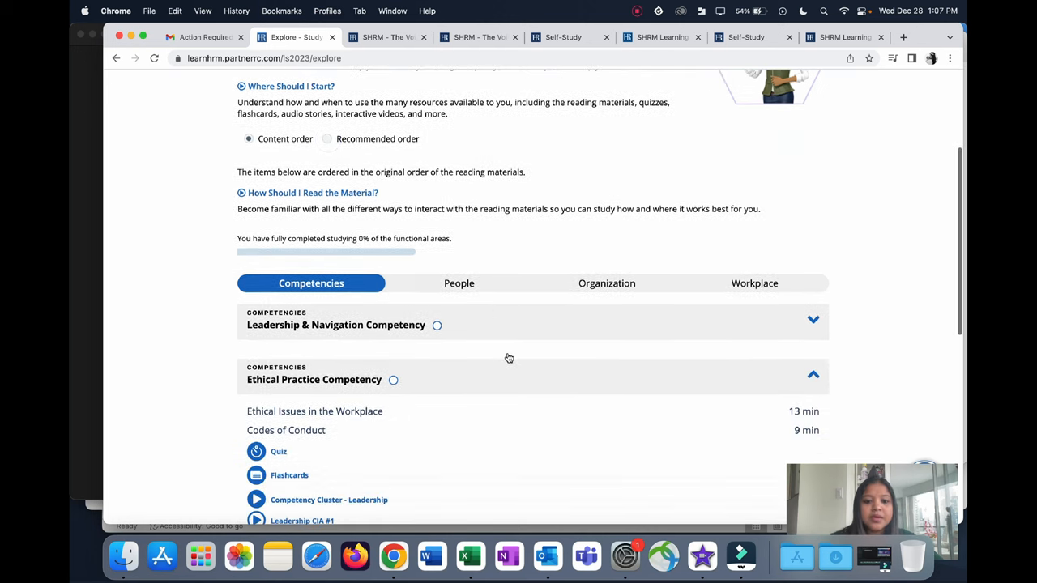
Flip between the Organization, Workplace, Competencies and People topic lists, ending on People.
left_click(606, 283)
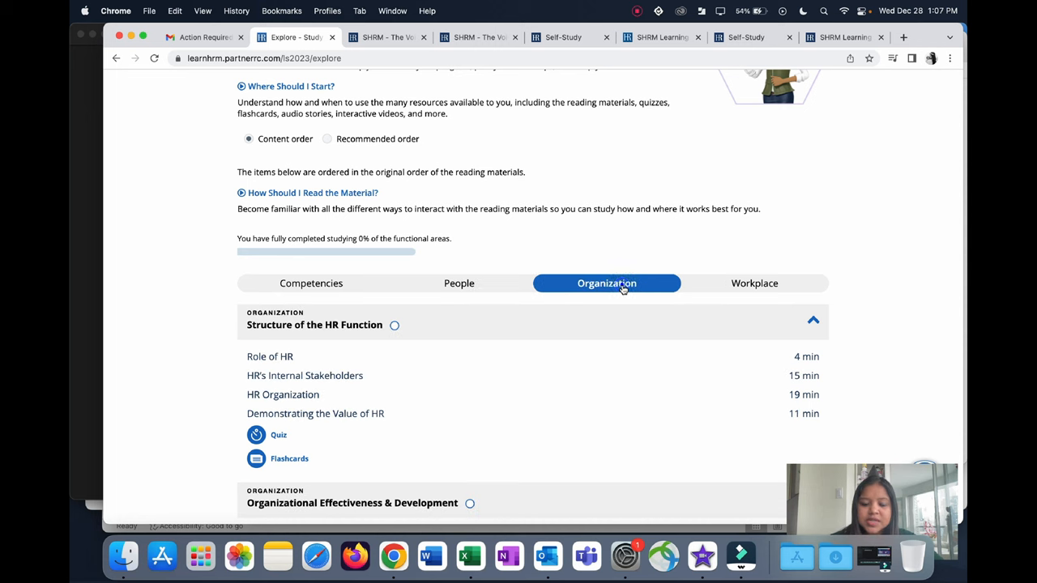
left_click(754, 282)
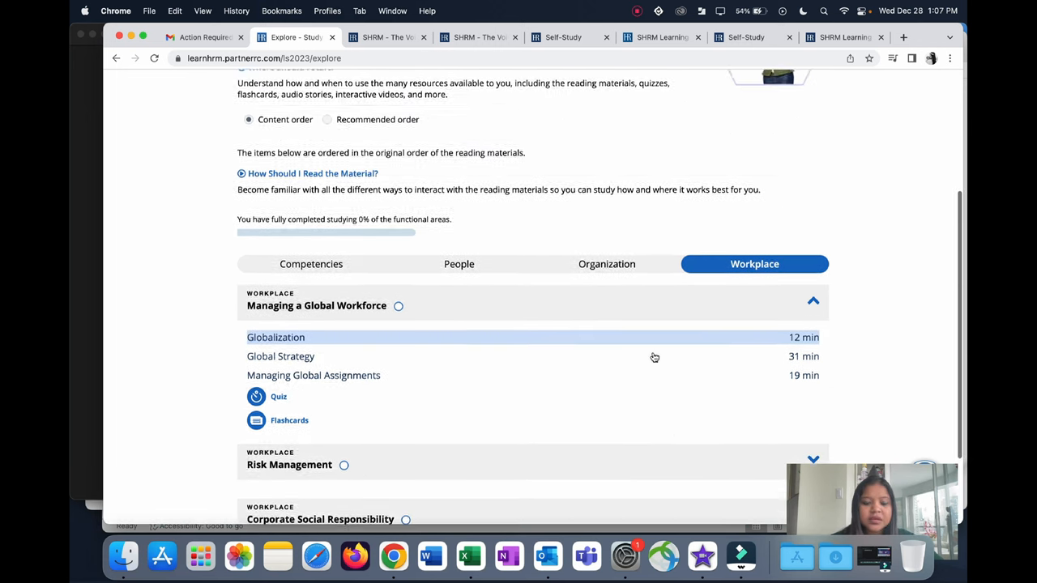
left_click(311, 264)
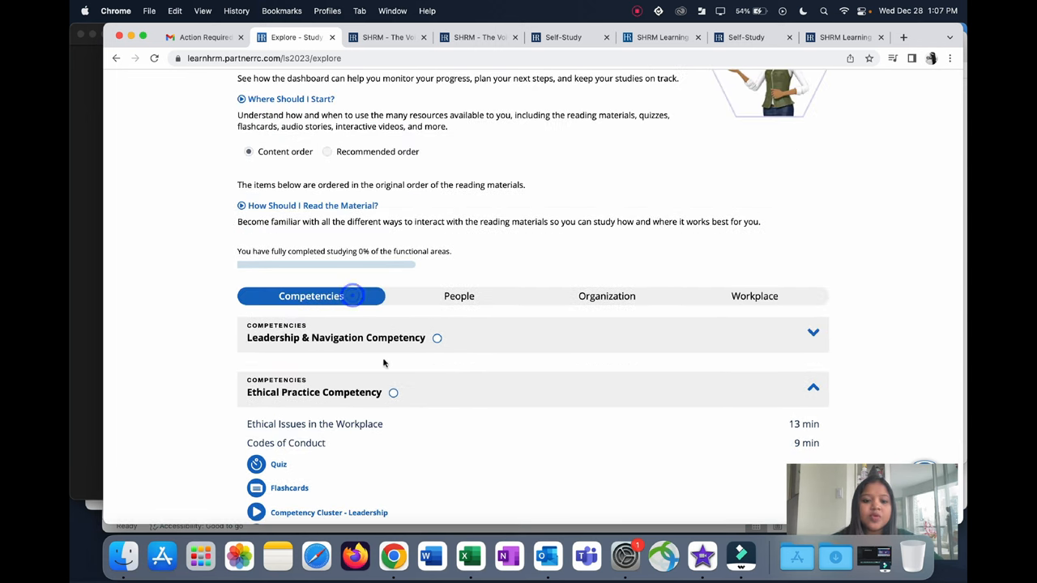
left_click(458, 296)
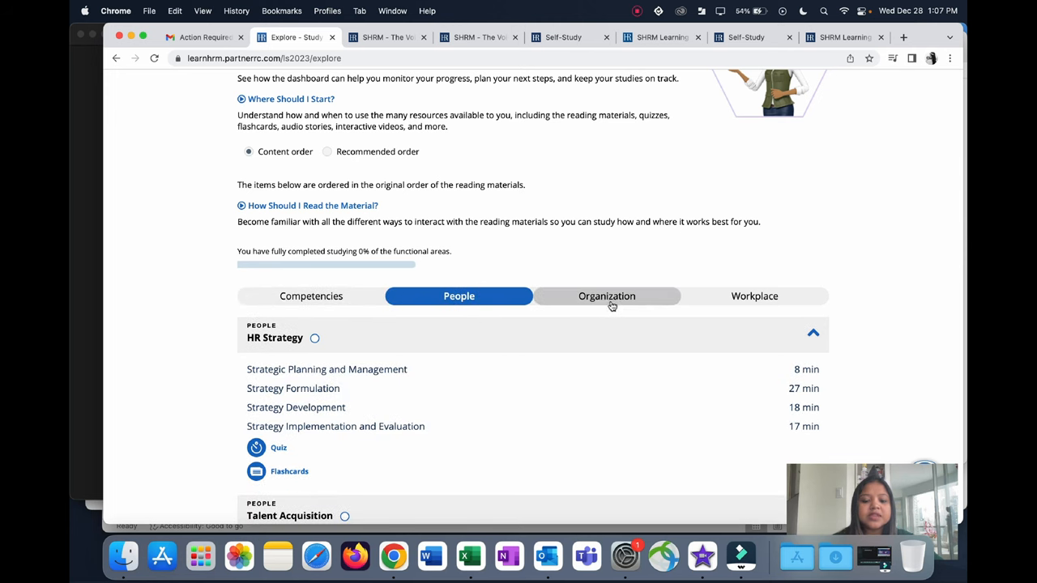
left_click(754, 296)
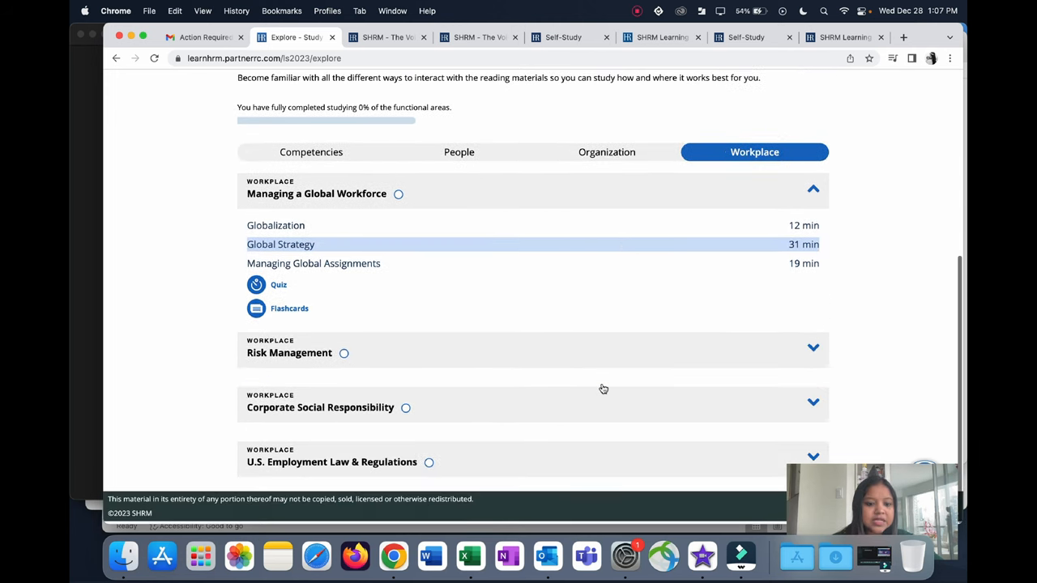
left_click(459, 283)
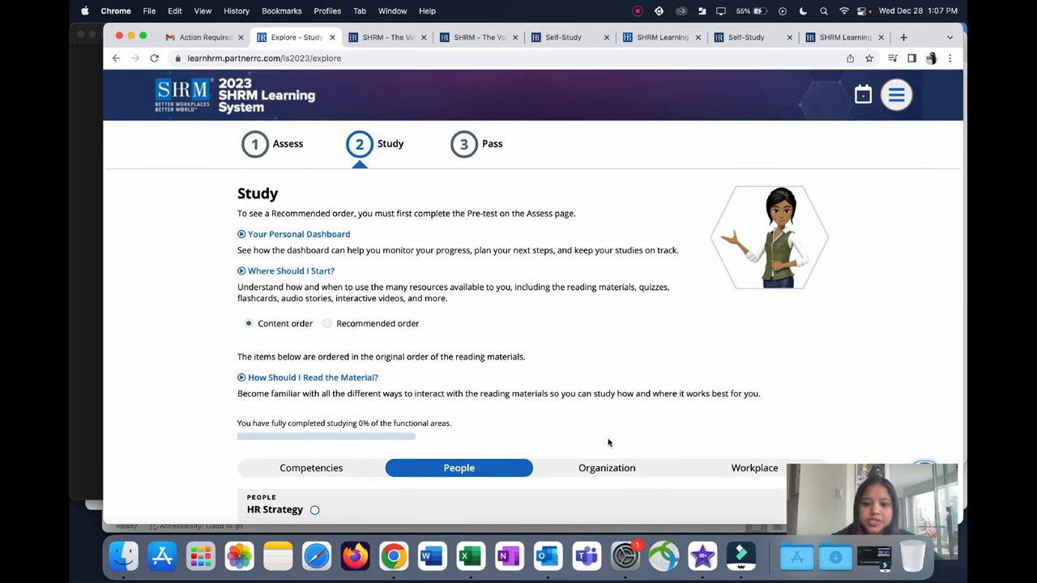
mouse_move(450, 150)
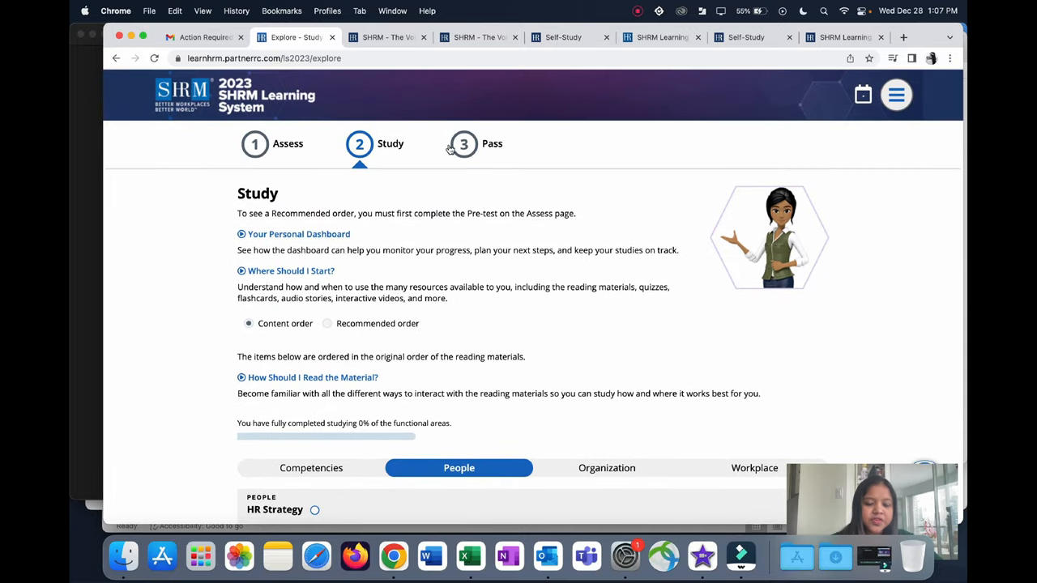
View the Pass step, then move between the Assess and Study steps.
left_click(463, 143)
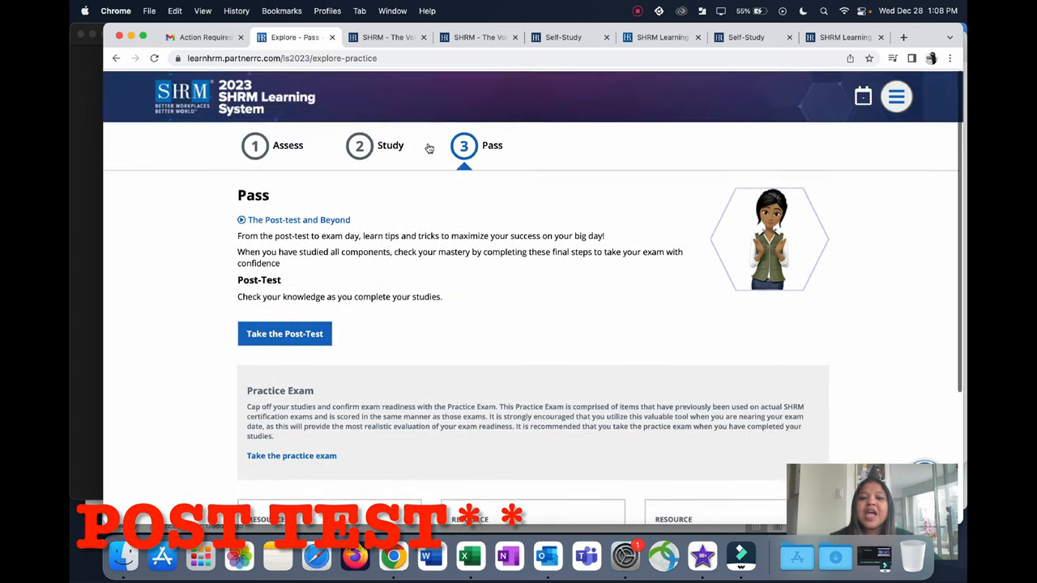
left_click(254, 145)
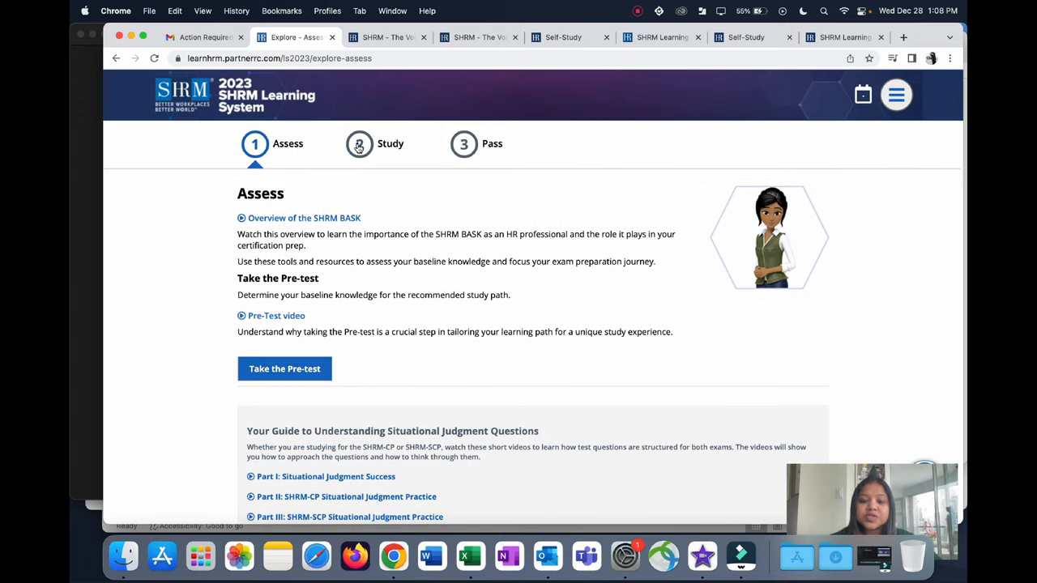
left_click(359, 143)
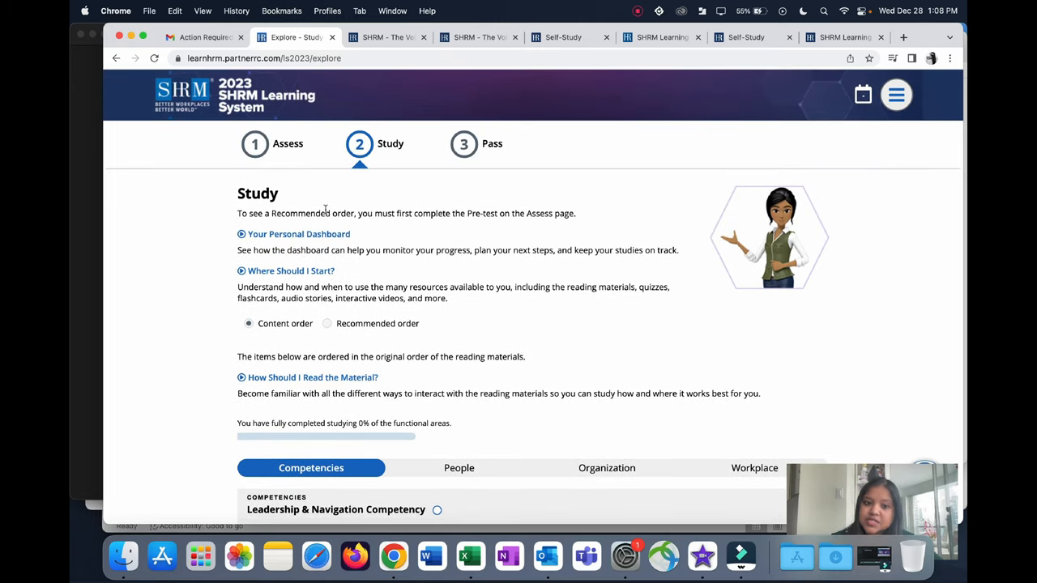
mouse_move(383, 296)
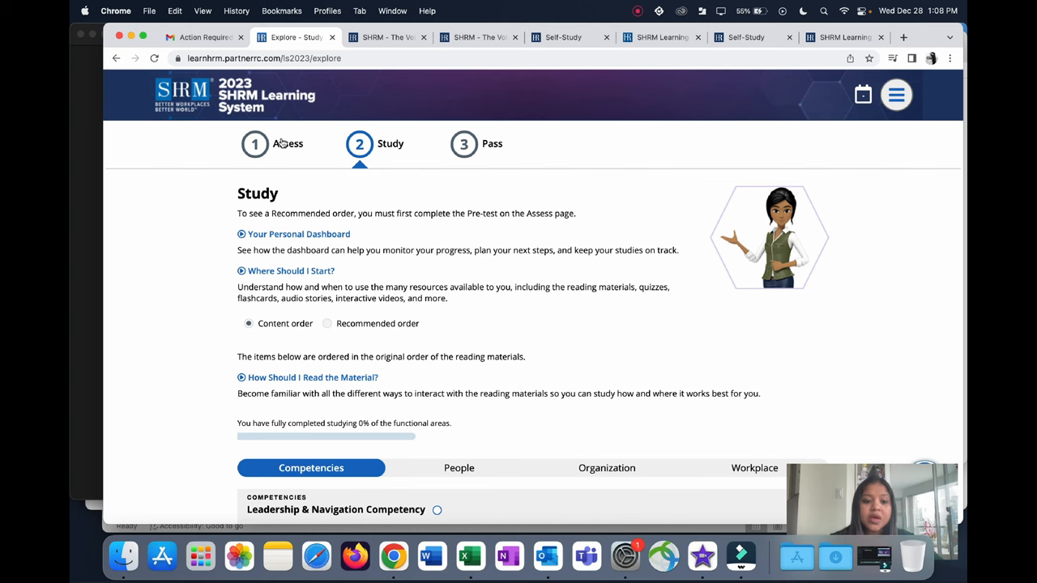
left_click(491, 143)
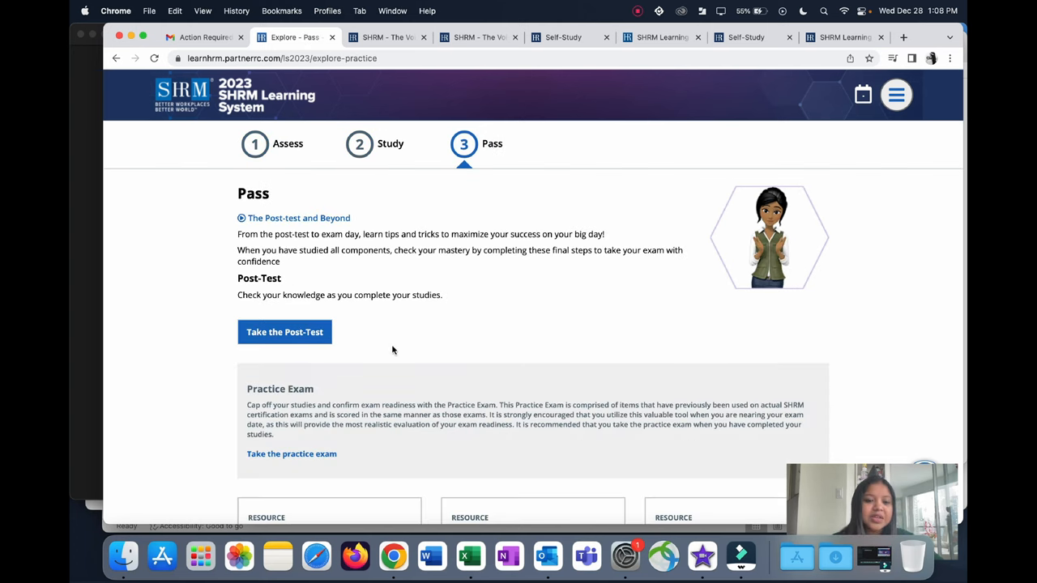
scroll("down", 3)
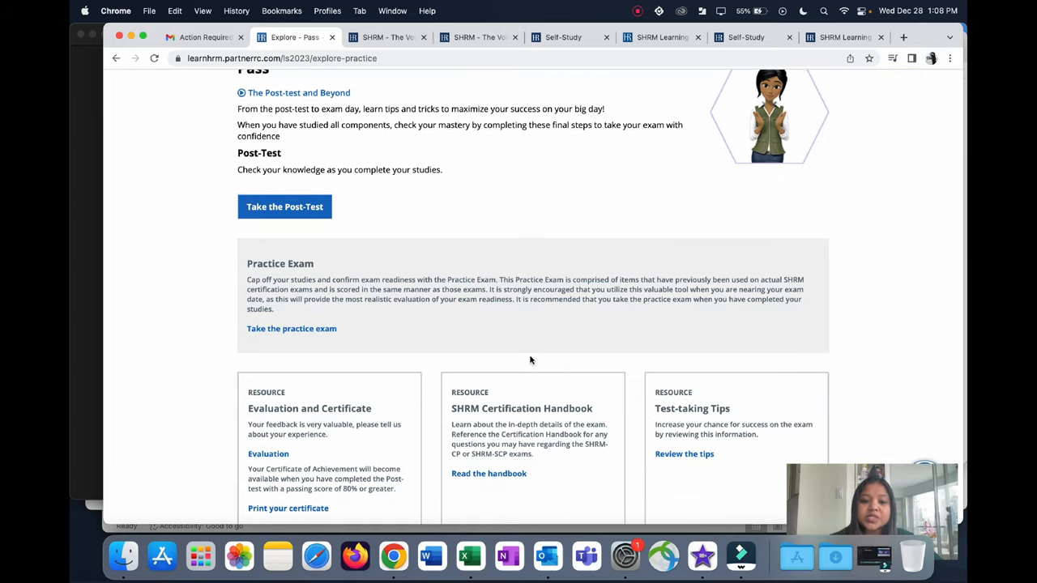
scroll("up", 3)
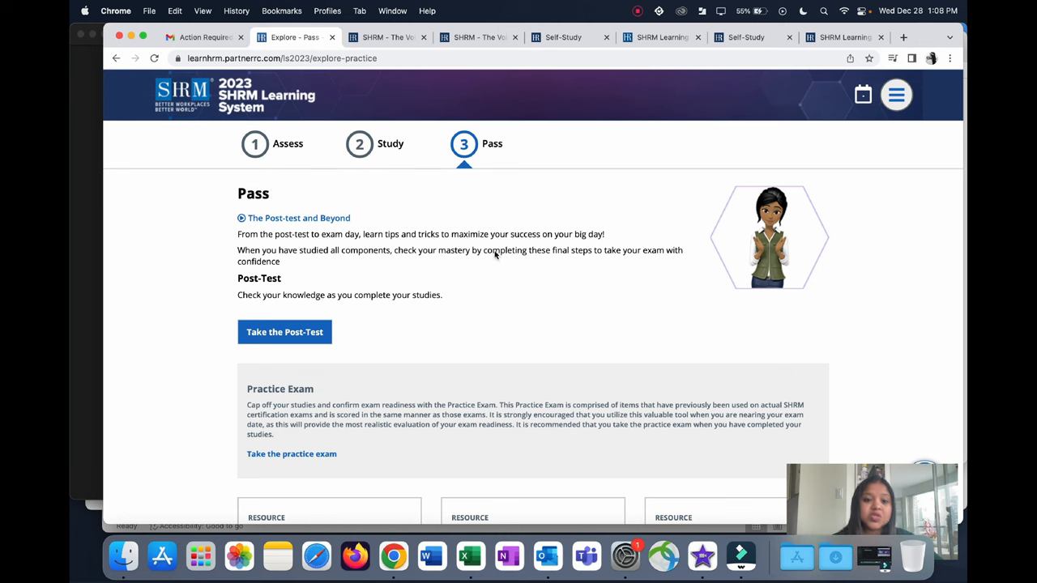
Revisit the Pass step's content, then return to Study and scroll through it.
left_click(390, 144)
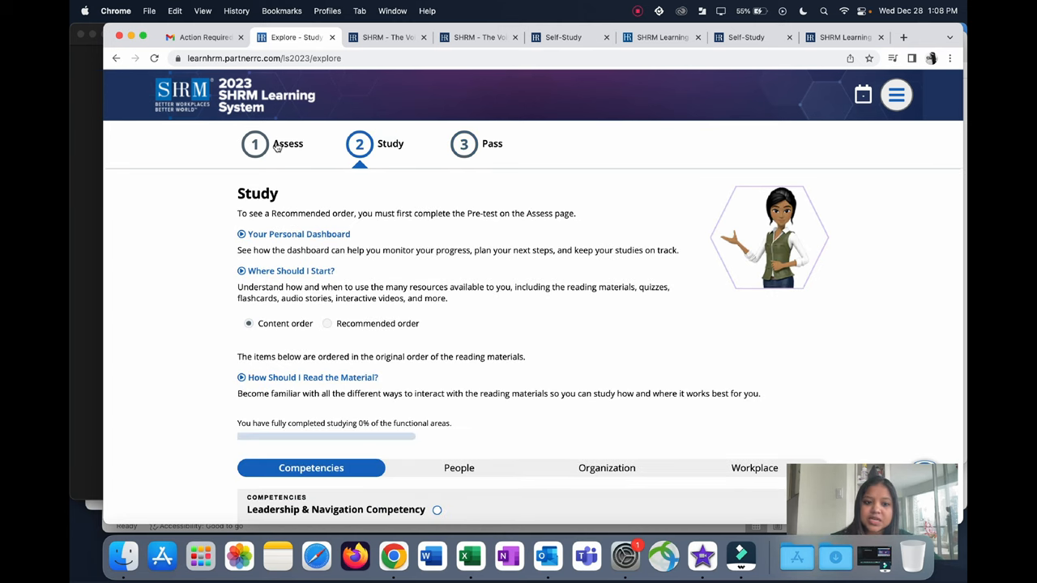
left_click(464, 143)
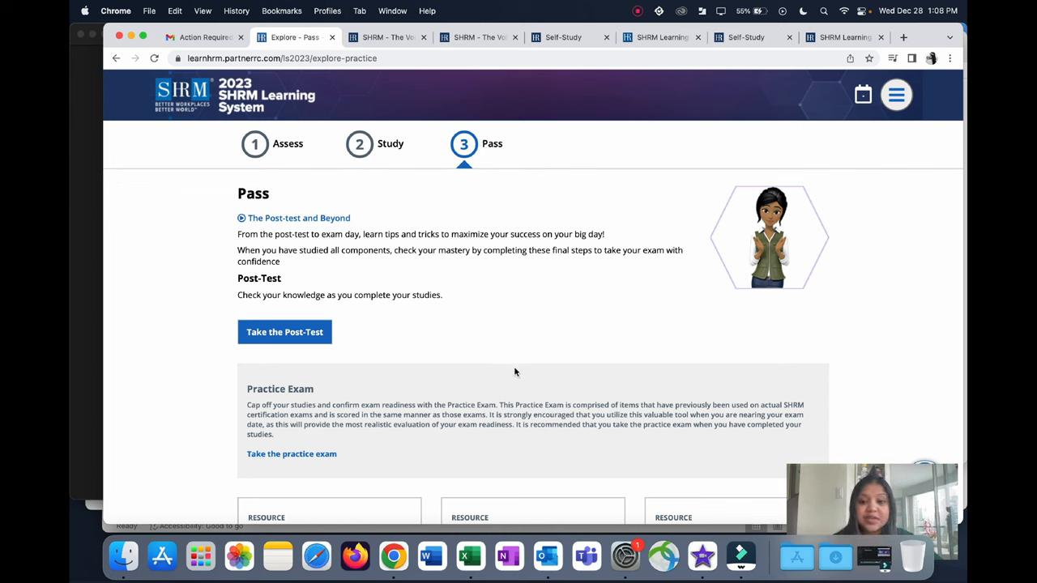
scroll("down", 3)
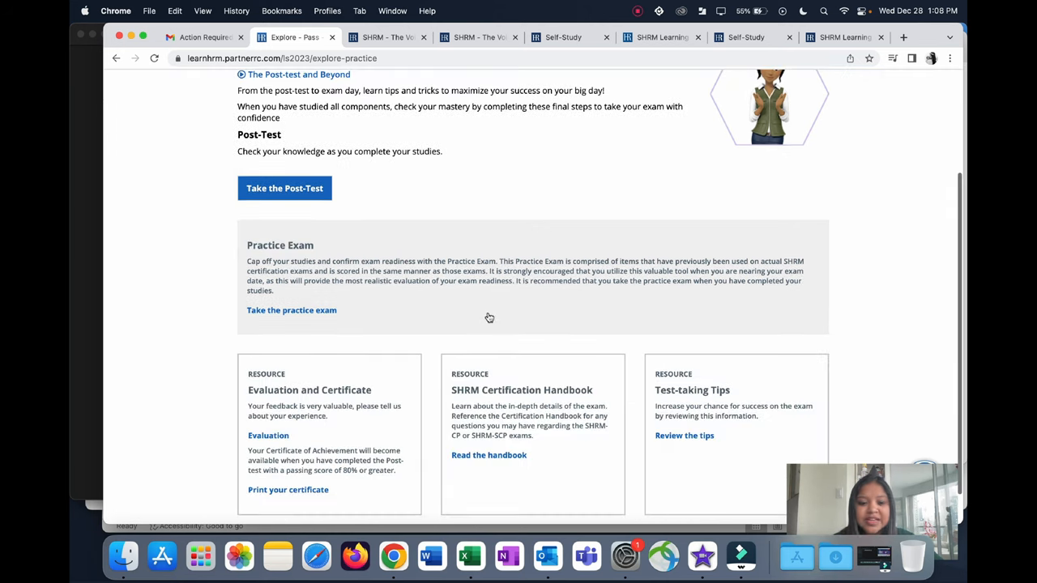
left_click(390, 143)
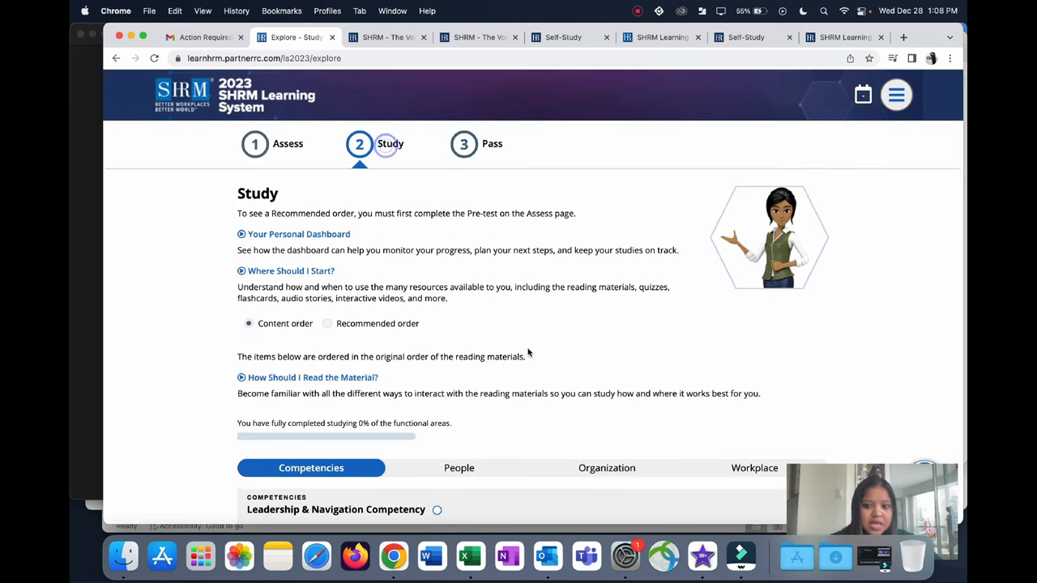
scroll("down", 3)
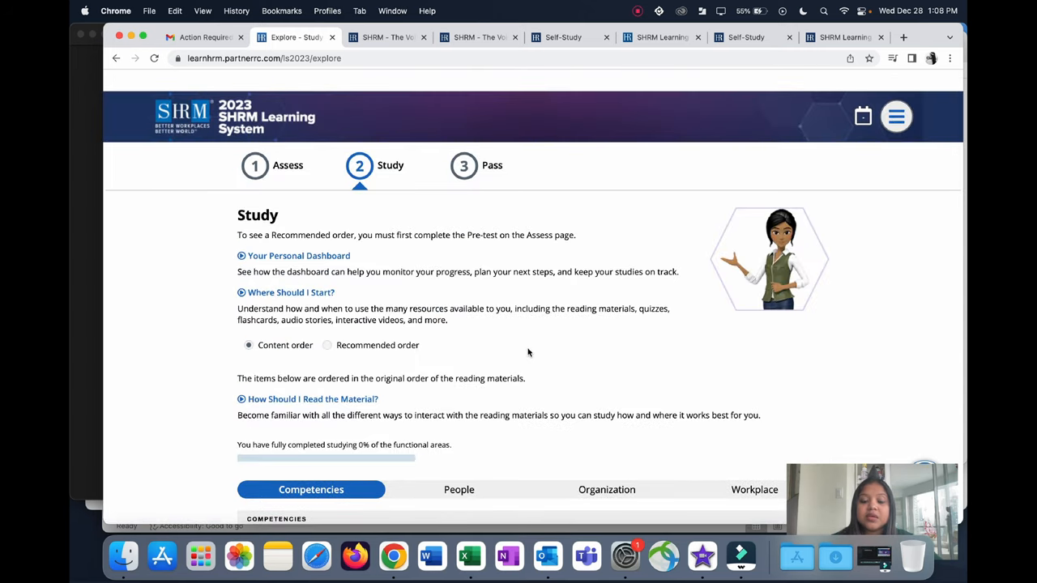
scroll("down", 3)
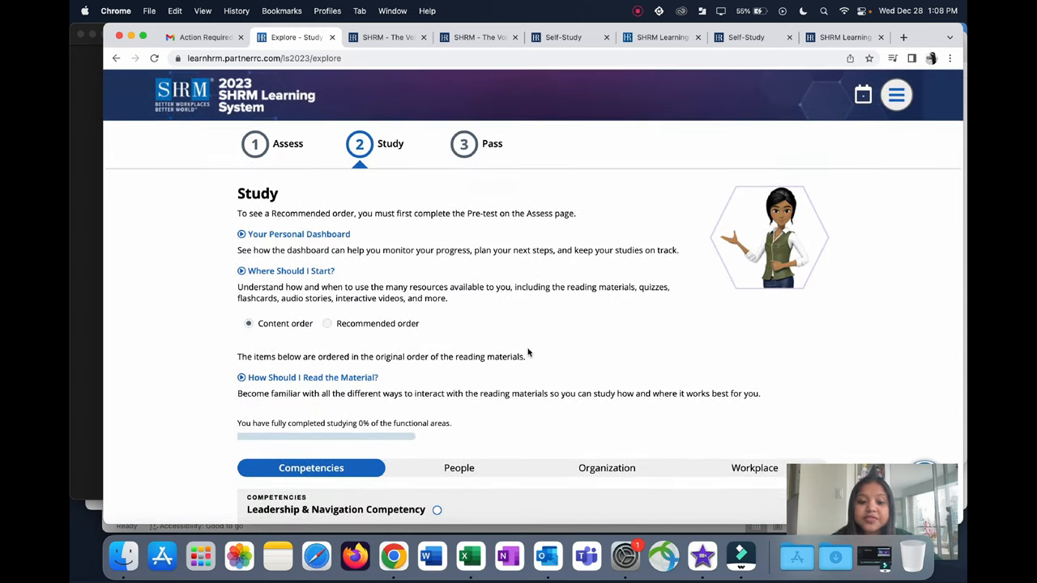
scroll("down", 3)
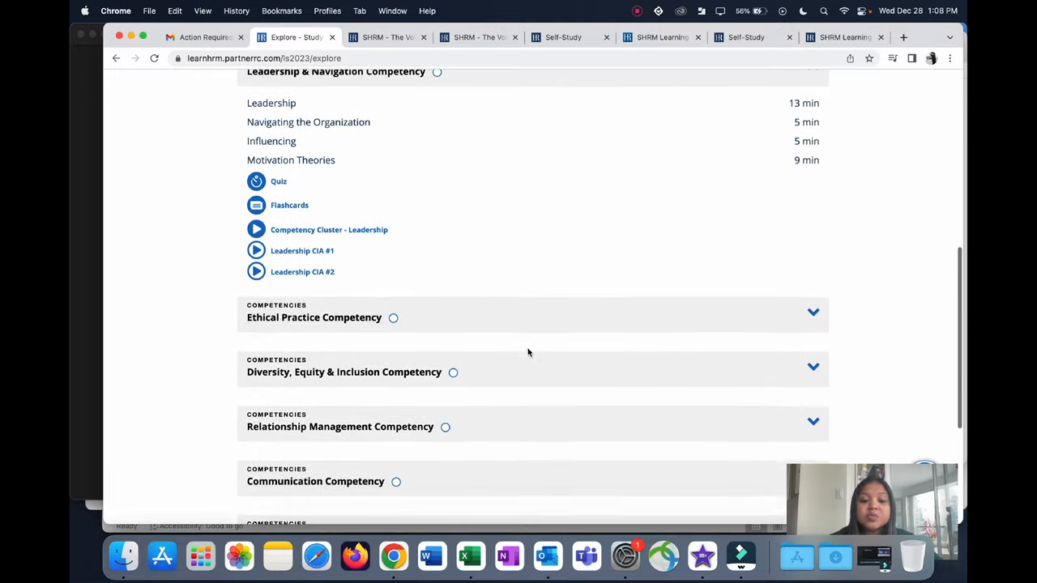
scroll("up", 3)
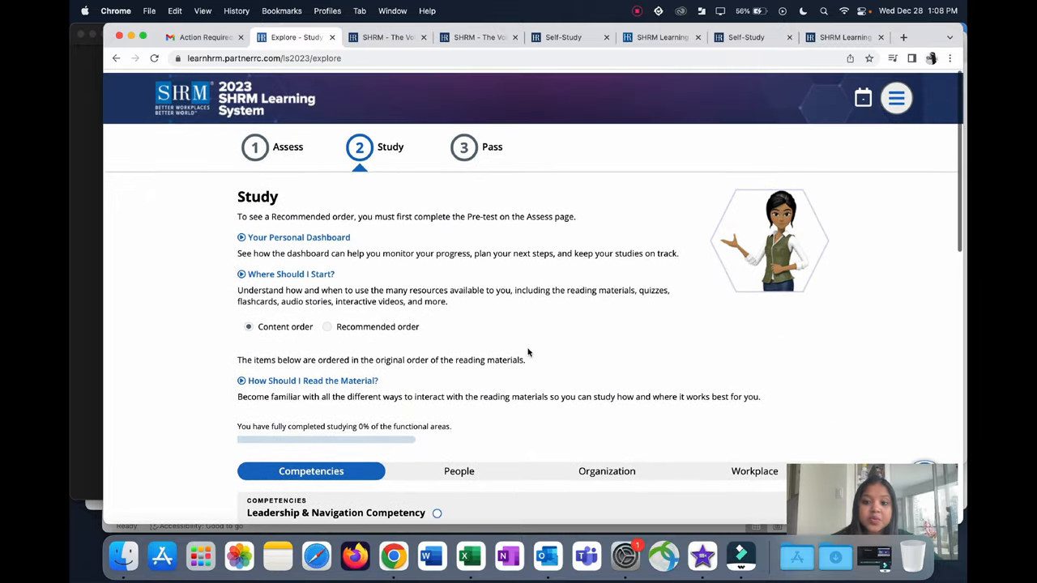
Preview the Resource Center, My Progress quiz scores and Glossary from the menu icon.
left_click(895, 97)
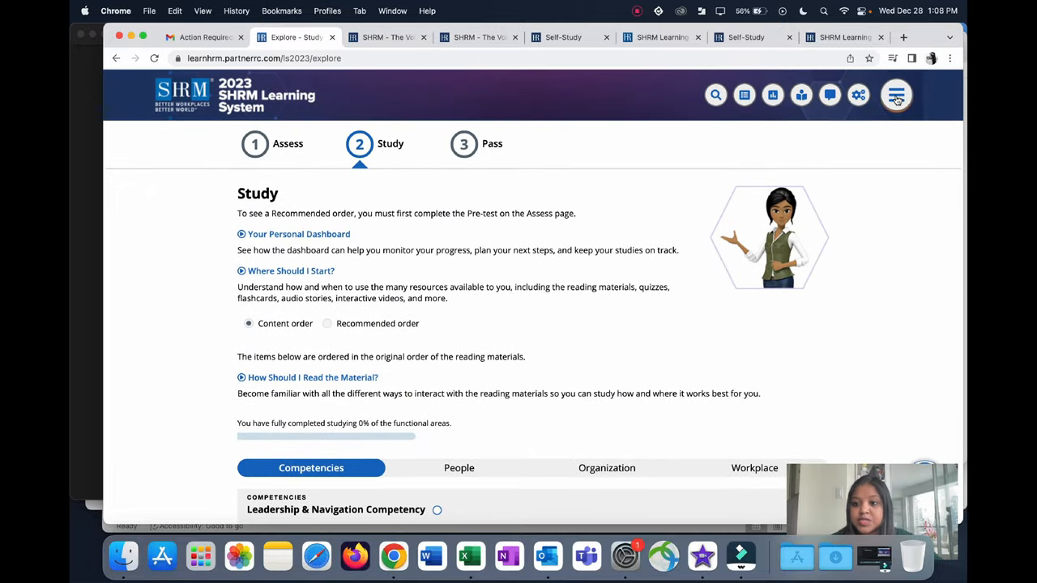
mouse_move(829, 94)
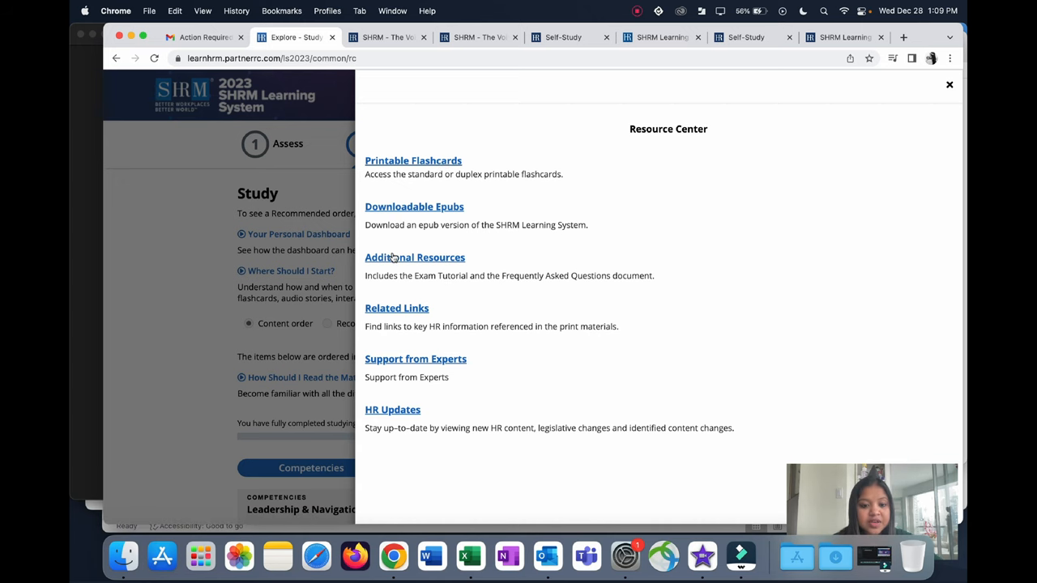
mouse_move(721, 321)
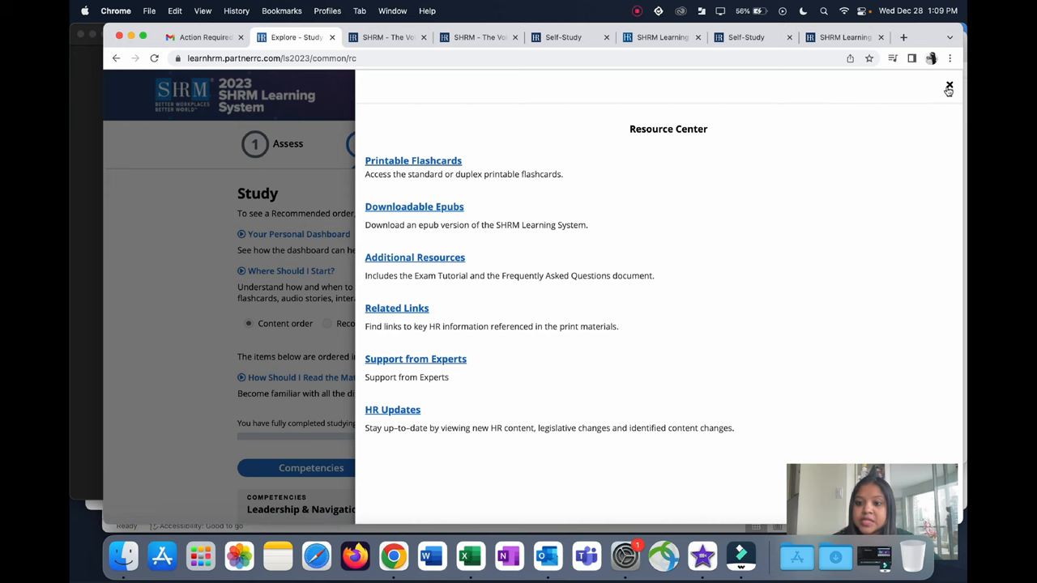
left_click(949, 86)
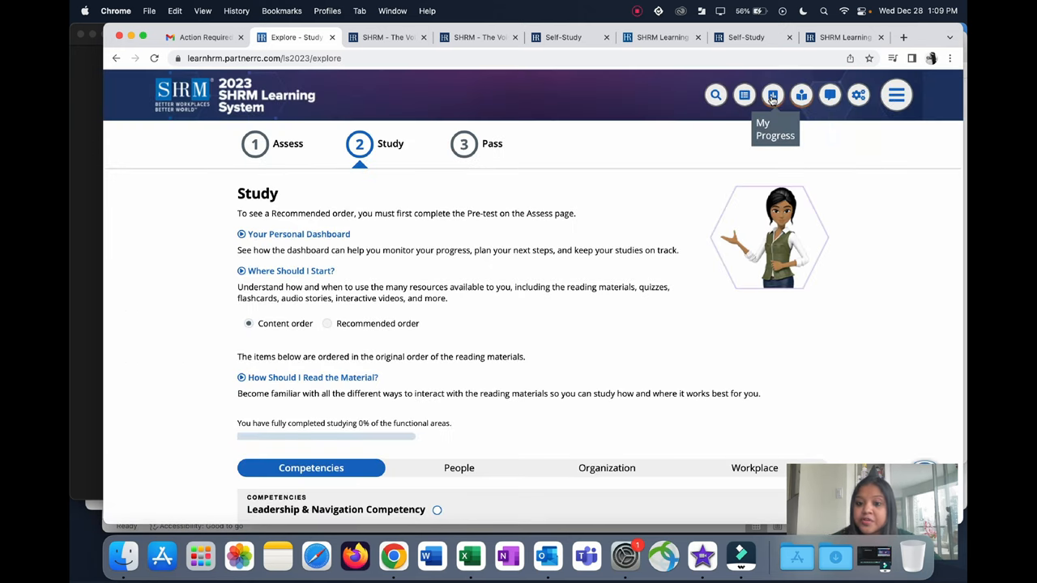
left_click(772, 95)
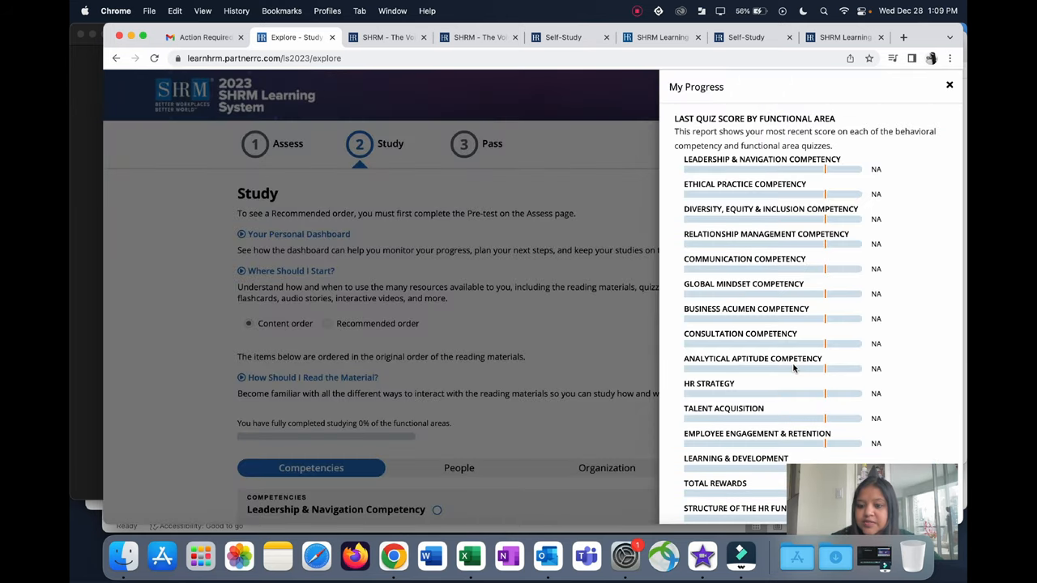
scroll("down", 3)
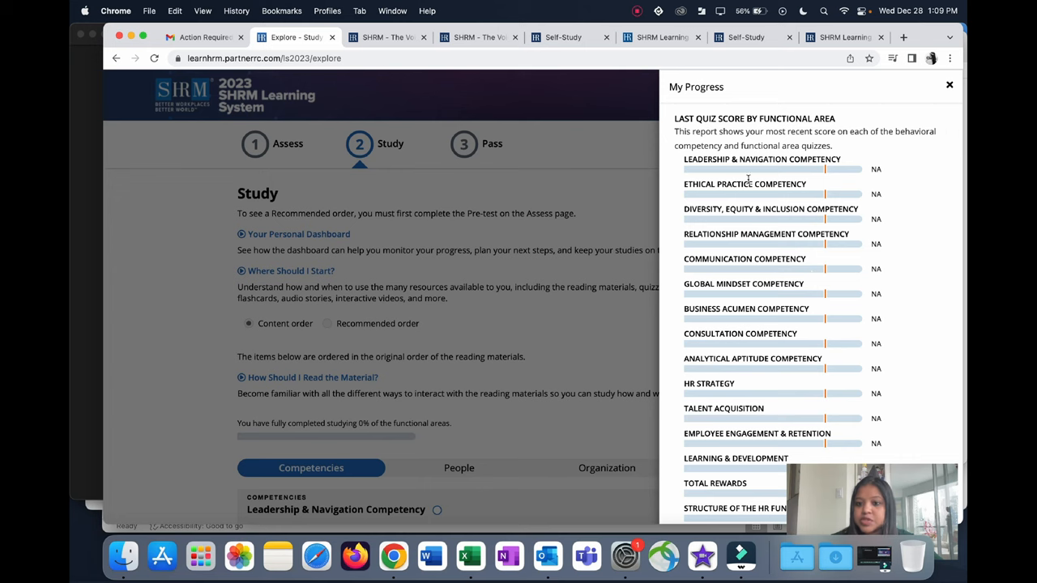
mouse_move(689, 305)
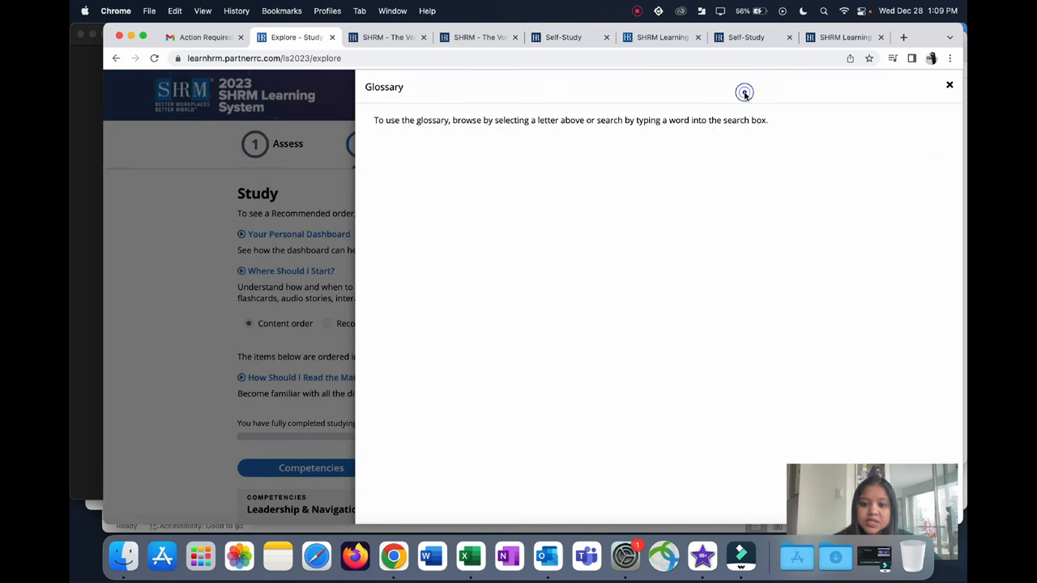
left_click(950, 84)
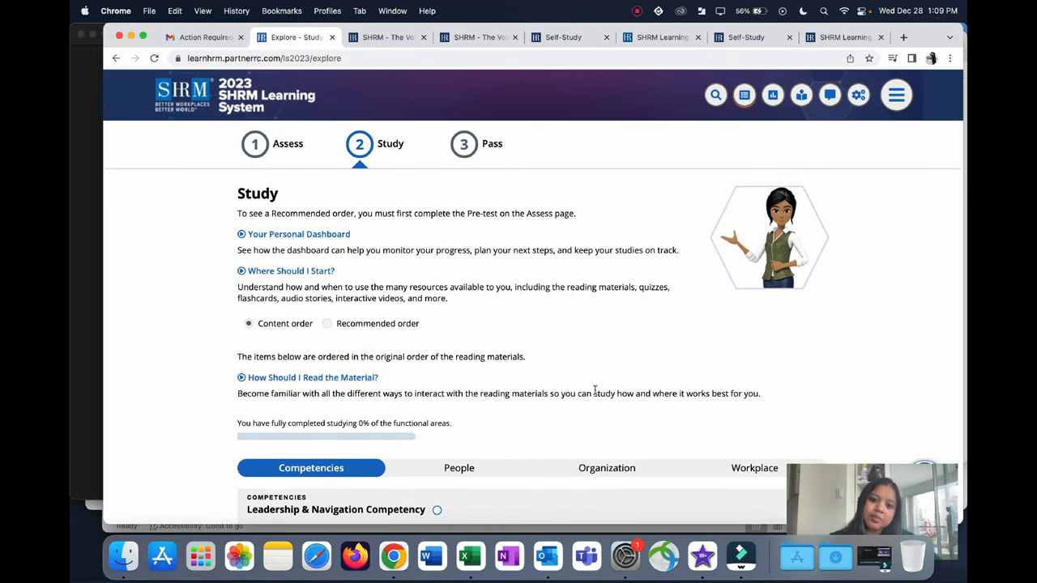
mouse_move(613, 157)
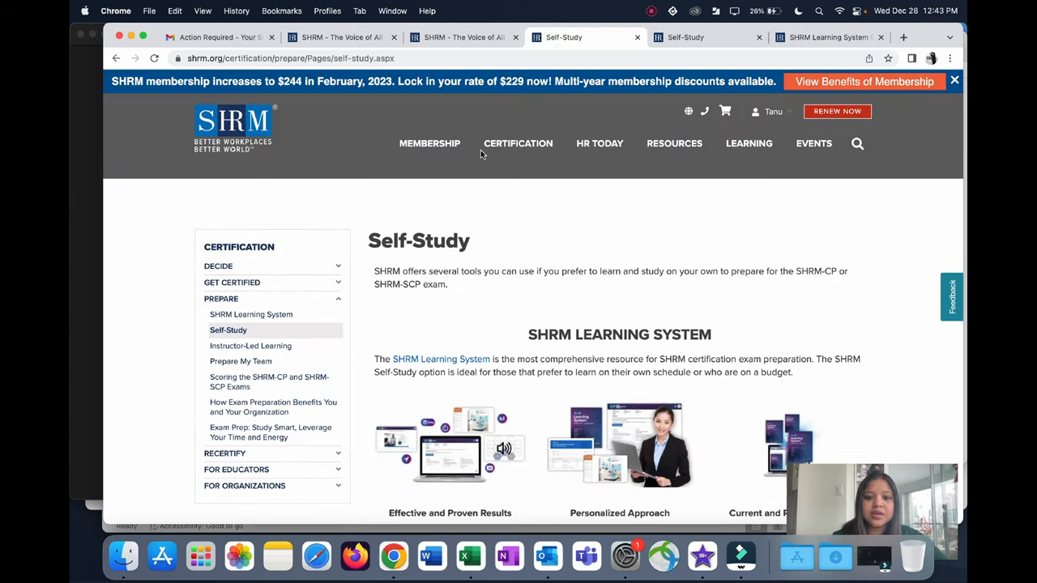
Choose Exam Options & Fees under Get Certified in the Certification menu.
left_click(518, 143)
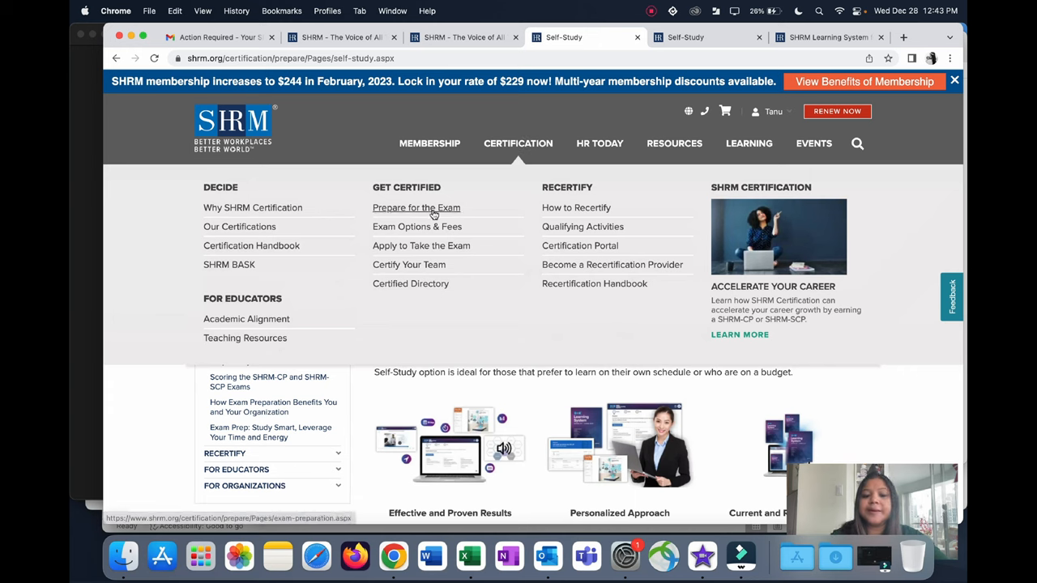
mouse_move(403, 212)
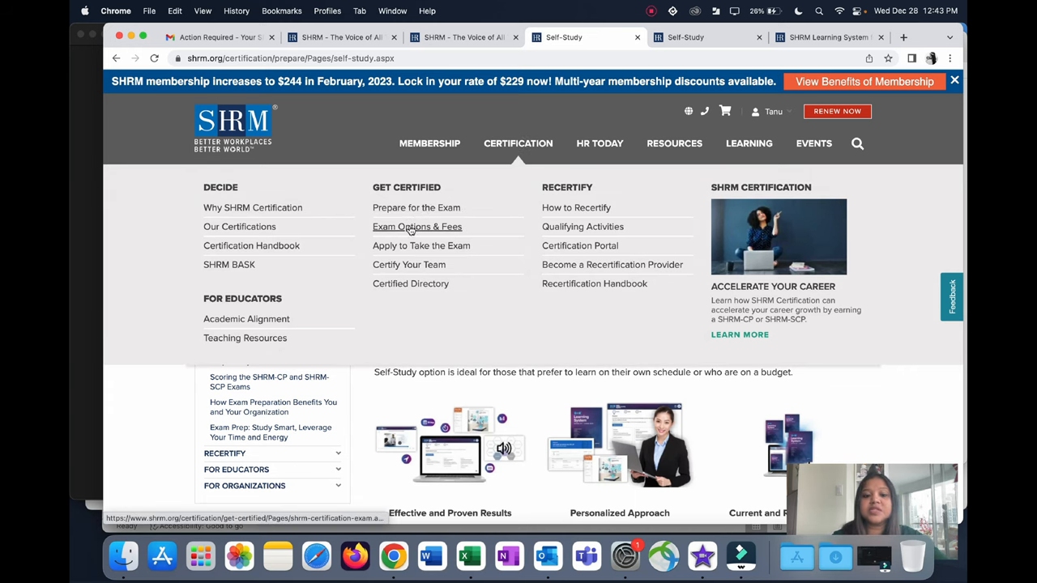
left_click(417, 227)
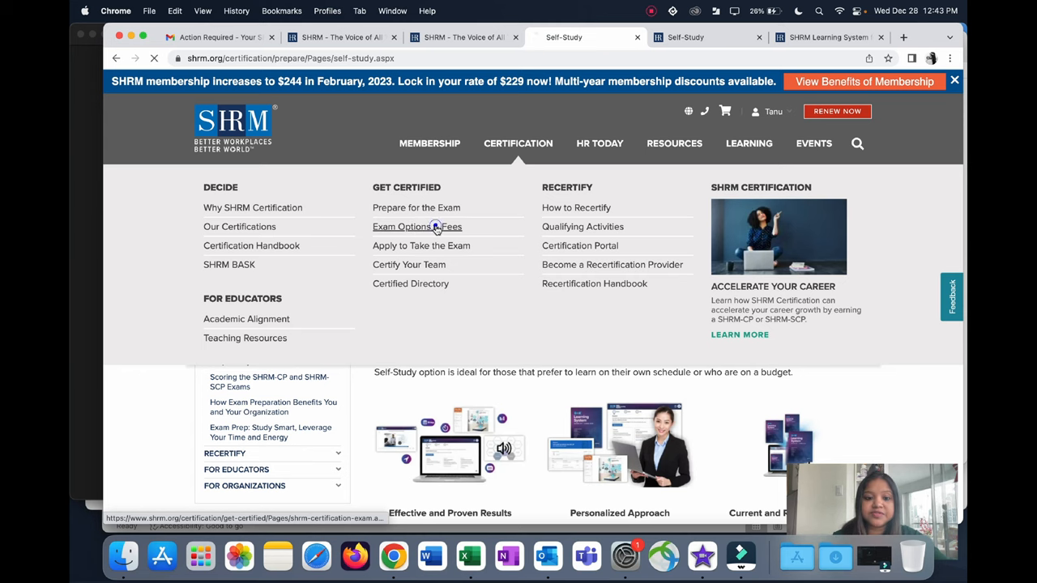
Scroll past testing options to the exam windows and member/nonmember exam fees.
left_click(417, 227)
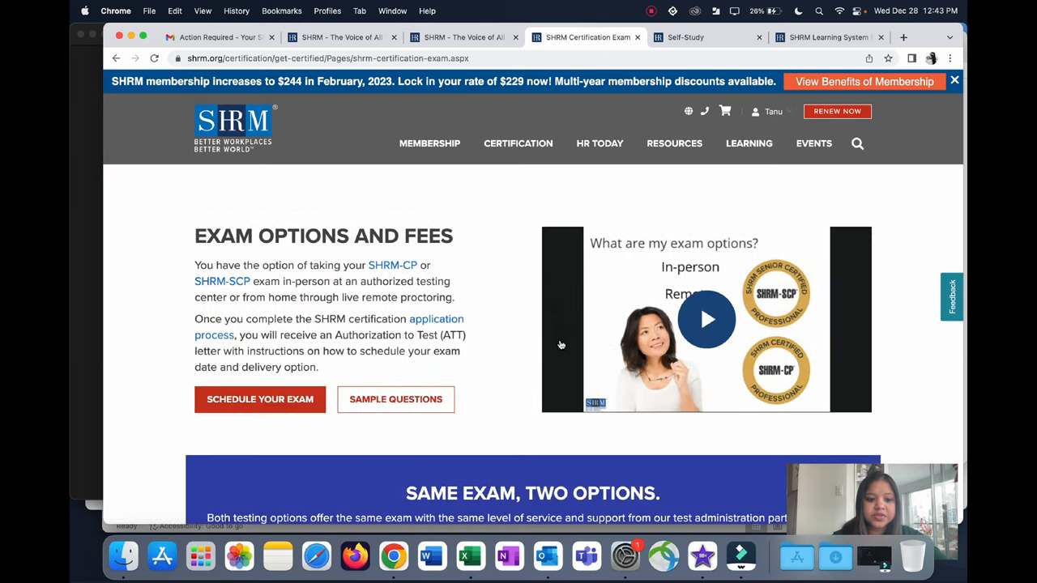
scroll("down", 3)
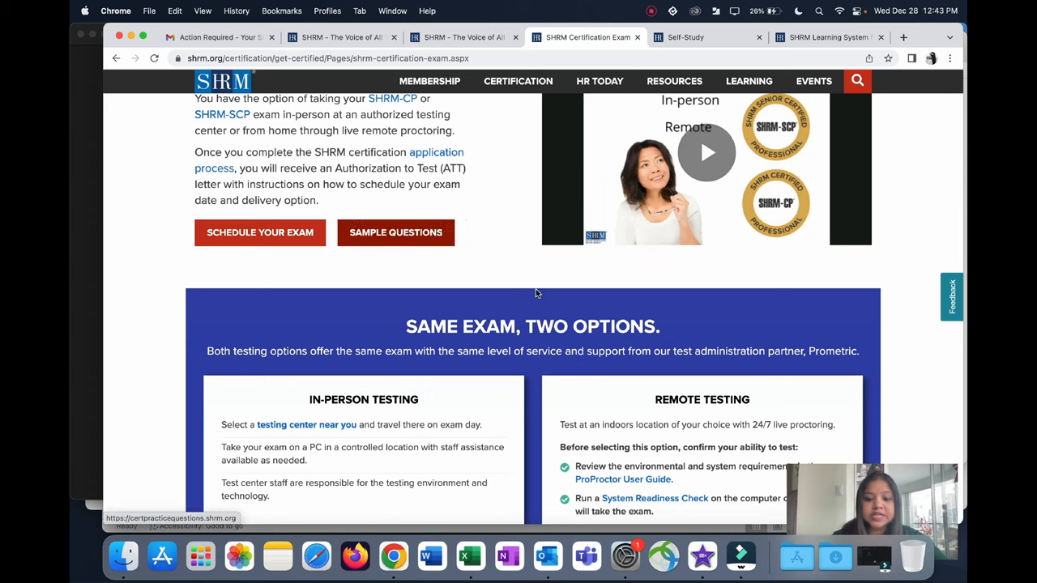
scroll("down", 3)
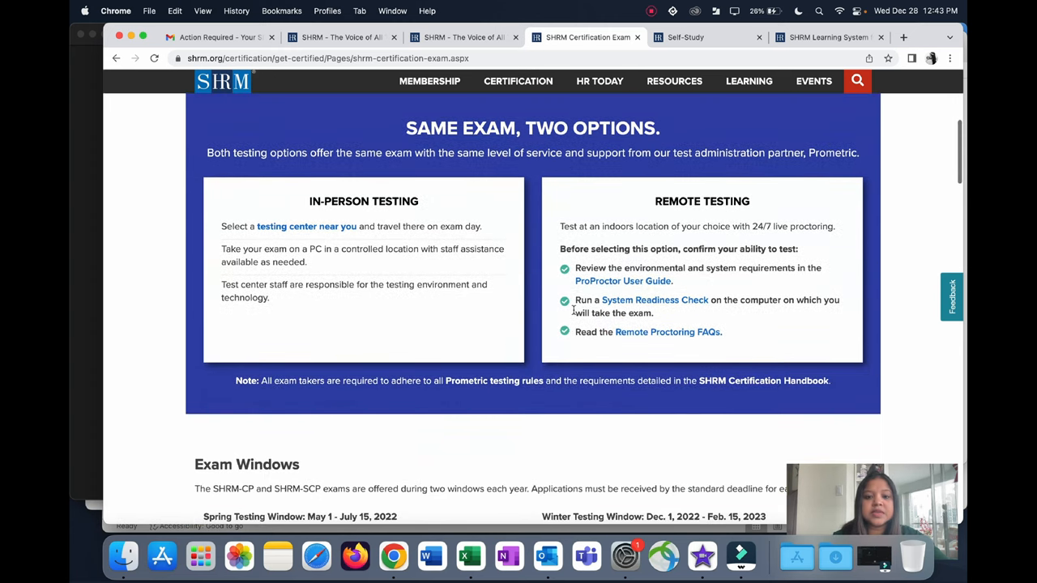
scroll("down", 3)
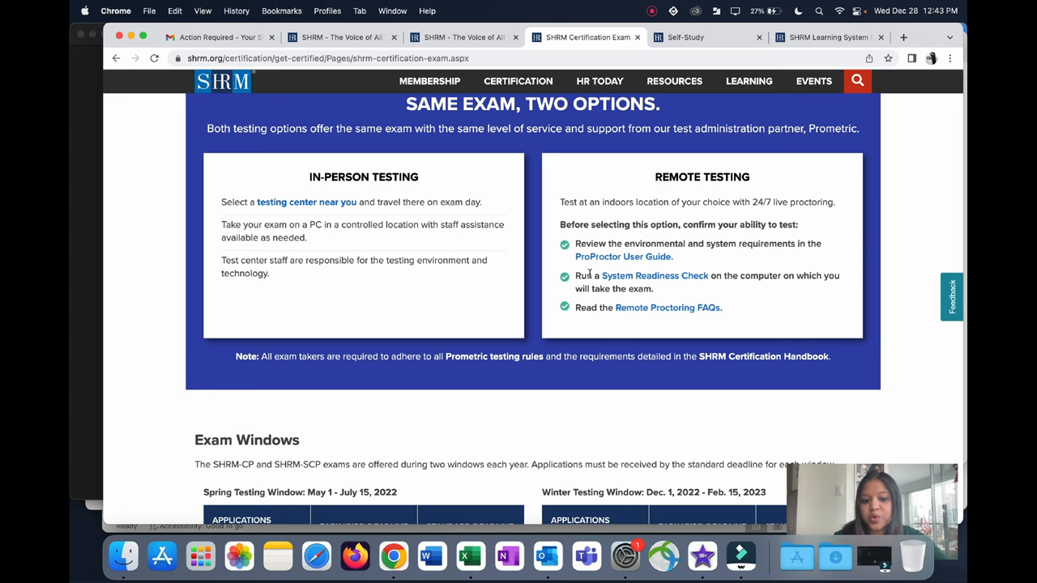
scroll("down", 3)
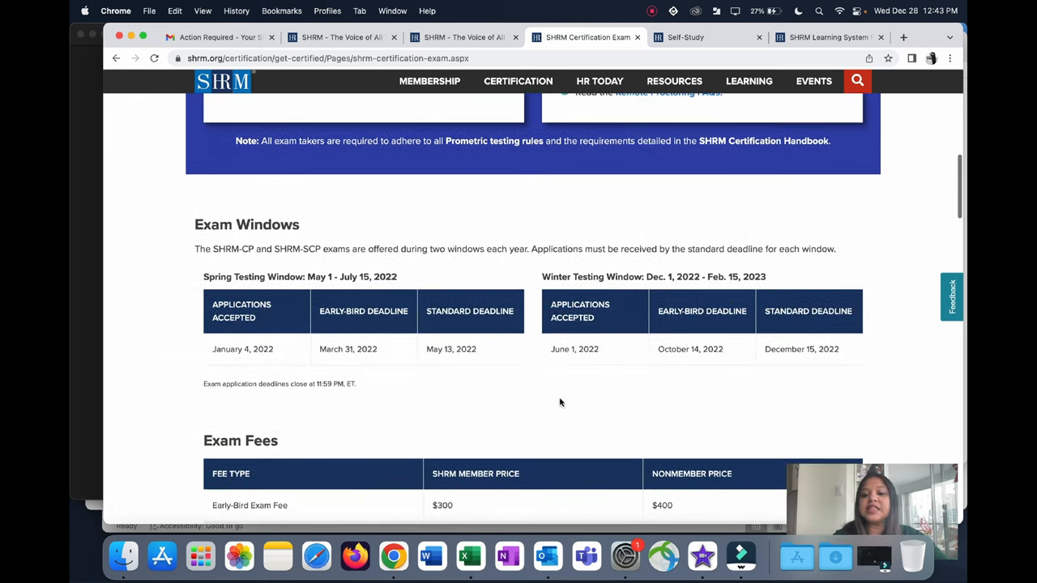
mouse_move(592, 332)
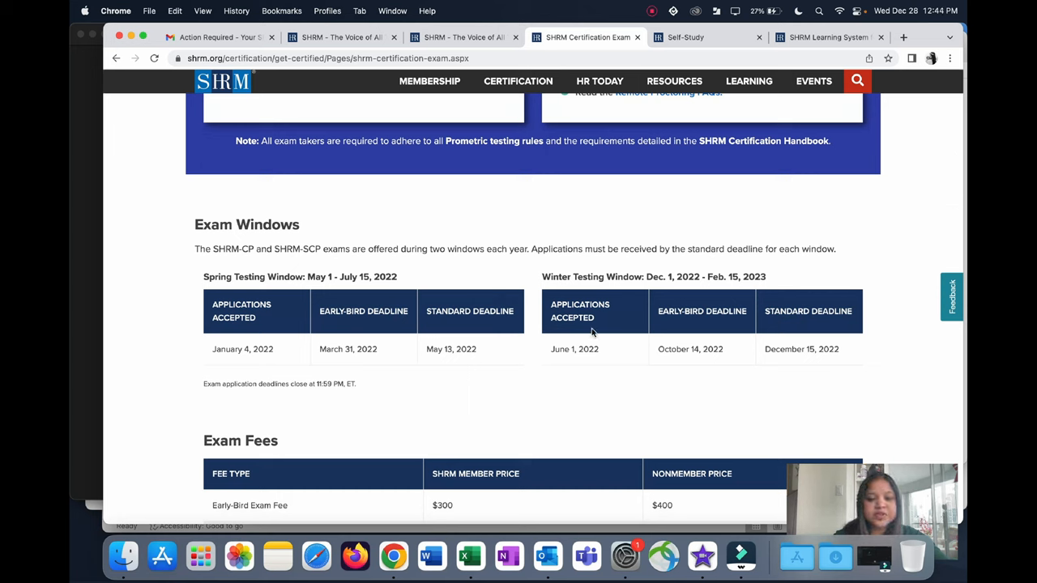
mouse_move(563, 288)
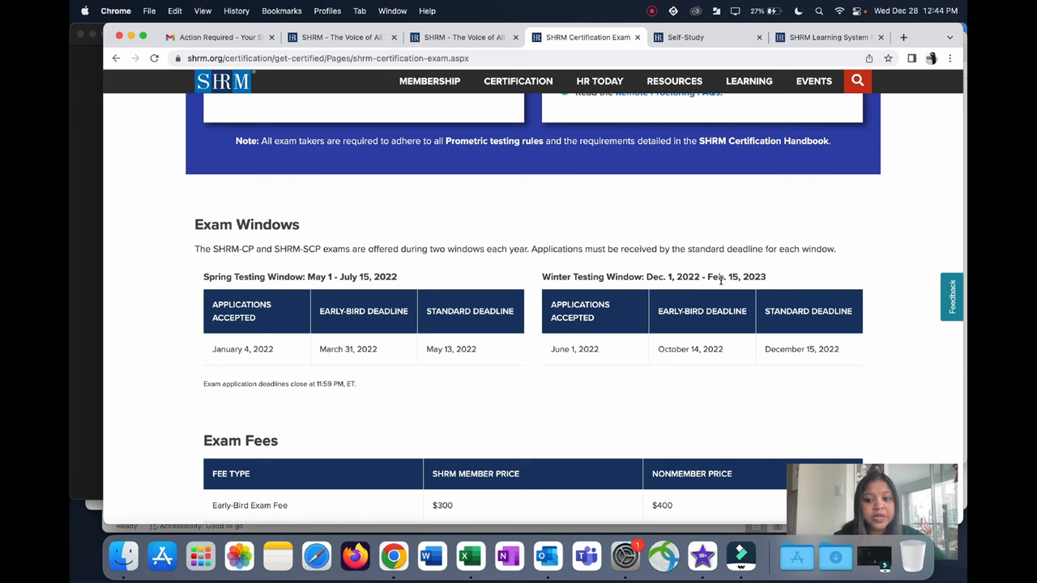
mouse_move(760, 290)
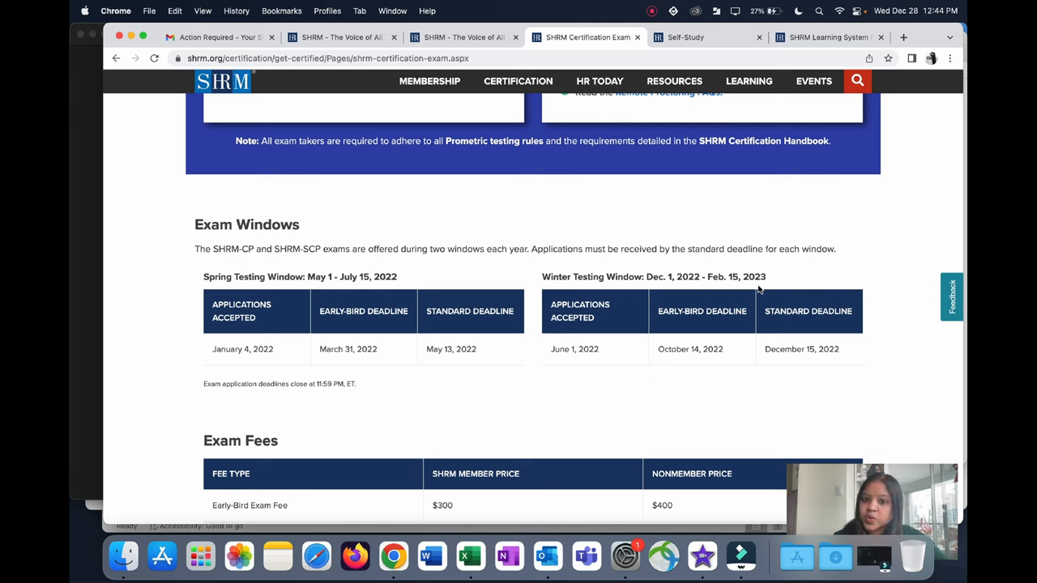
scroll("down", 3)
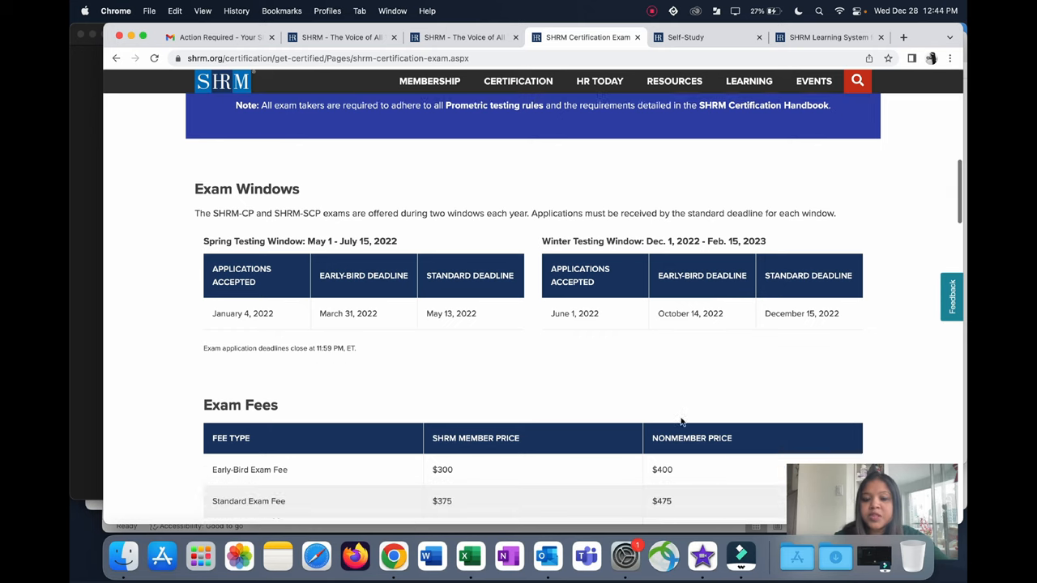
scroll("down", 3)
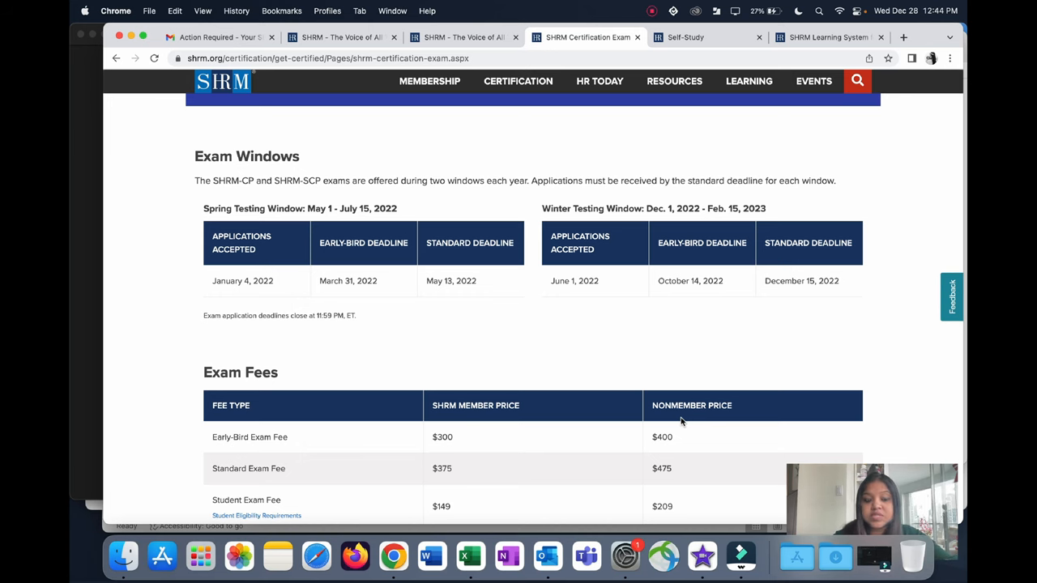
Scroll through the fee table from early-bird to rescore fees, reaching Exam Composition.
scroll("down", 3)
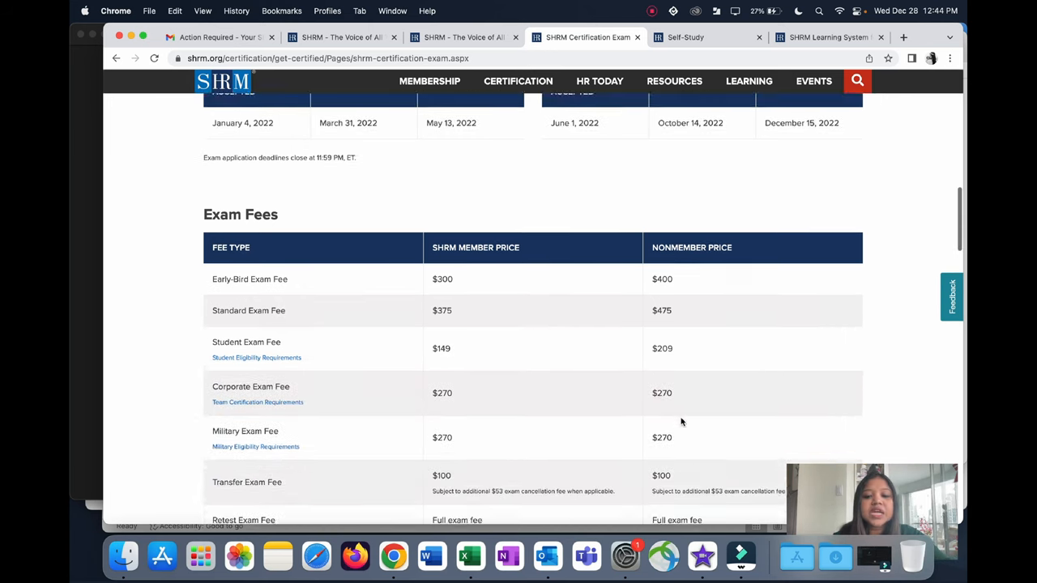
scroll("down", 3)
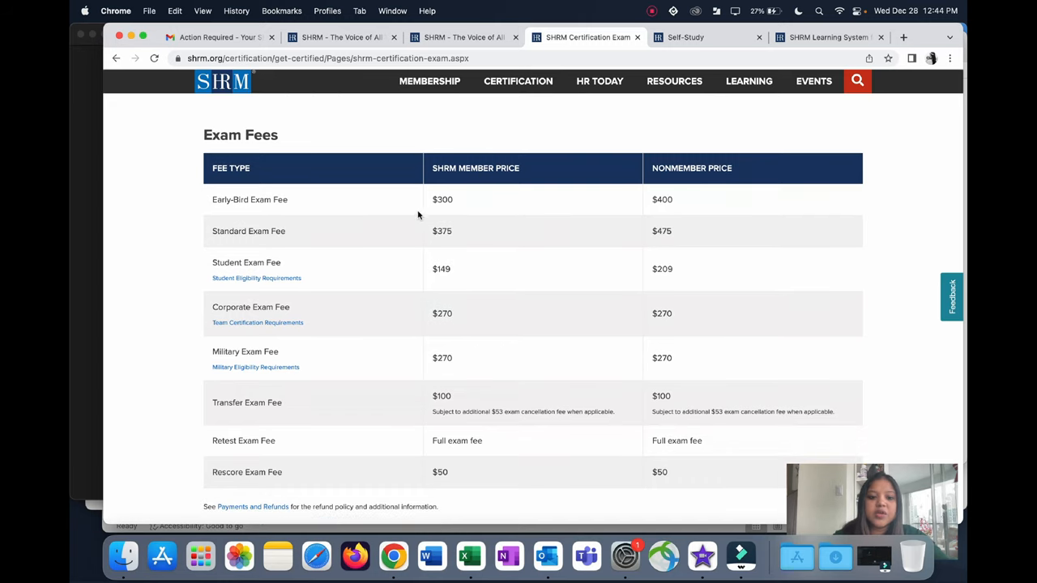
mouse_move(443, 232)
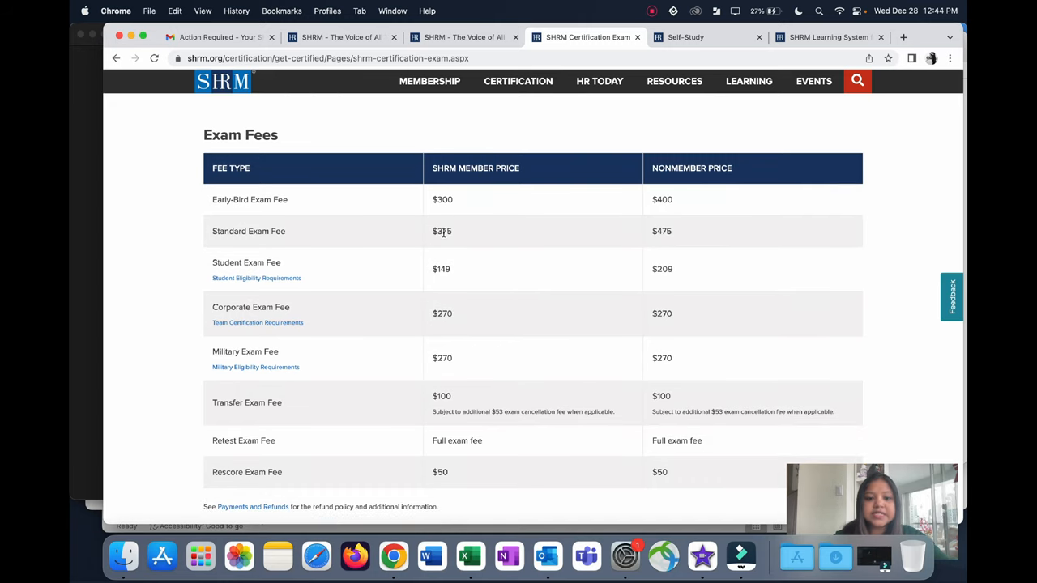
mouse_move(437, 199)
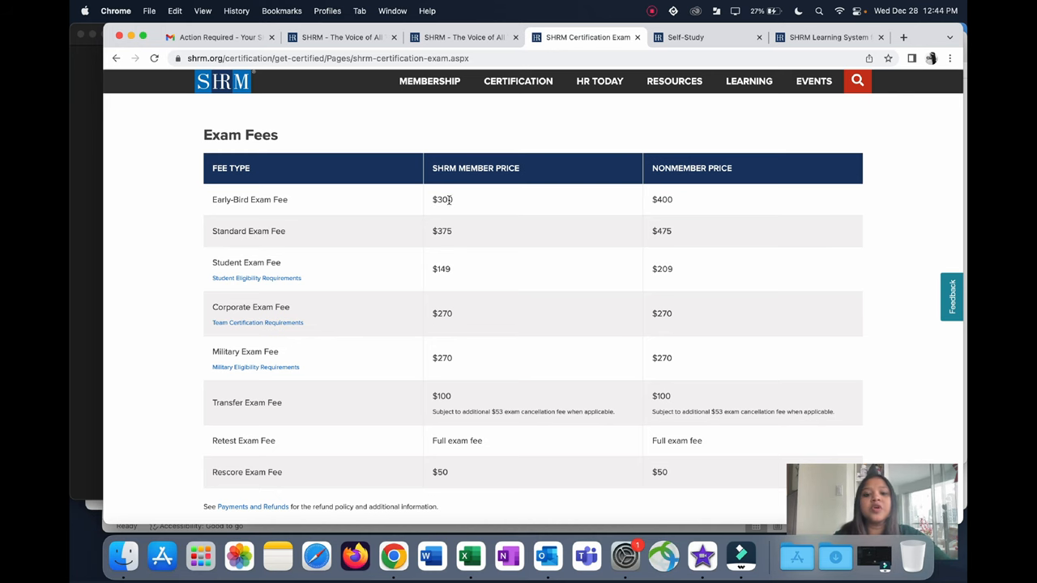
scroll("down", 3)
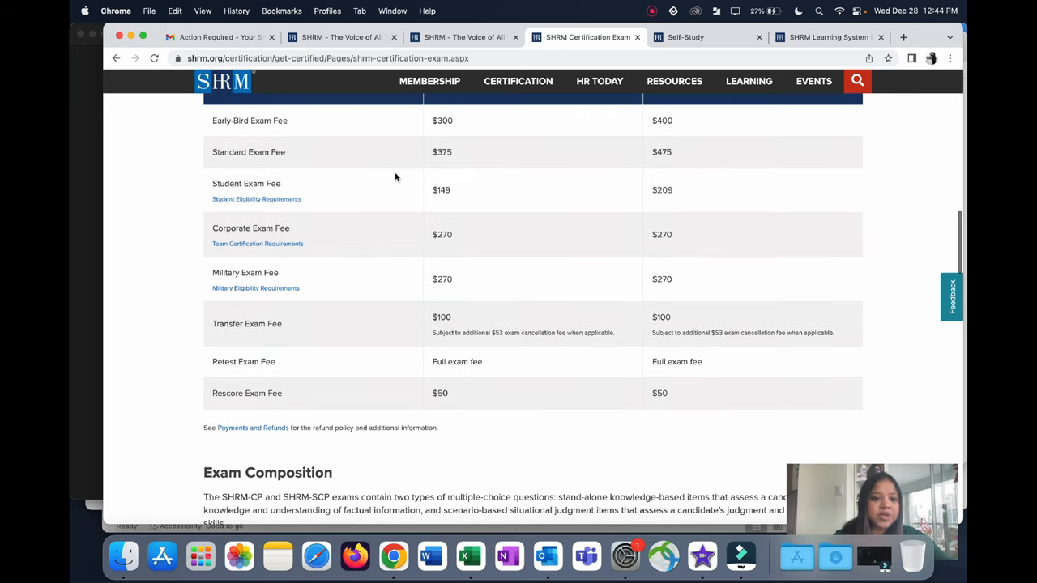
mouse_move(313, 249)
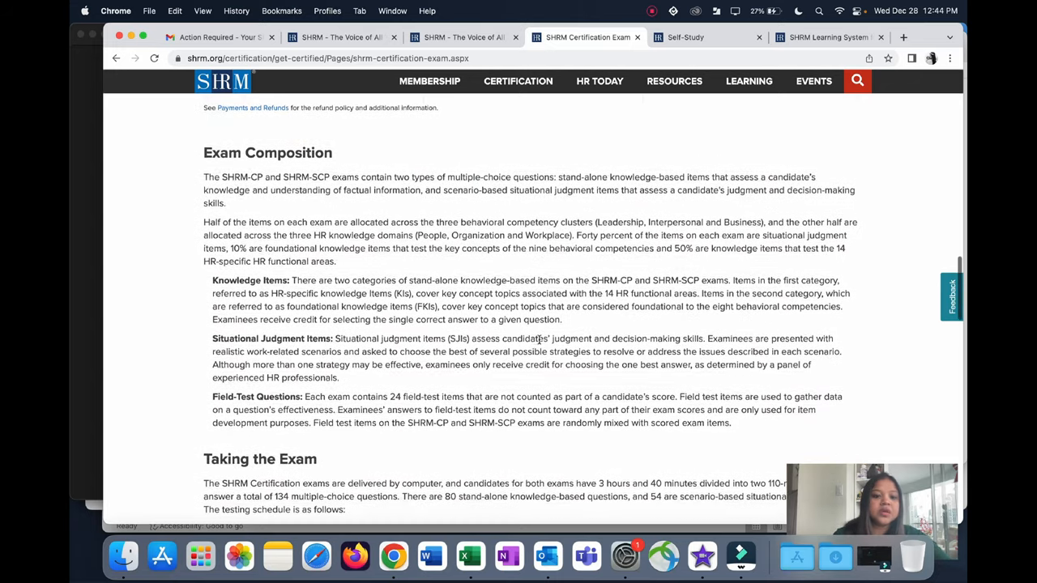
Scroll to Taking the Exam and highlight 'optional 15-minute break' in its footnote.
scroll("down", 3)
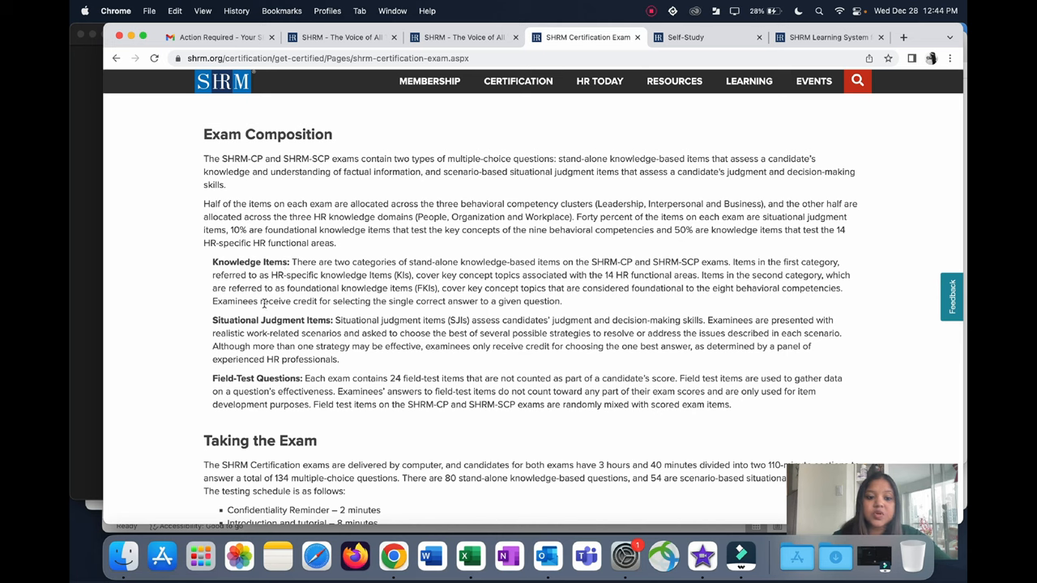
scroll("down", 3)
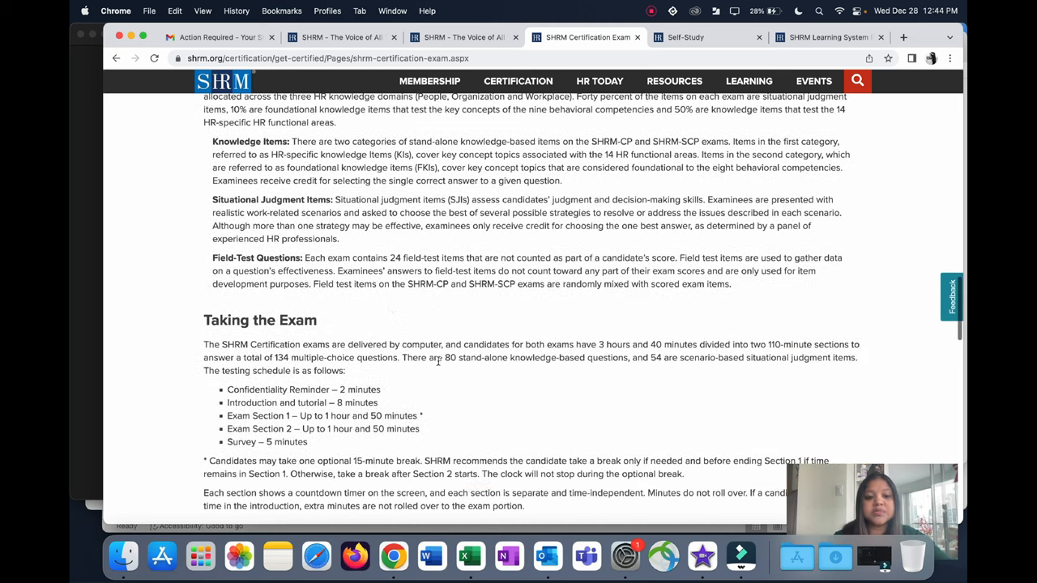
scroll("down", 3)
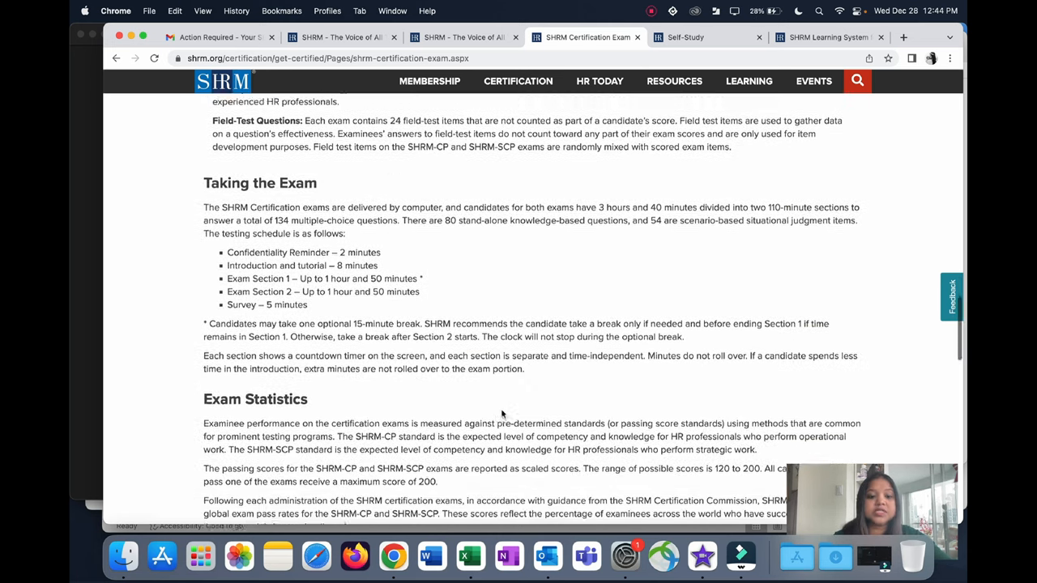
scroll("down", 3)
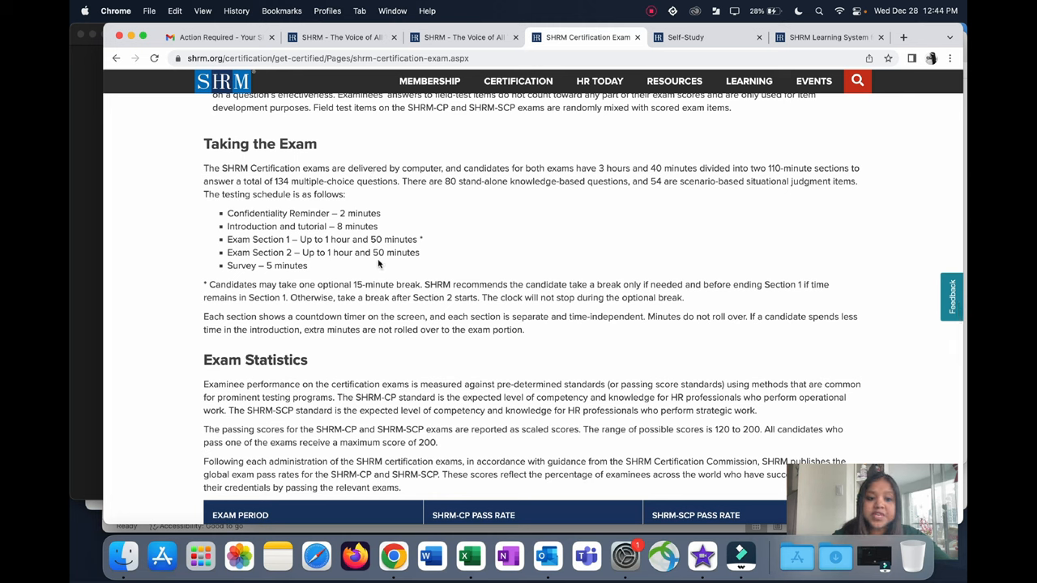
mouse_move(321, 232)
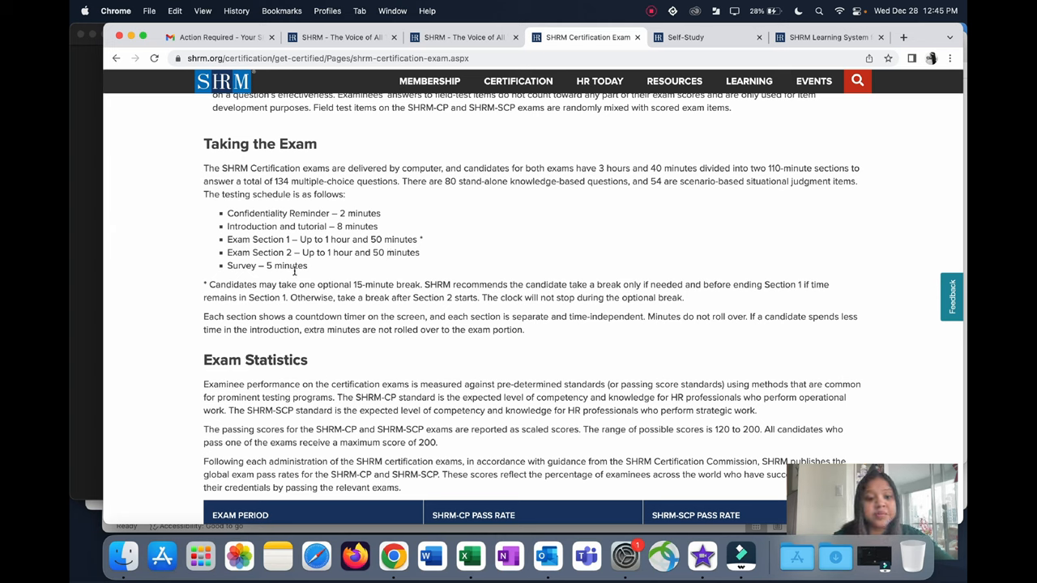
mouse_move(275, 283)
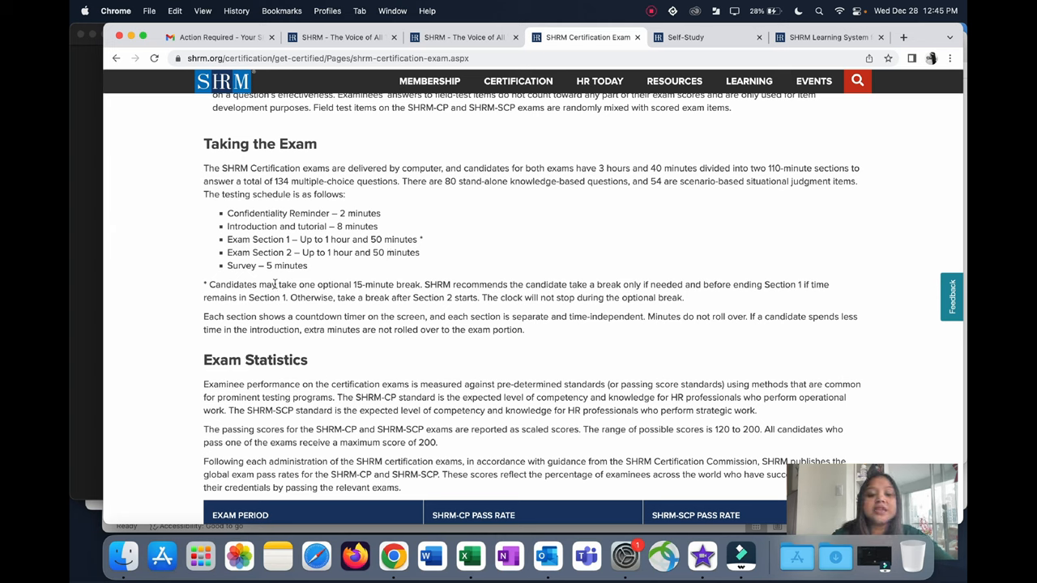
left_click_drag(320, 284, 419, 285)
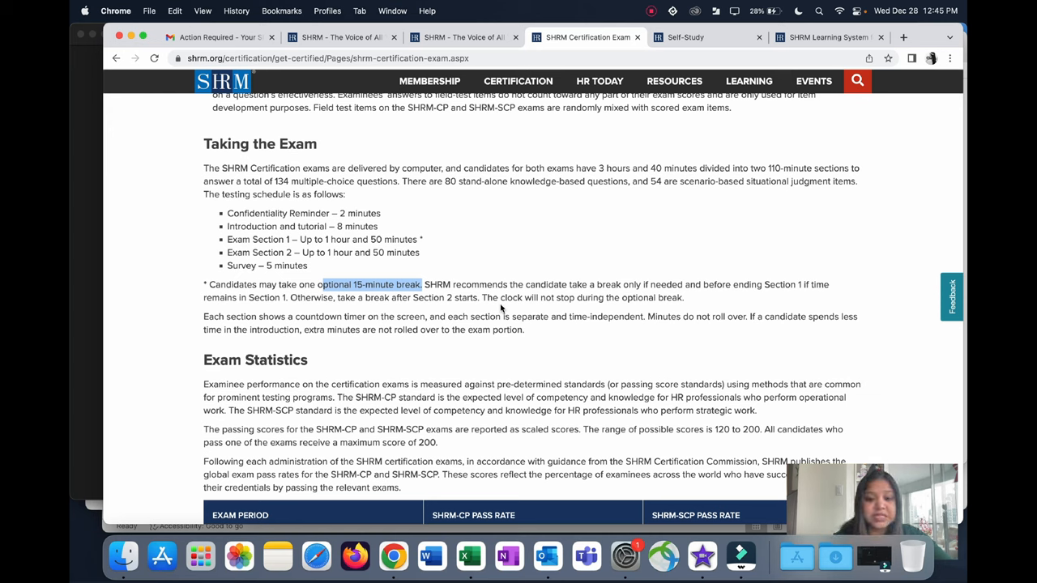
Scroll through Exam Statistics pass rates, audits and payment methods.
scroll("down", 3)
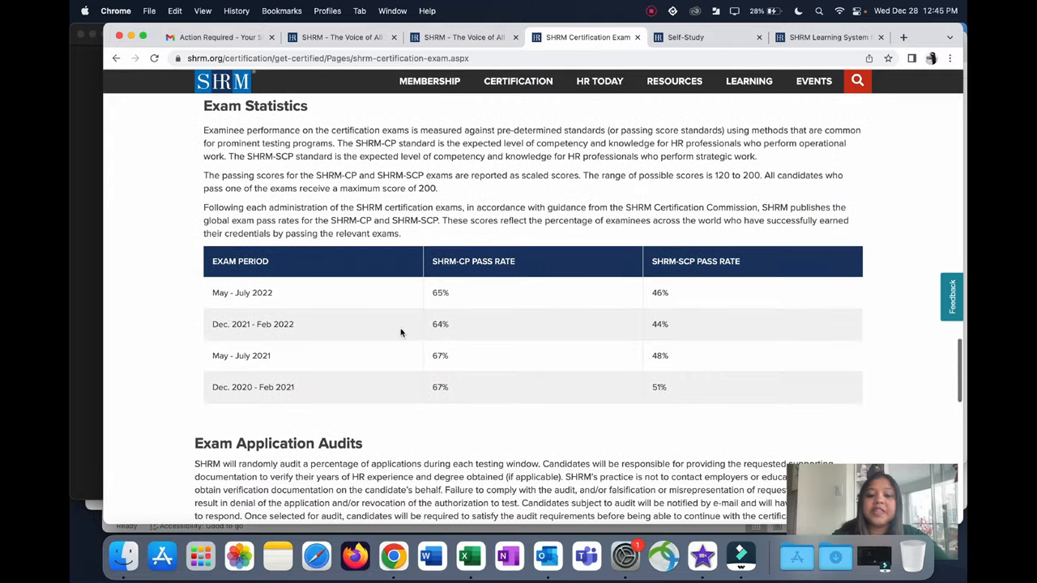
mouse_move(590, 301)
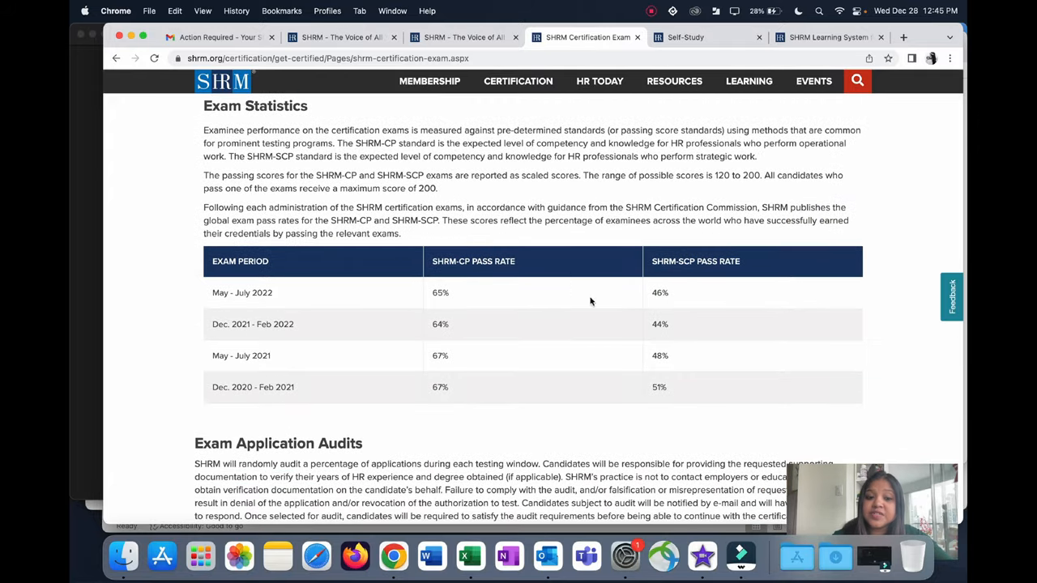
mouse_move(443, 290)
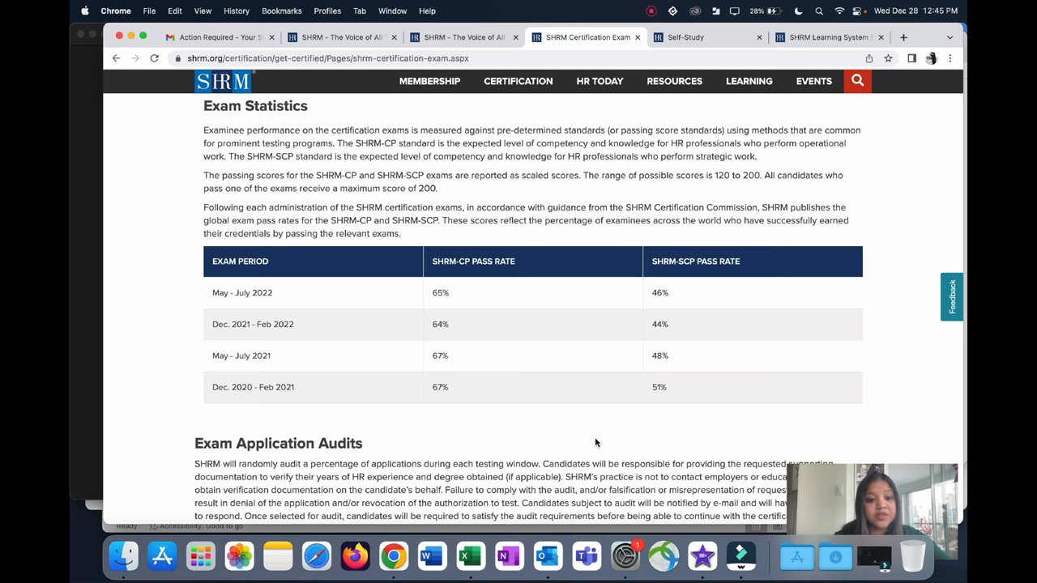
scroll("down", 3)
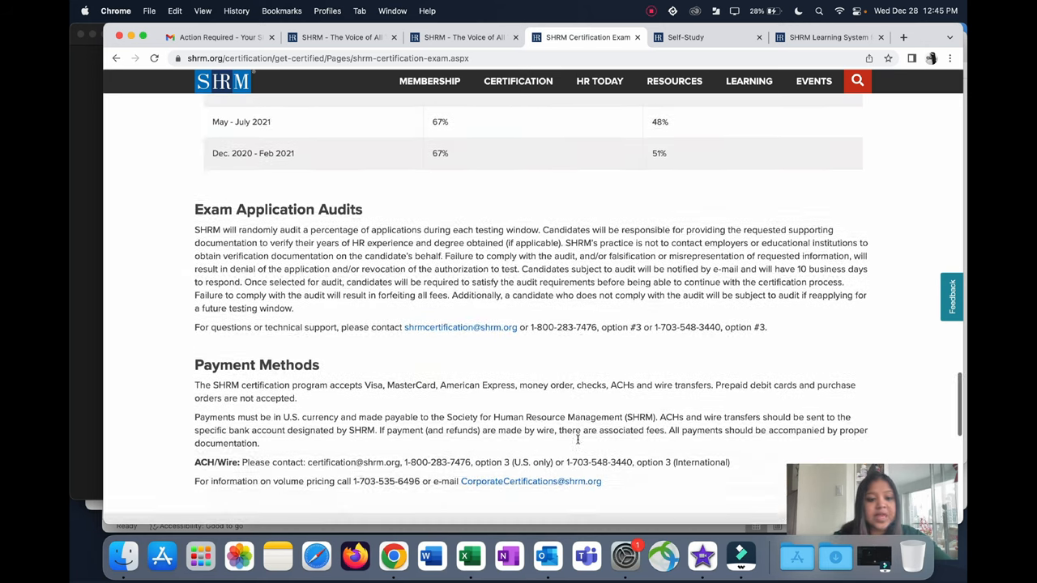
scroll("down", 3)
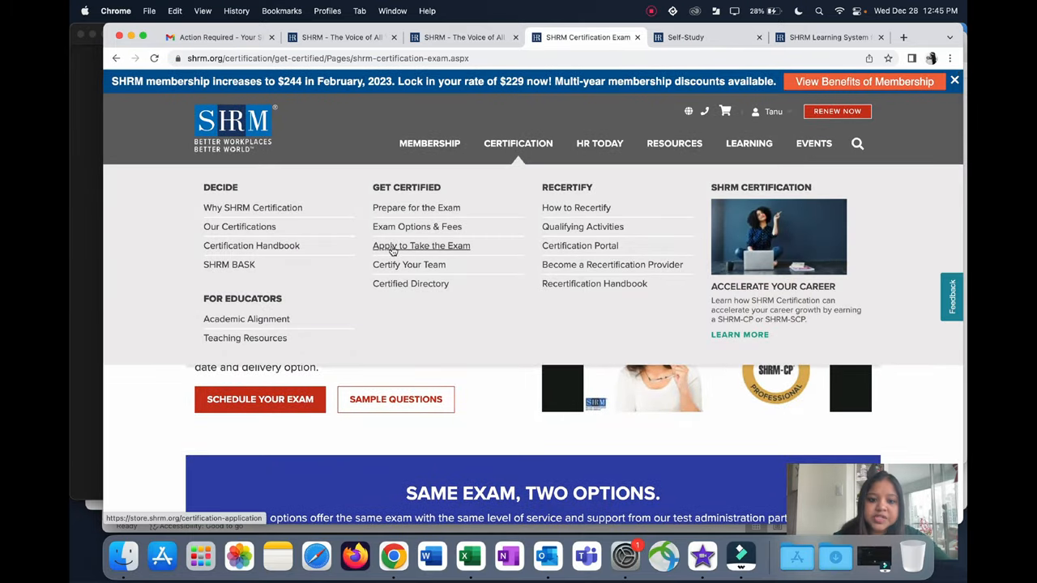
Select Apply to Take the Exam to load the store's closed-application page.
left_click(421, 245)
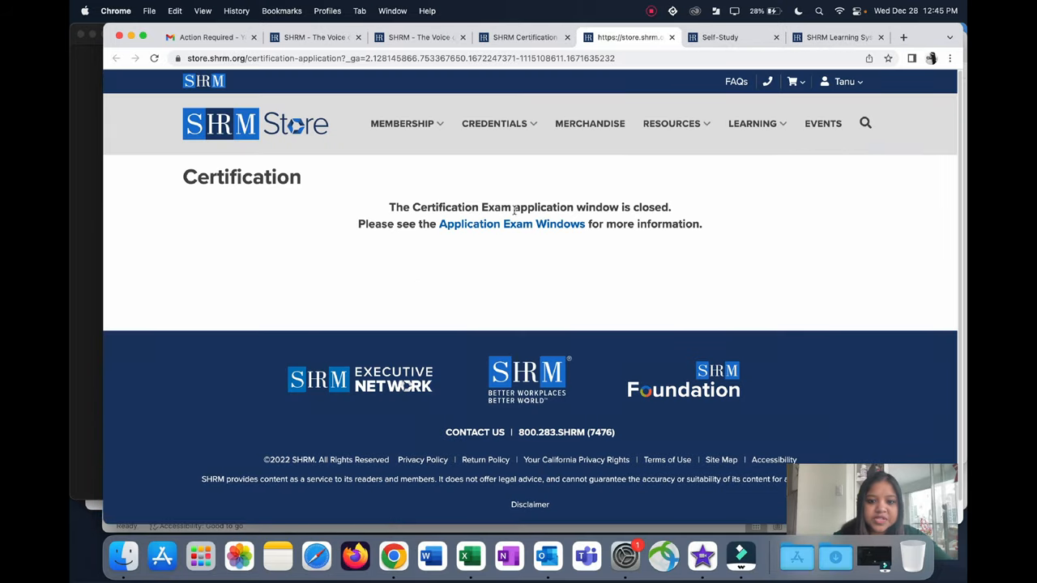
mouse_move(615, 219)
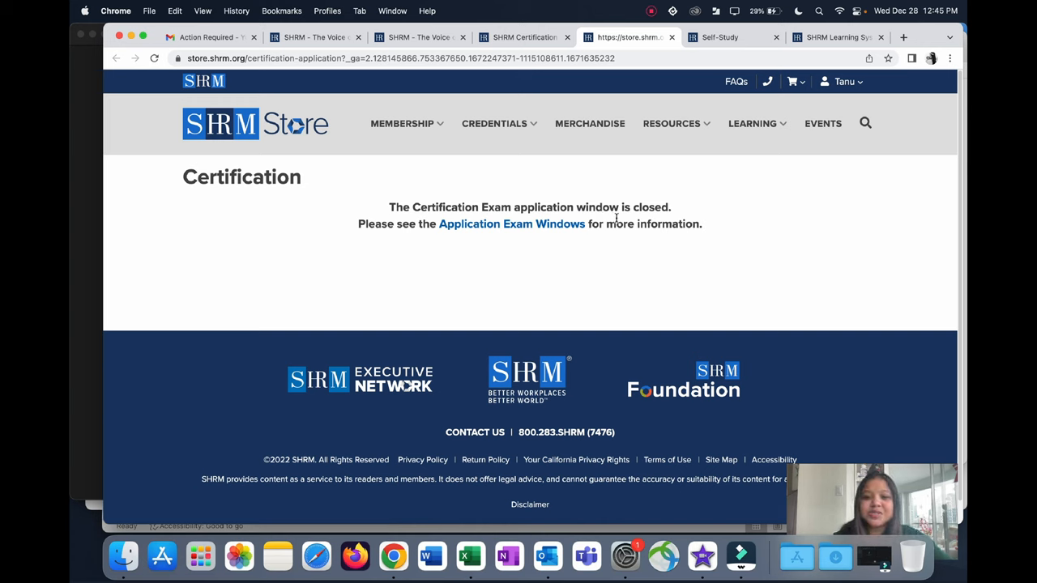
mouse_move(511, 225)
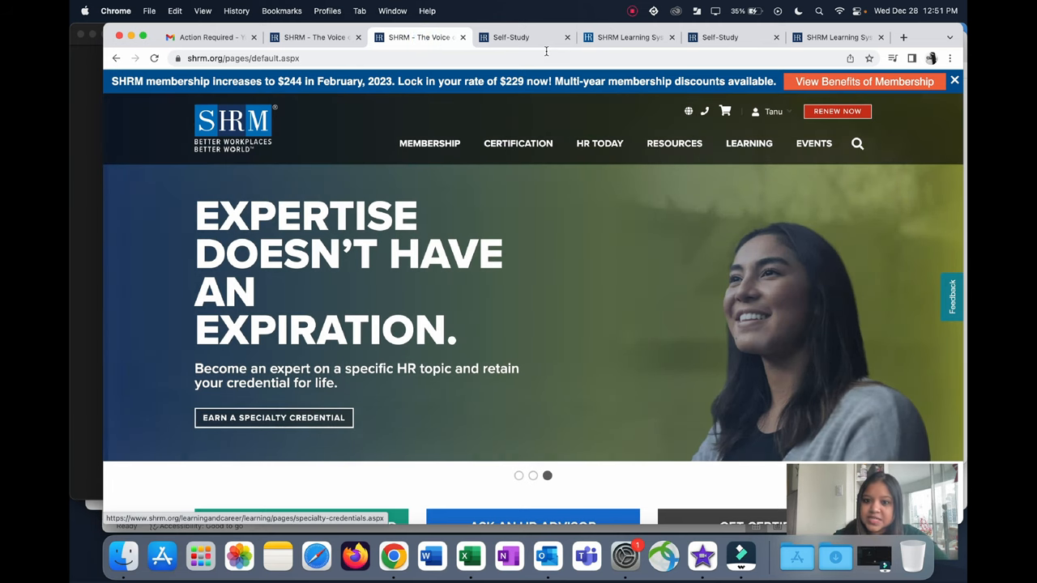
Go via the Self-Study tab to the 2023 SHRM Learning System demo page with its video.
left_click(522, 37)
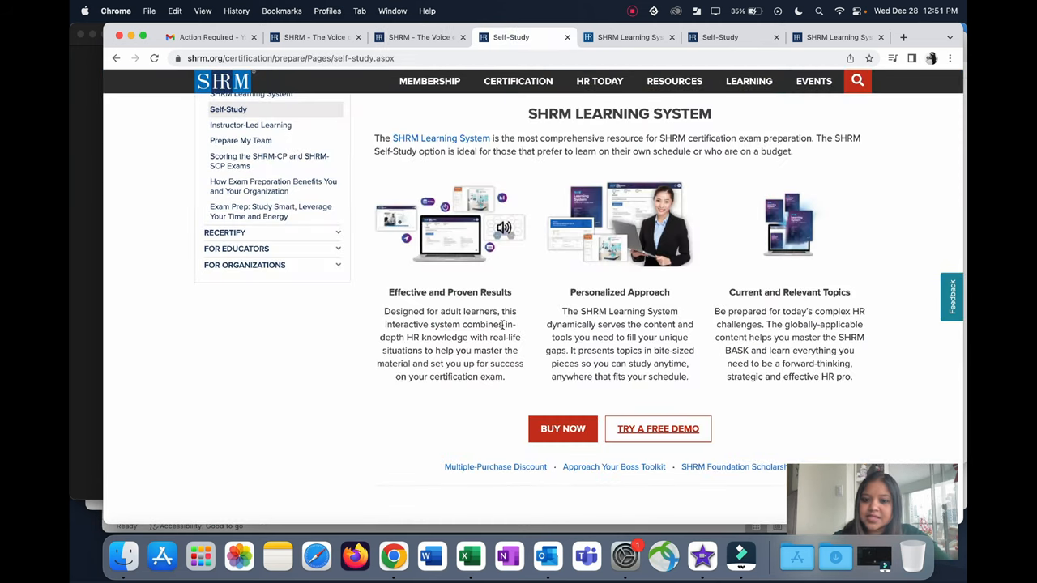
scroll("up", 3)
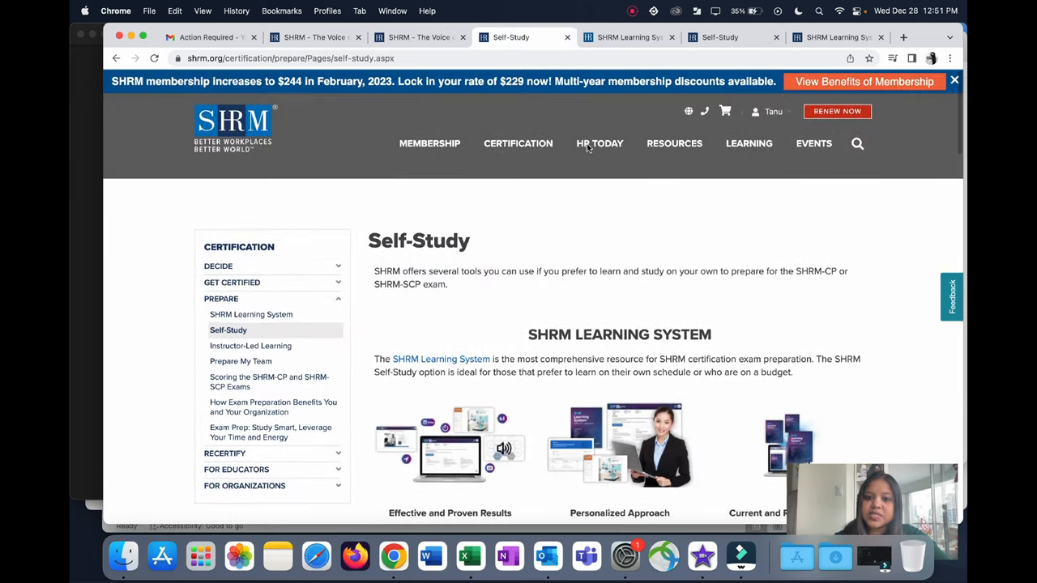
left_click(629, 38)
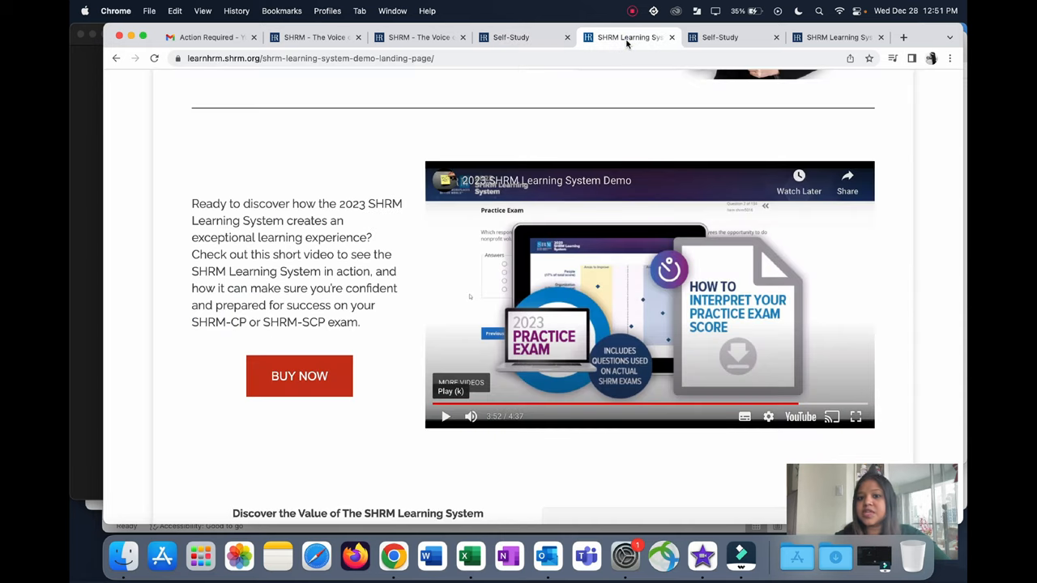